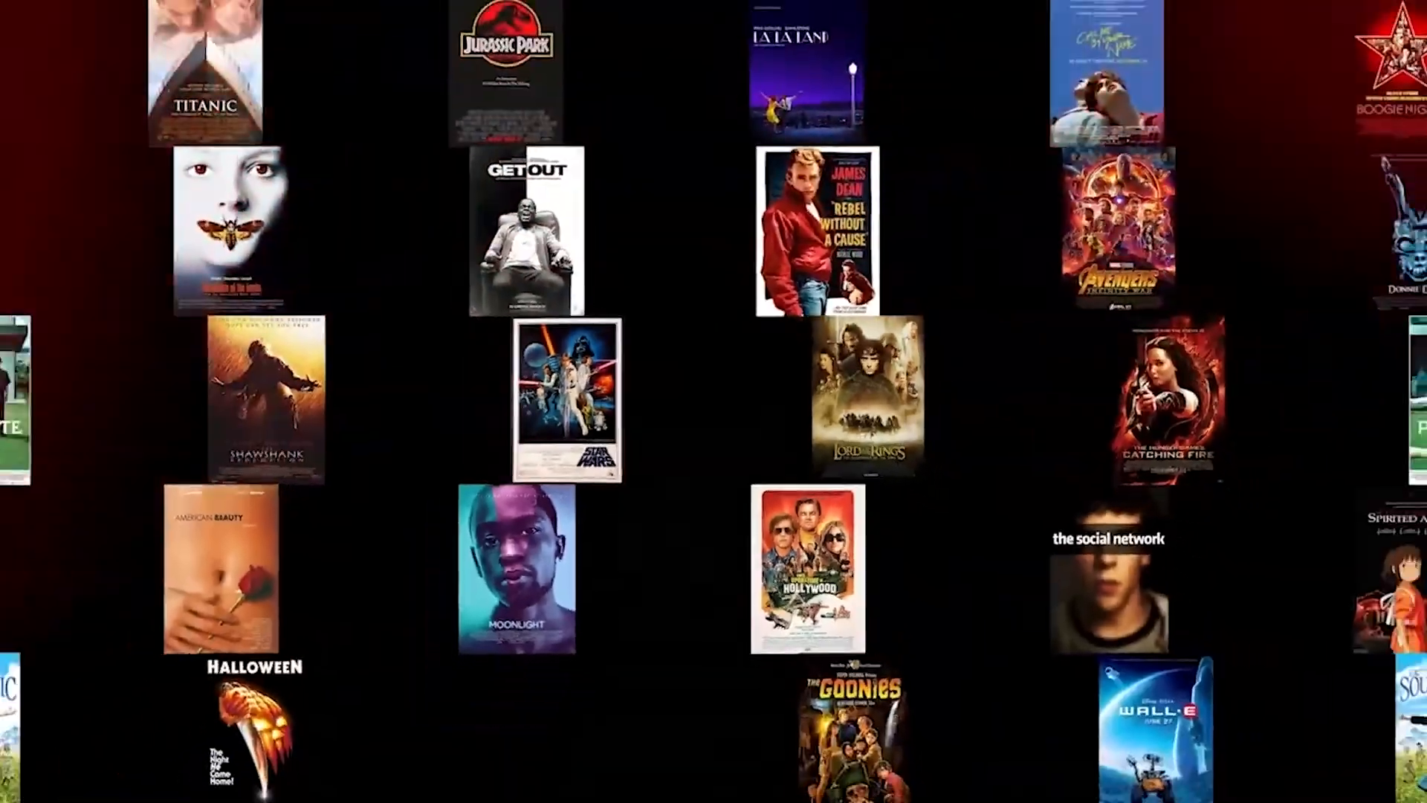
Step: Save the Bodymovin export settings and return to the render list of compositions
{"action": "scroll", "scroll_direction": "down", "scroll_amount": 3}
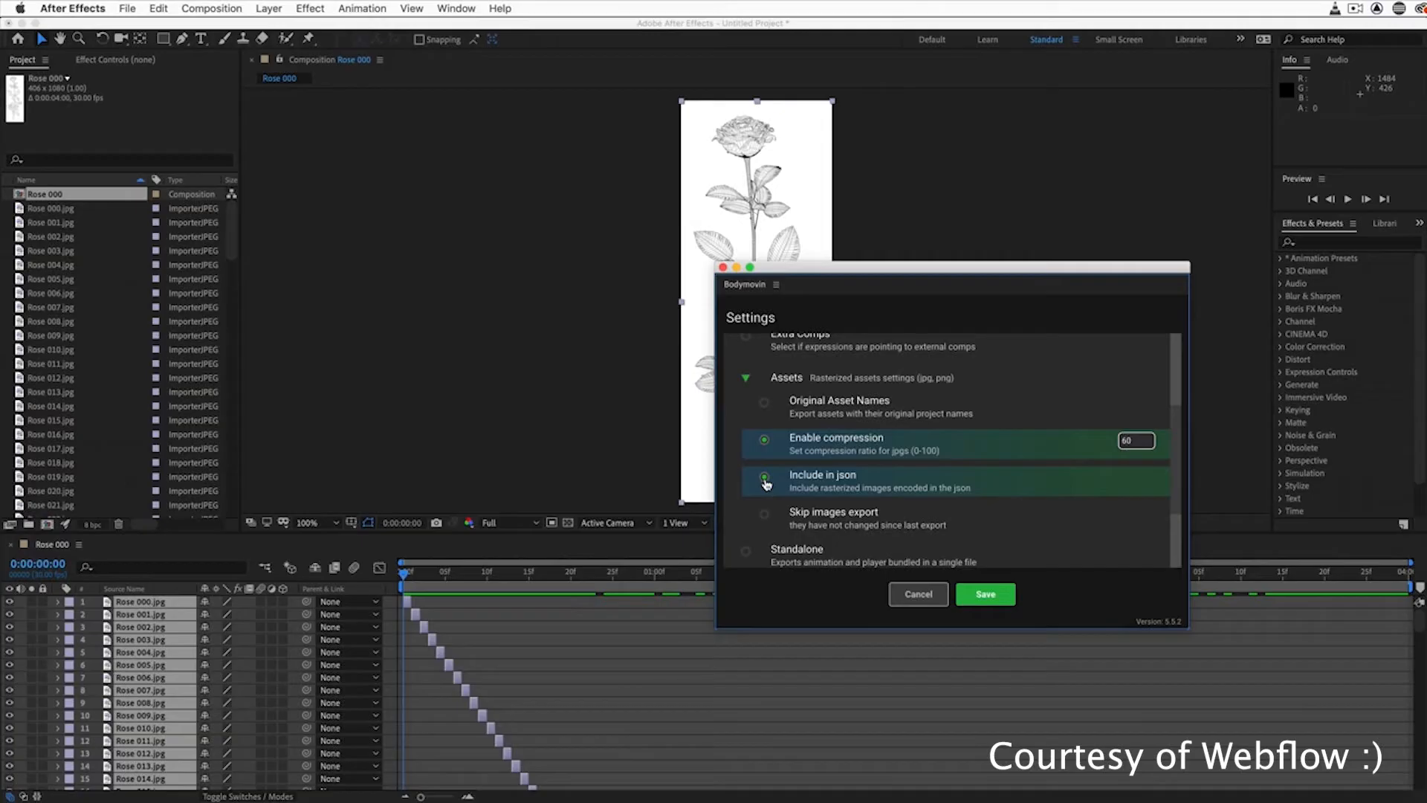
{"action": "left_click", "coordinate": [984, 594]}
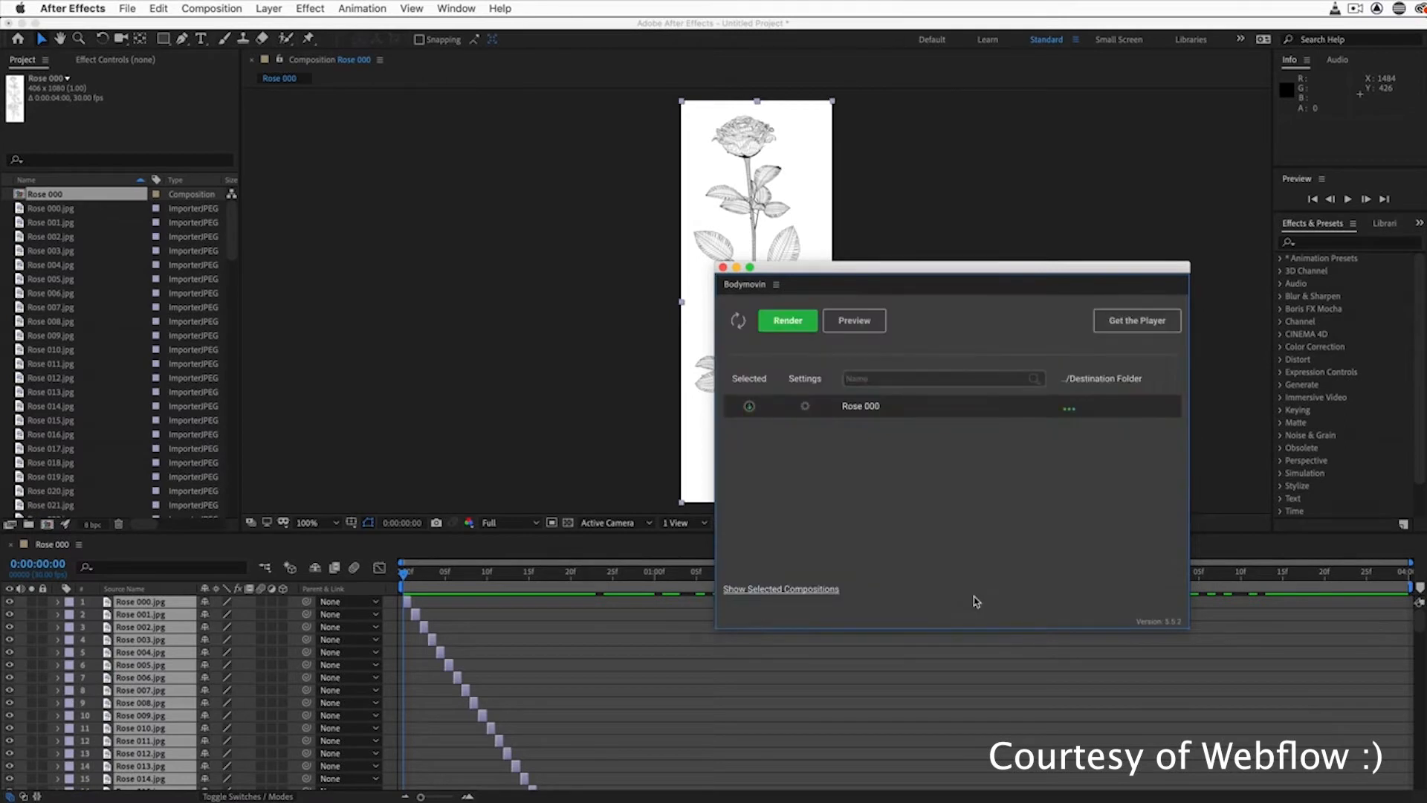
{"action": "left_click", "coordinate": [749, 405]}
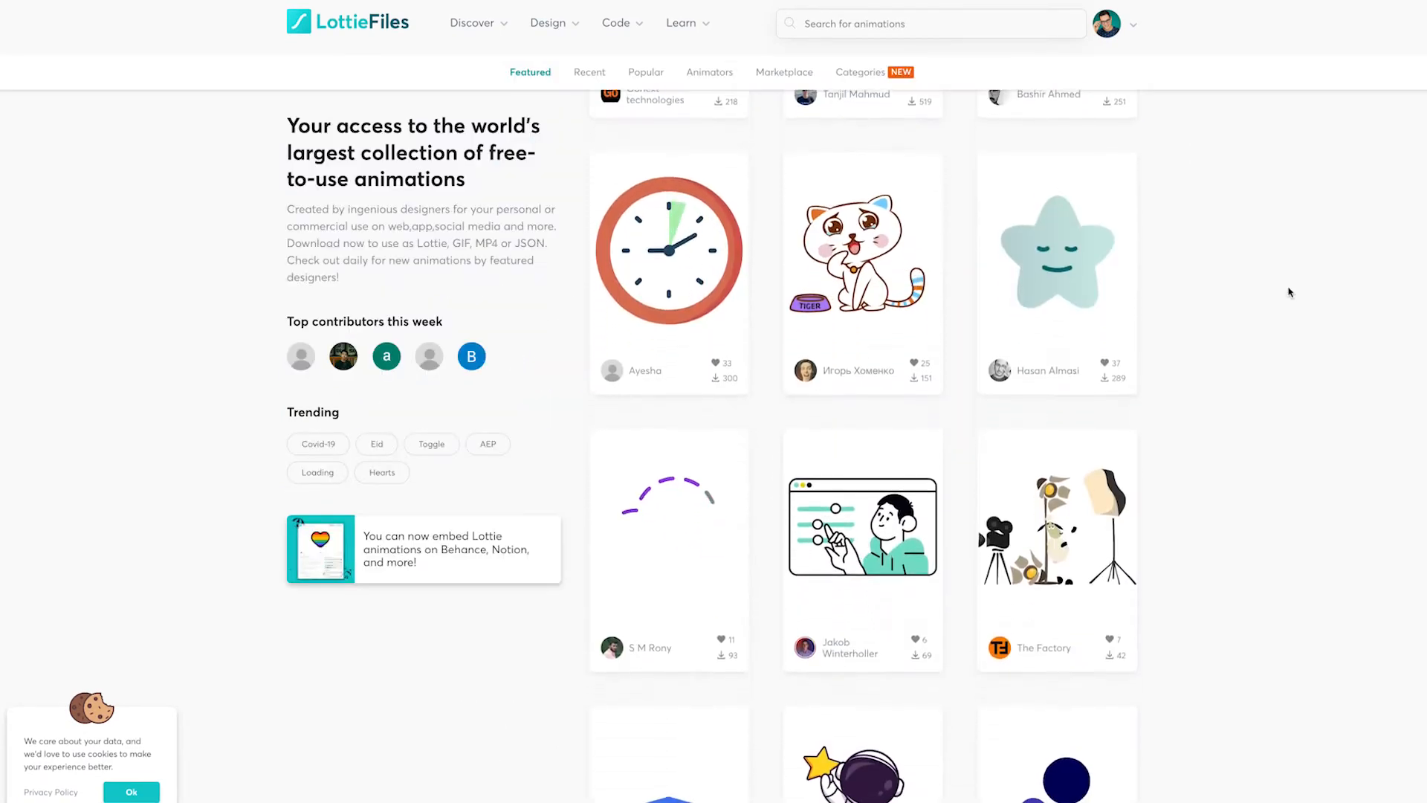
{"action": "scroll", "scroll_direction": "down", "scroll_amount": 3}
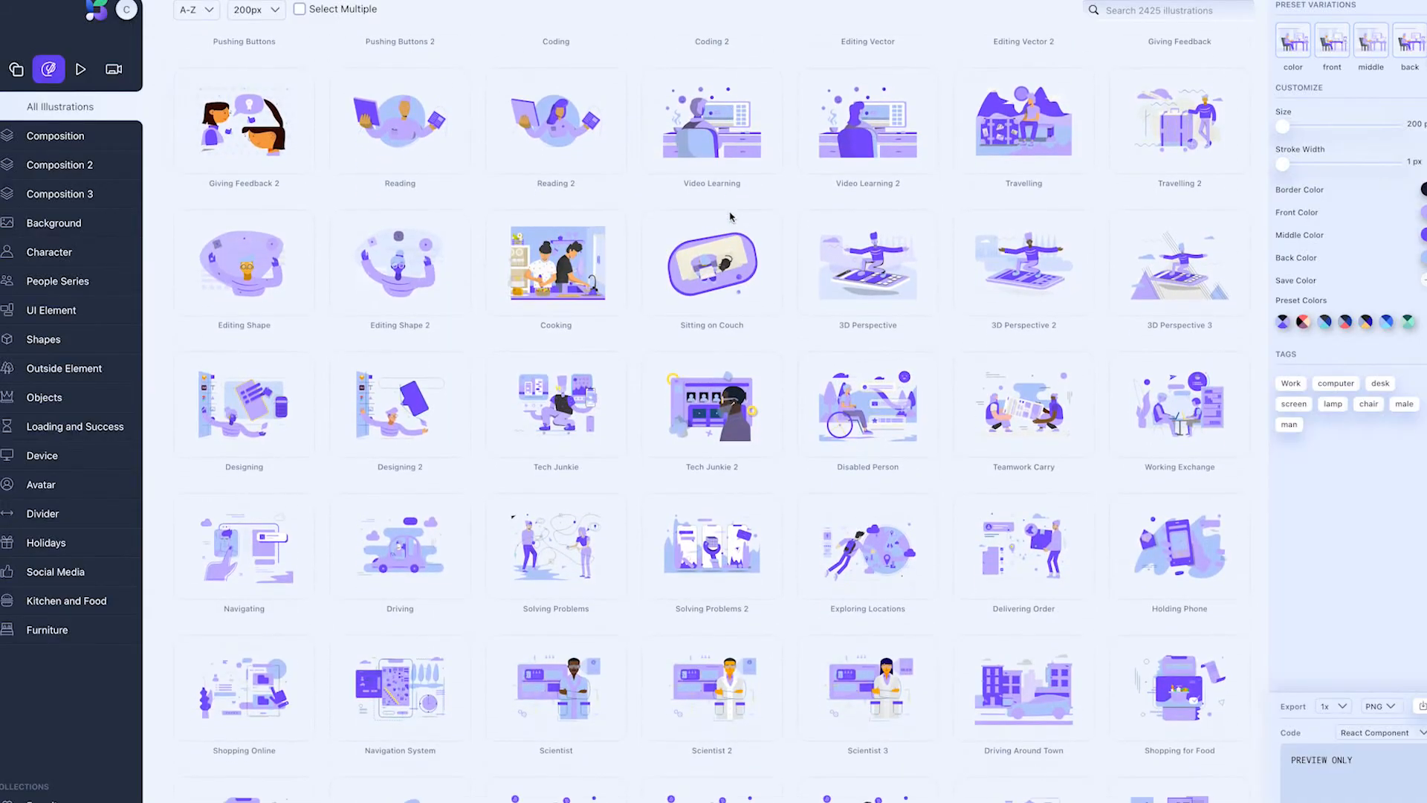
Step: Scroll through the Shape.so illustrations and then the outline icon library
{"action": "scroll", "scroll_direction": "down", "scroll_amount": 3}
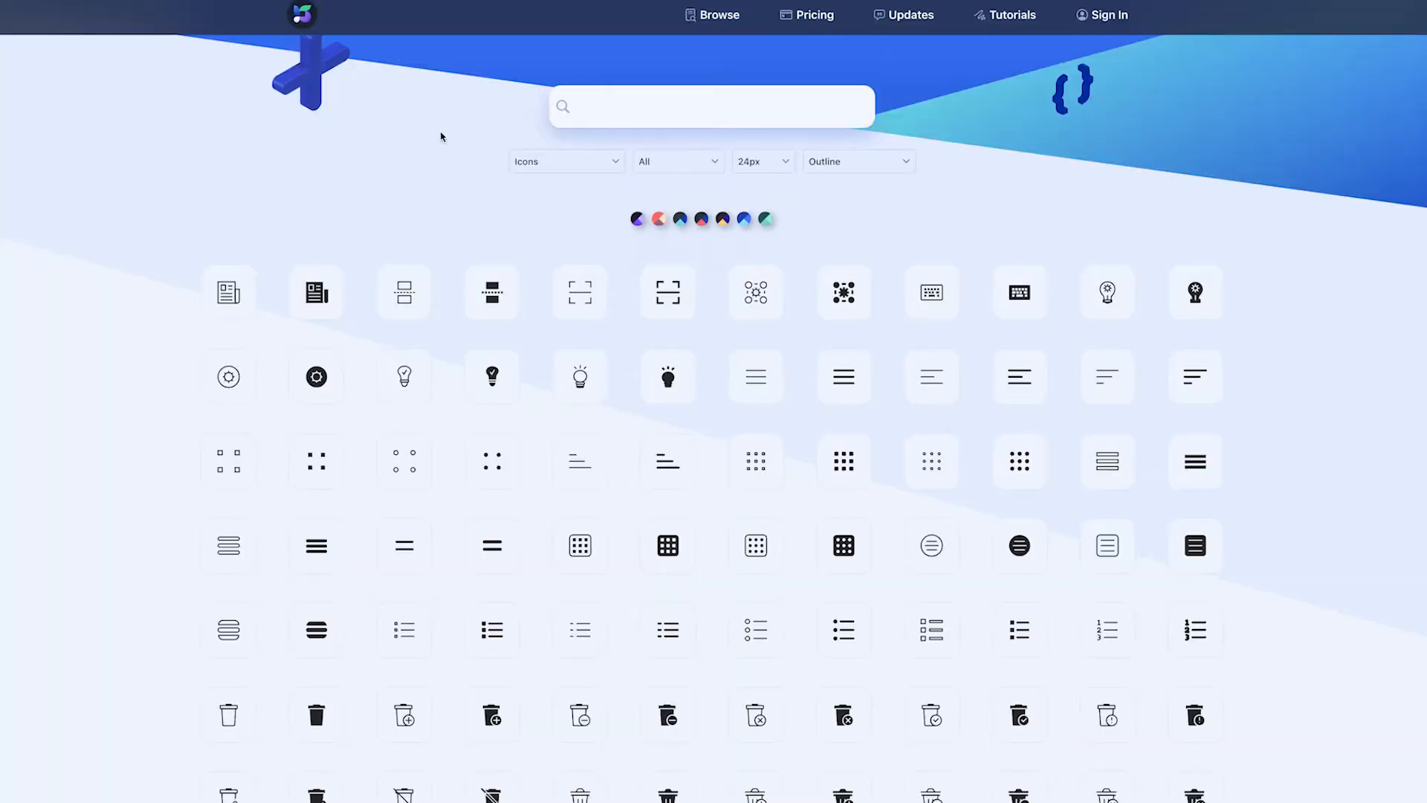
{"action": "scroll", "scroll_direction": "down", "scroll_amount": 3}
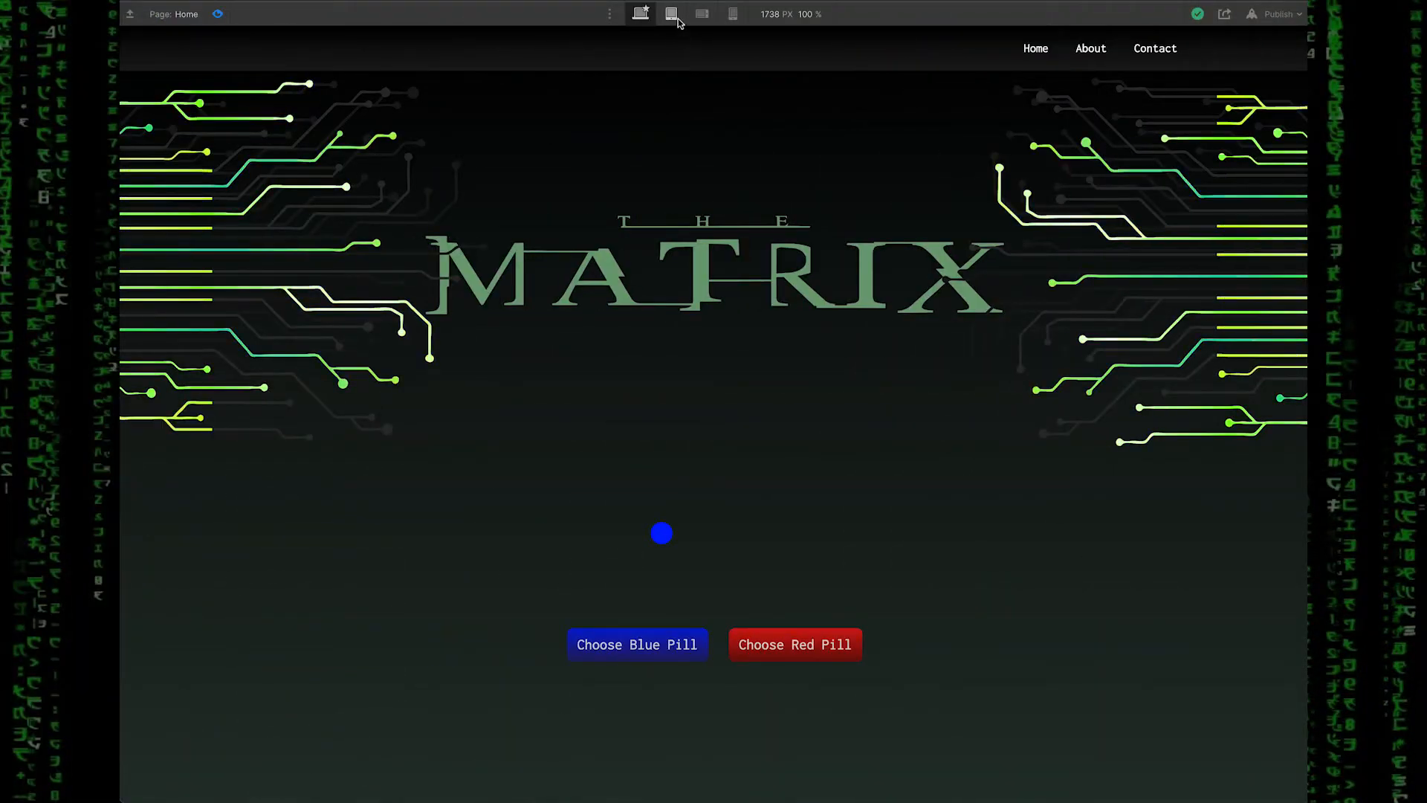
Step: Preview the Matrix page at tablet width and toggle the hamburger menu to watch the X animation
{"action": "left_click", "coordinate": [671, 13]}
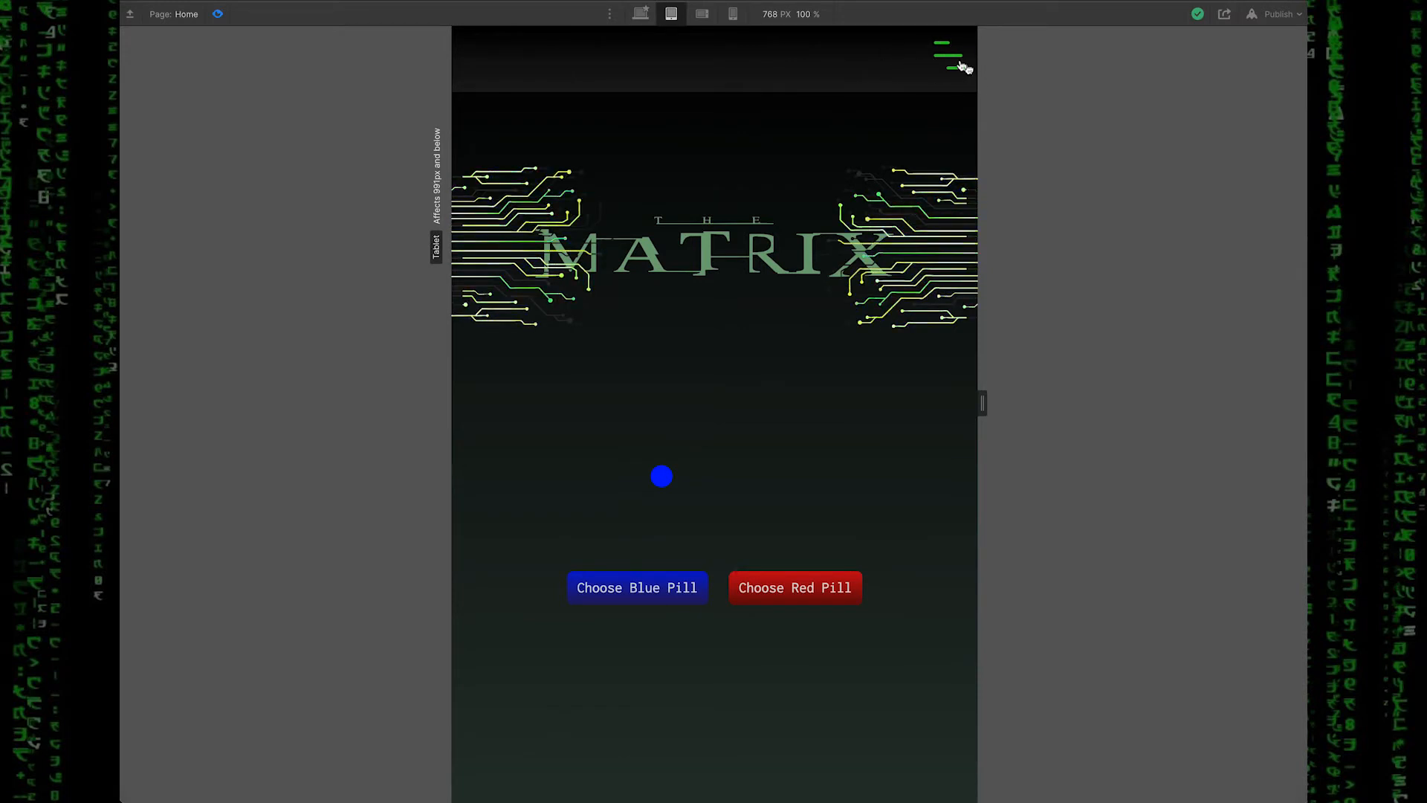
{"action": "left_click", "coordinate": [948, 54]}
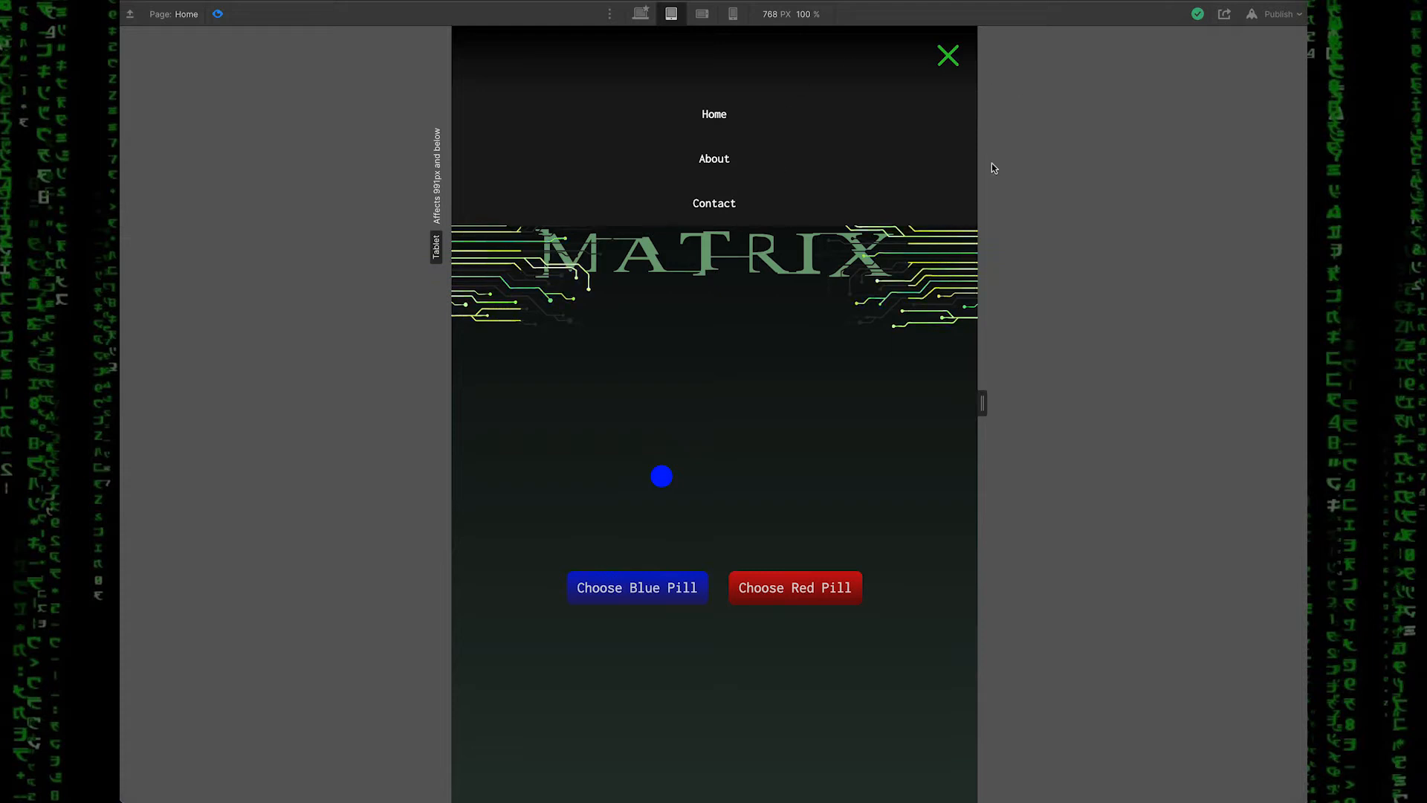
{"action": "left_click", "coordinate": [947, 56]}
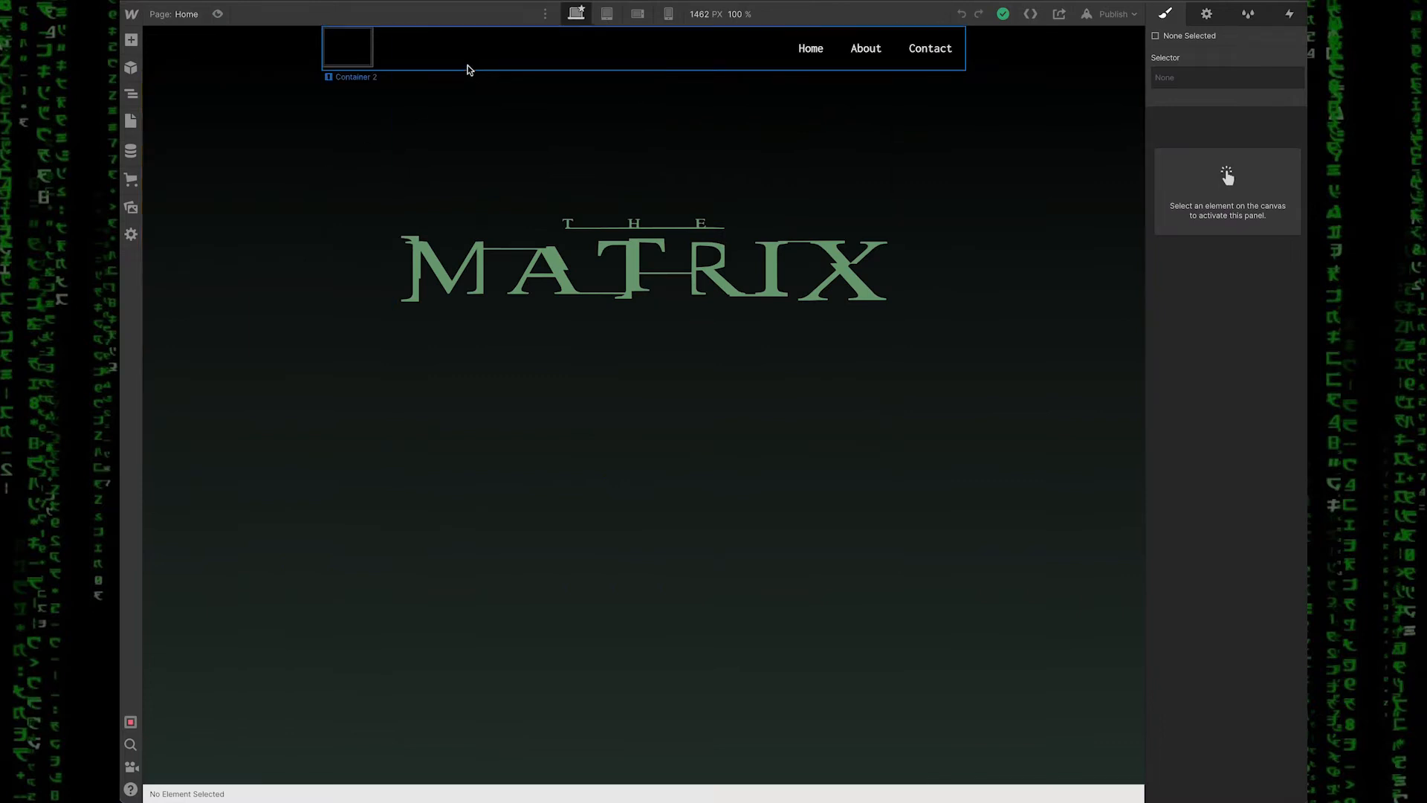
Step: At tablet width, select the menu button and insert a Lottie Animation element into it
{"action": "left_click", "coordinate": [348, 48]}
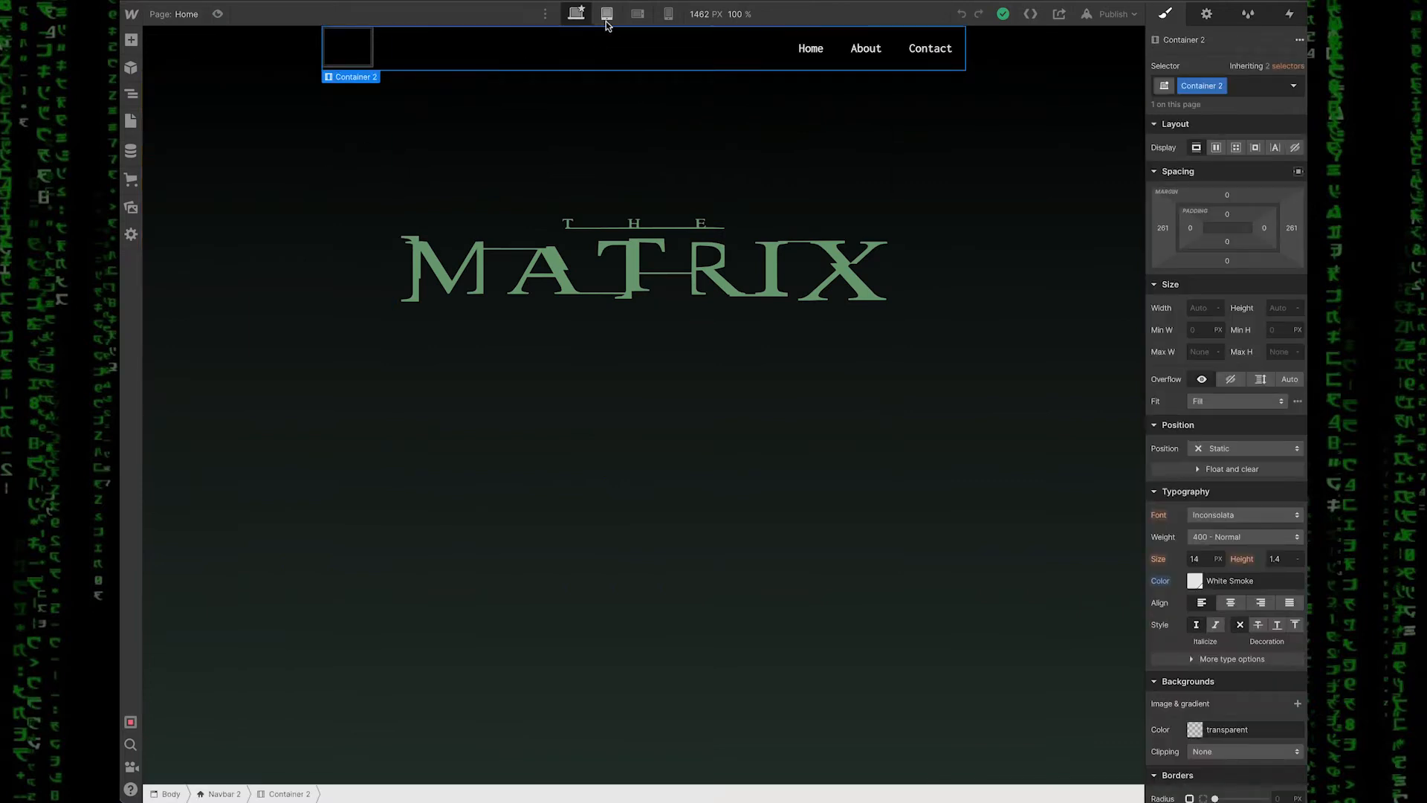
{"action": "left_click", "coordinate": [607, 13]}
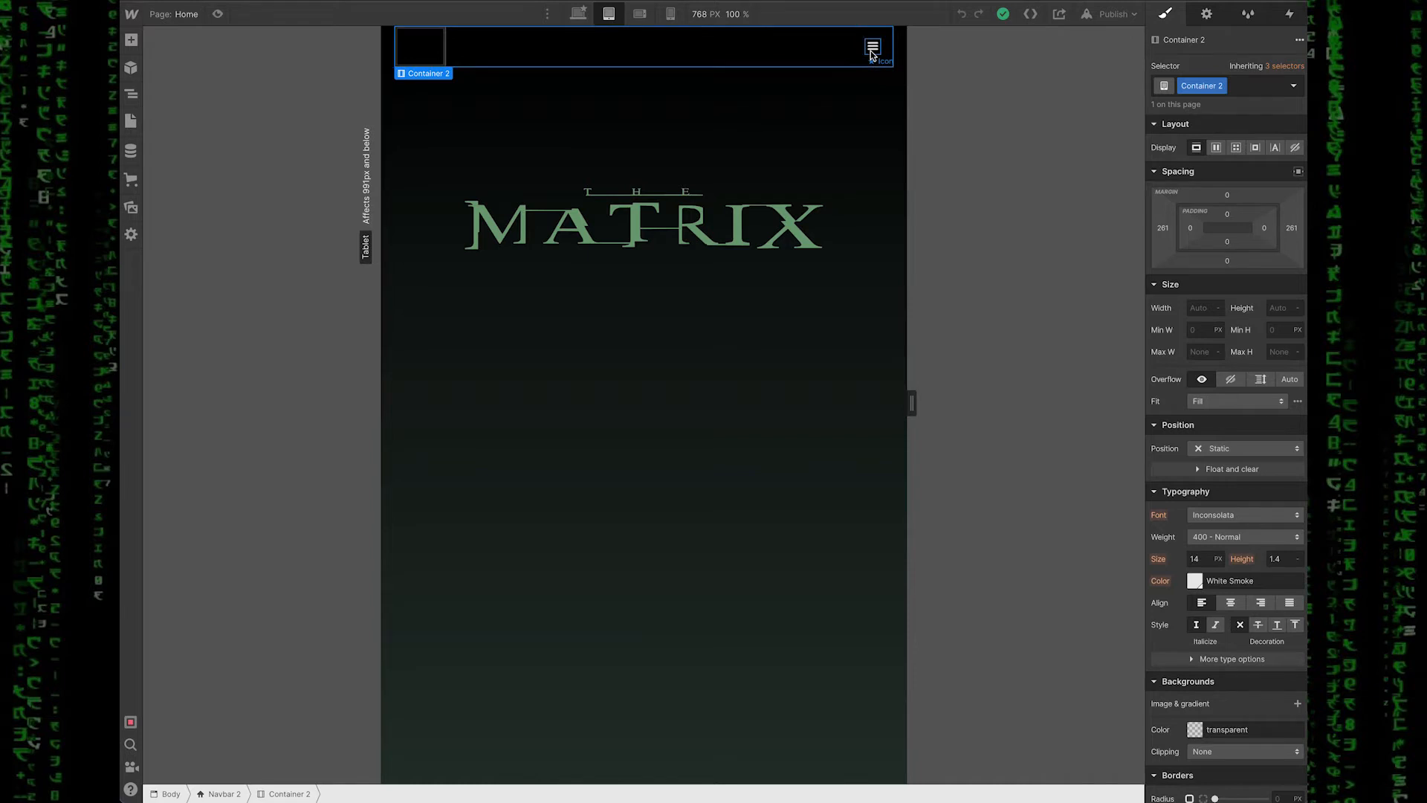
{"action": "left_click", "coordinate": [872, 46]}
{"action": "type", "text": "l"}
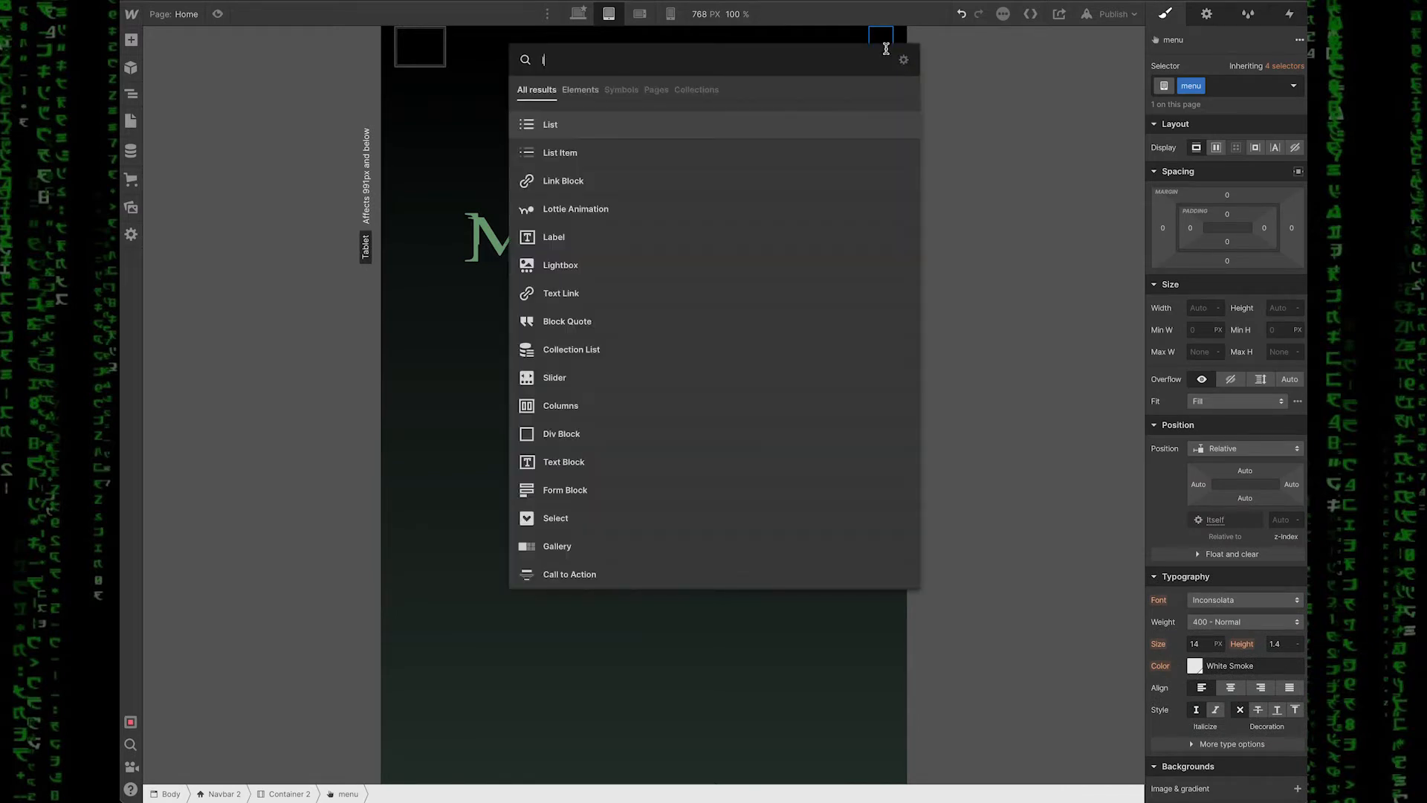
{"action": "left_click", "coordinate": [575, 208]}
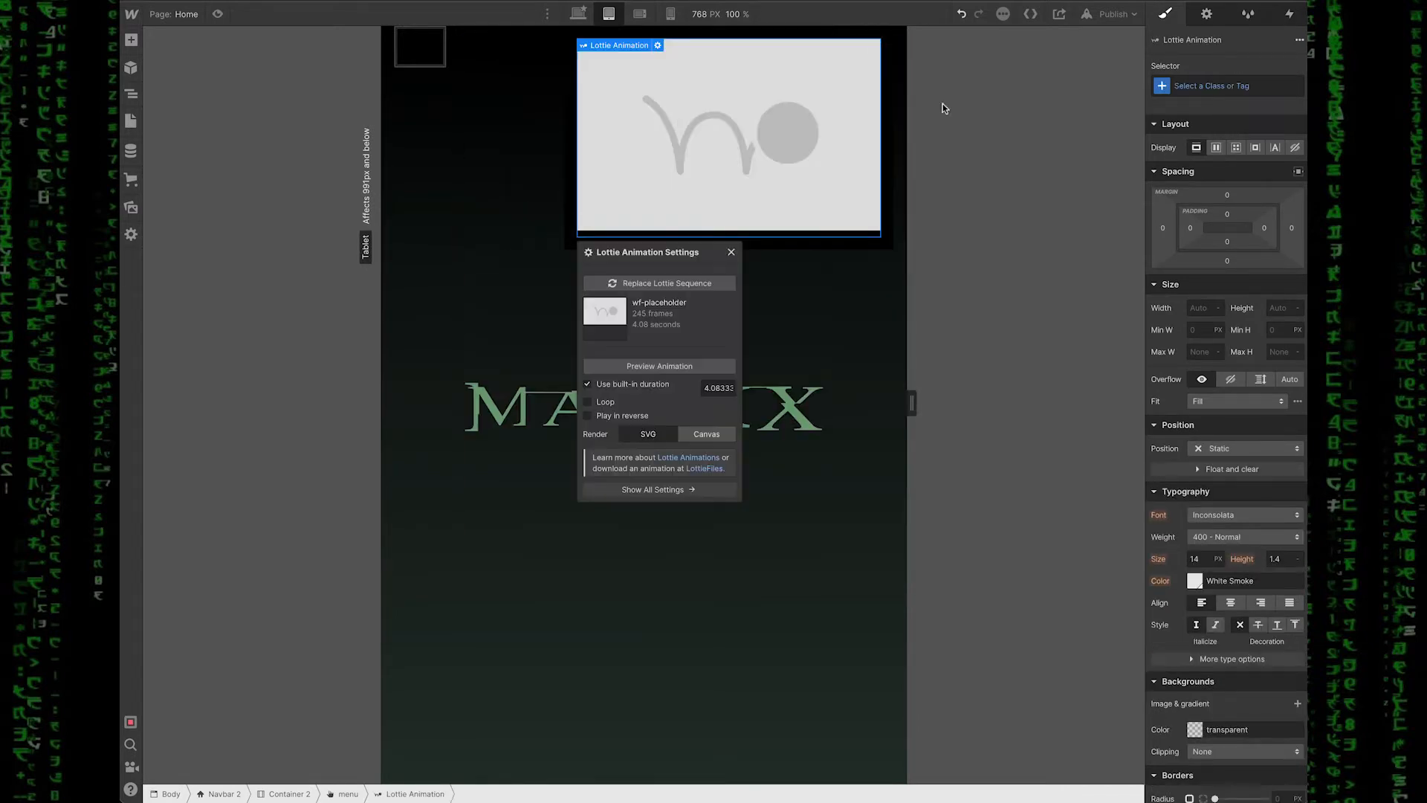
Step: Replace the Lottie sequence with the green hamburger JSON and leave Loop off
{"action": "left_click", "coordinate": [130, 206]}
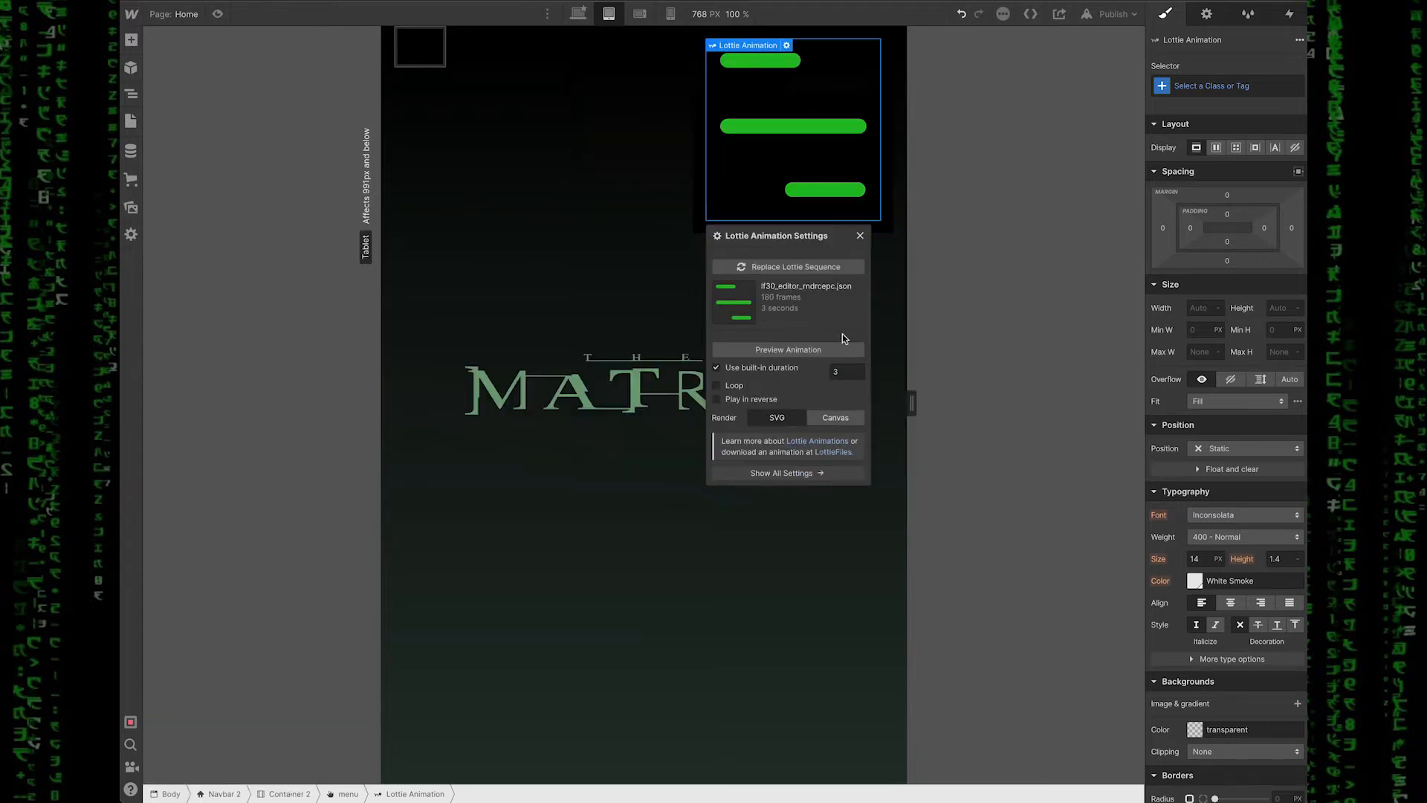
{"action": "mouse_move", "coordinate": [794, 370]}
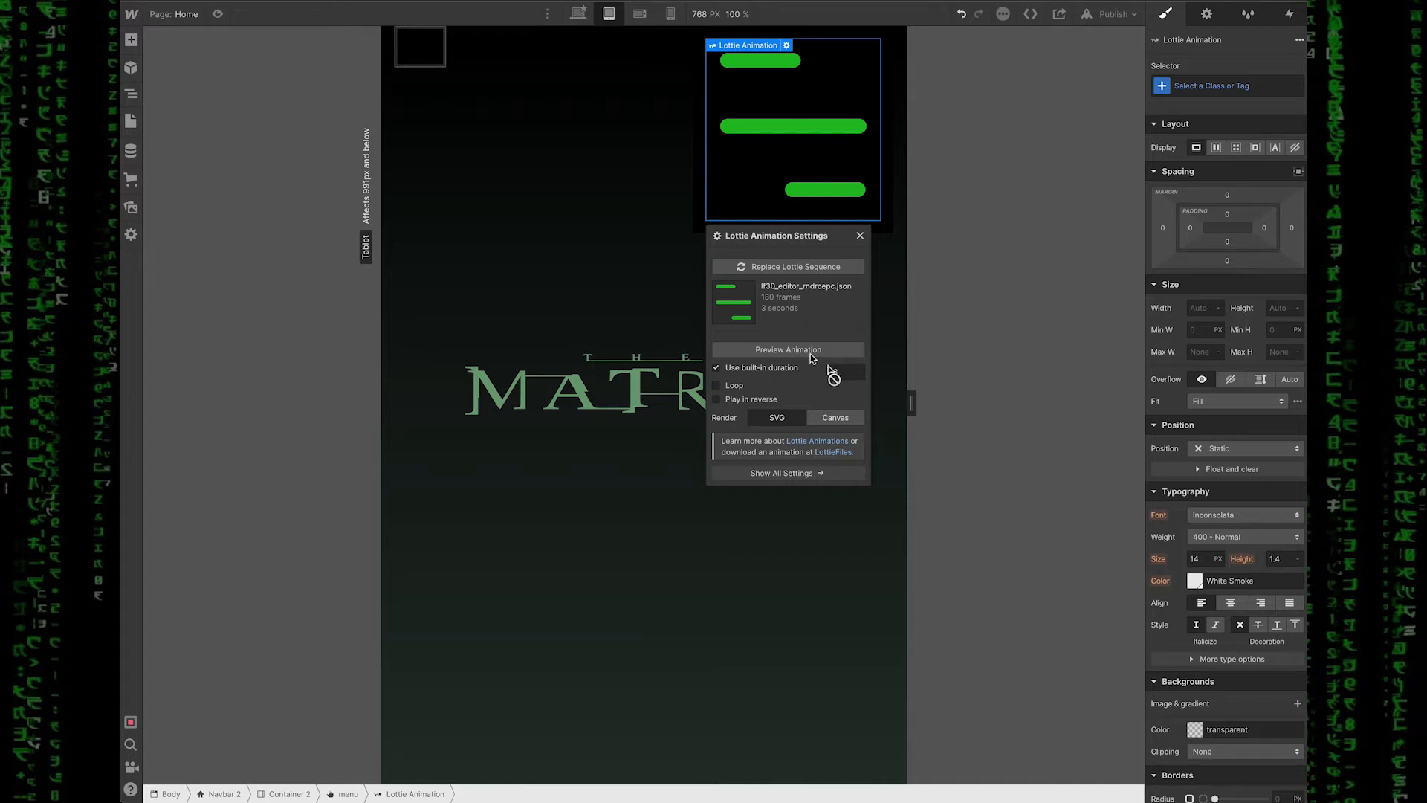
{"action": "left_click", "coordinate": [786, 349]}
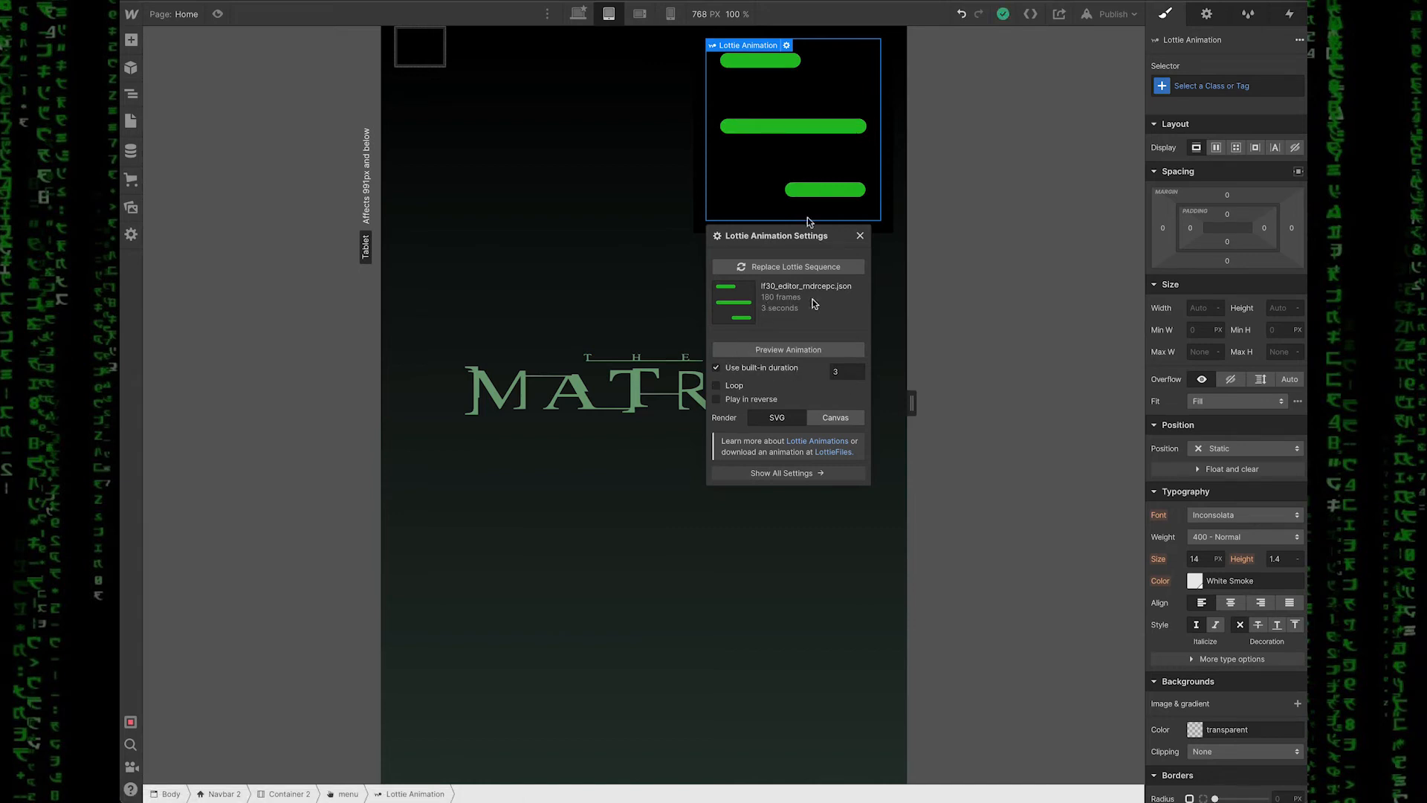
{"action": "mouse_move", "coordinate": [795, 355]}
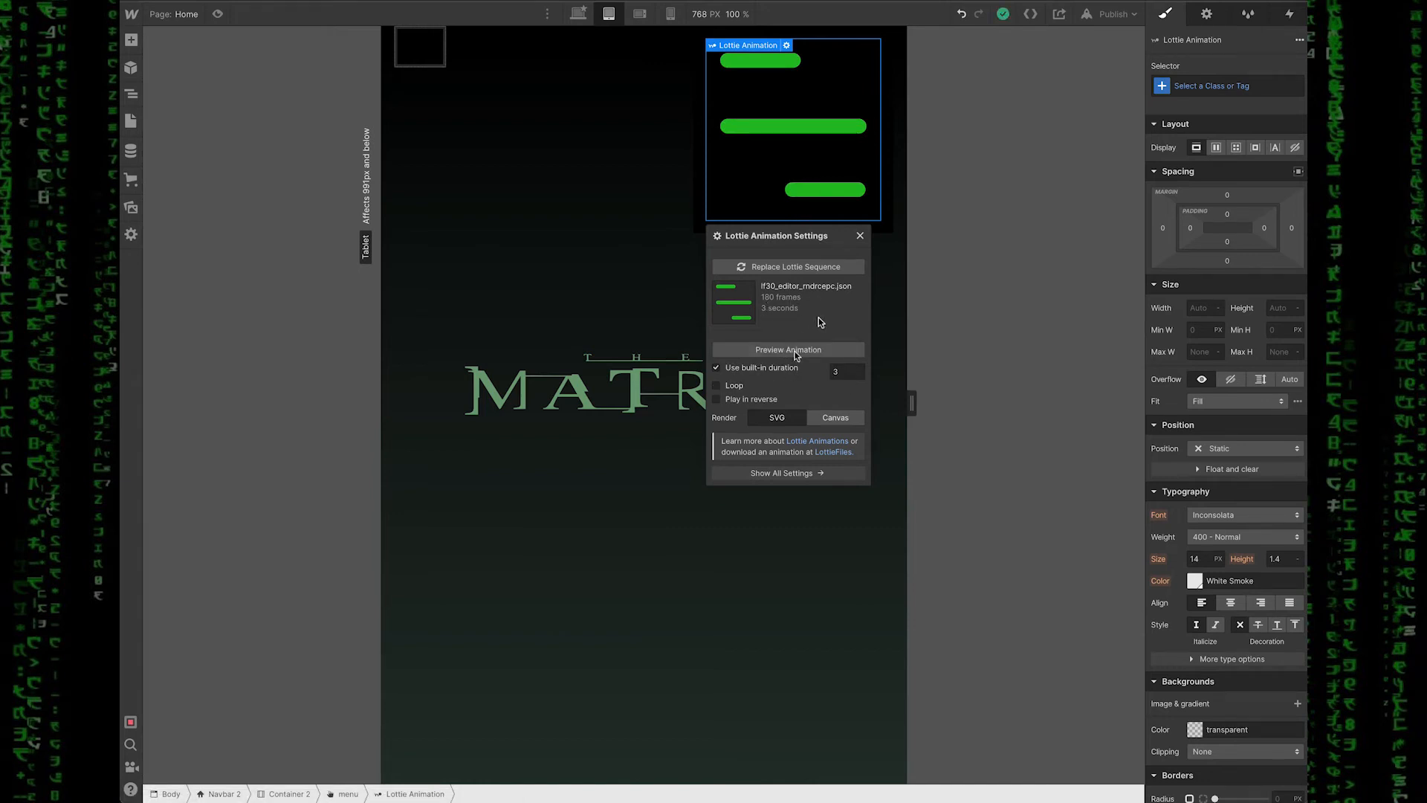
{"action": "left_click", "coordinate": [716, 385]}
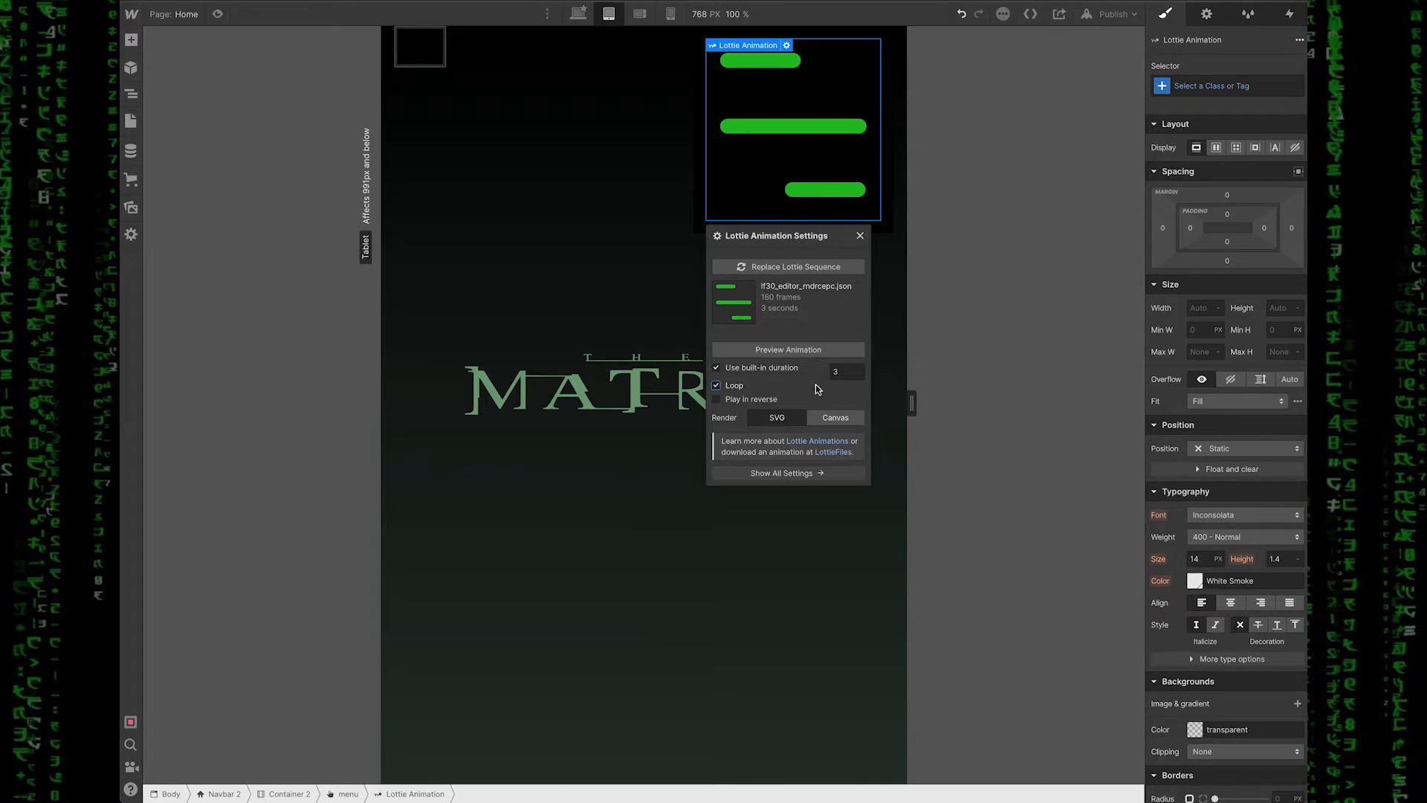
{"action": "left_click", "coordinate": [788, 349]}
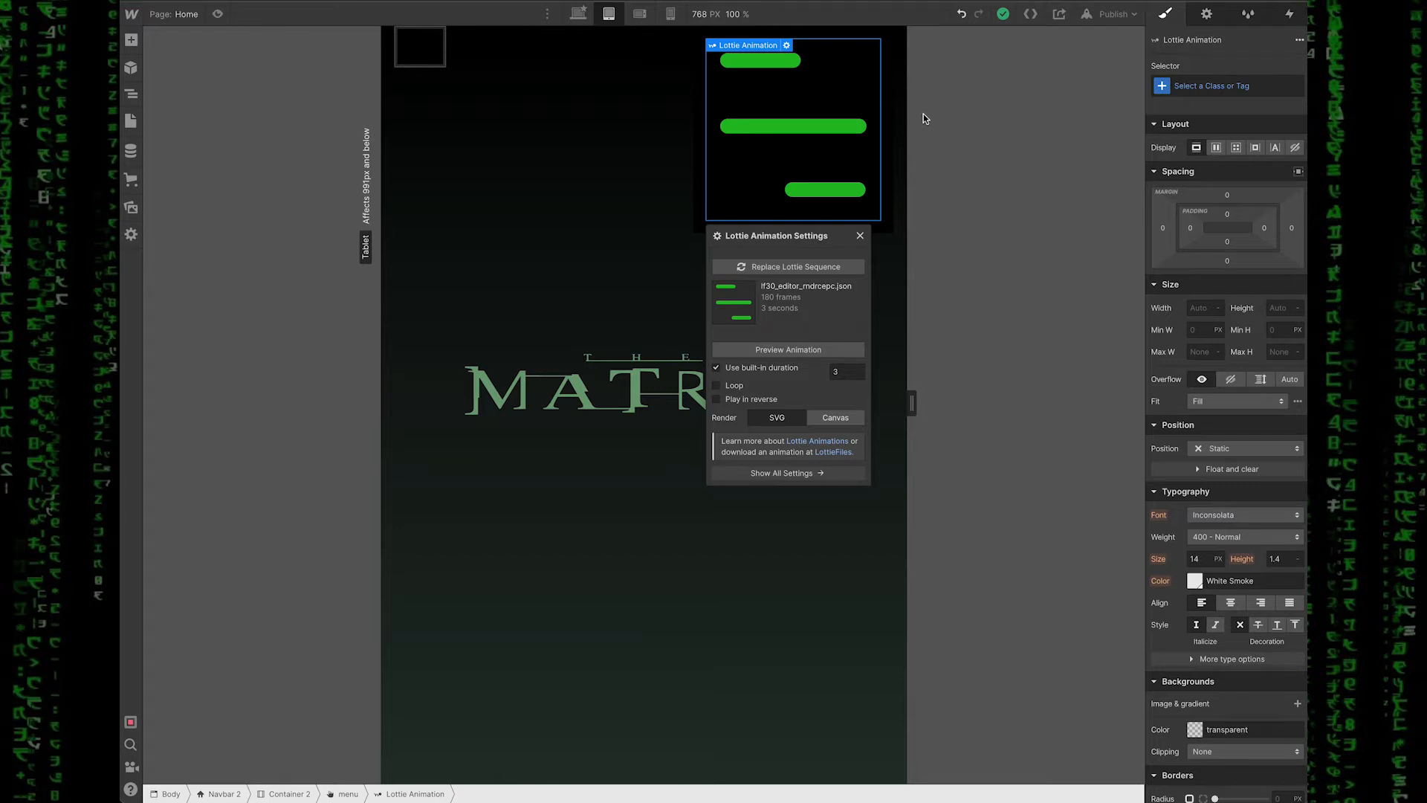
{"action": "mouse_move", "coordinate": [853, 173]}
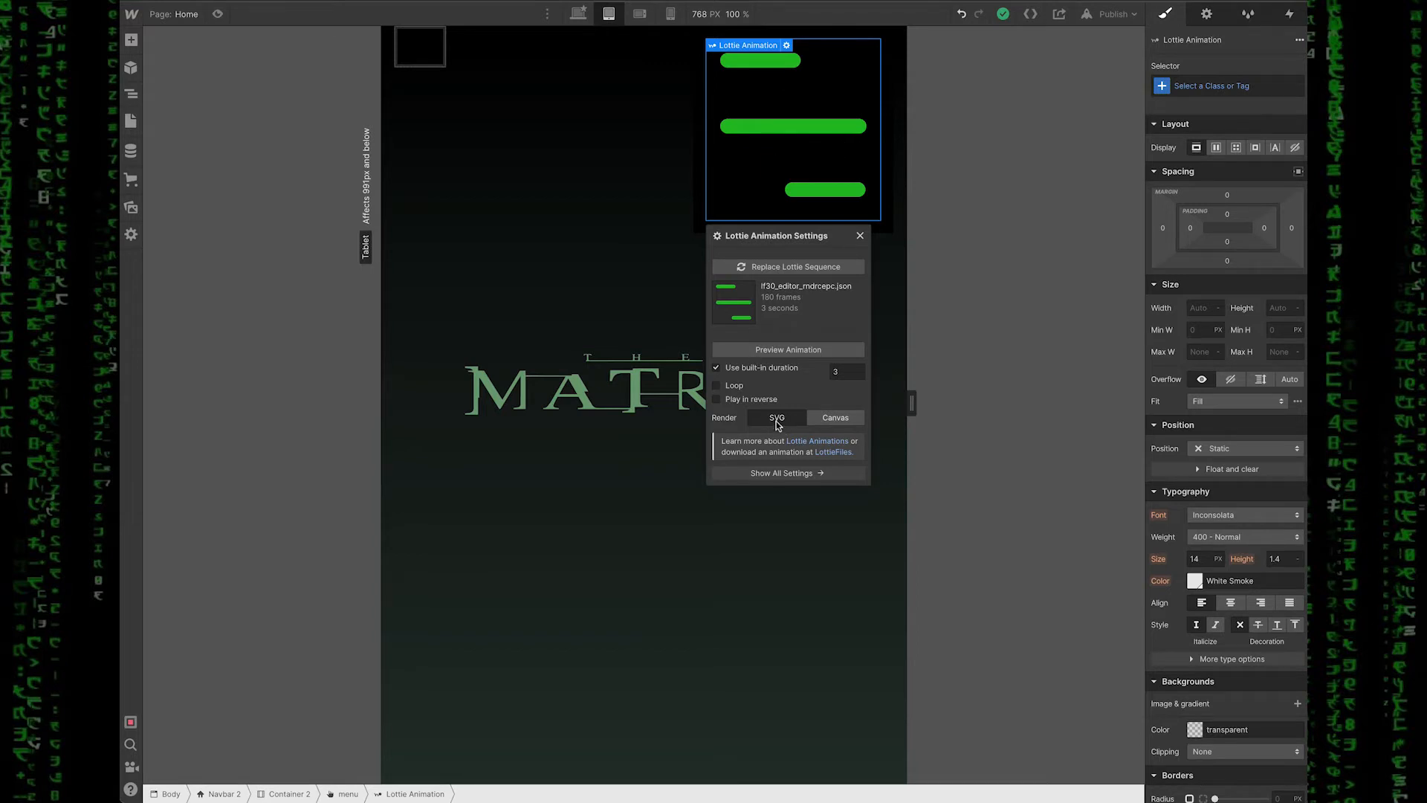
{"action": "mouse_move", "coordinate": [816, 137]}
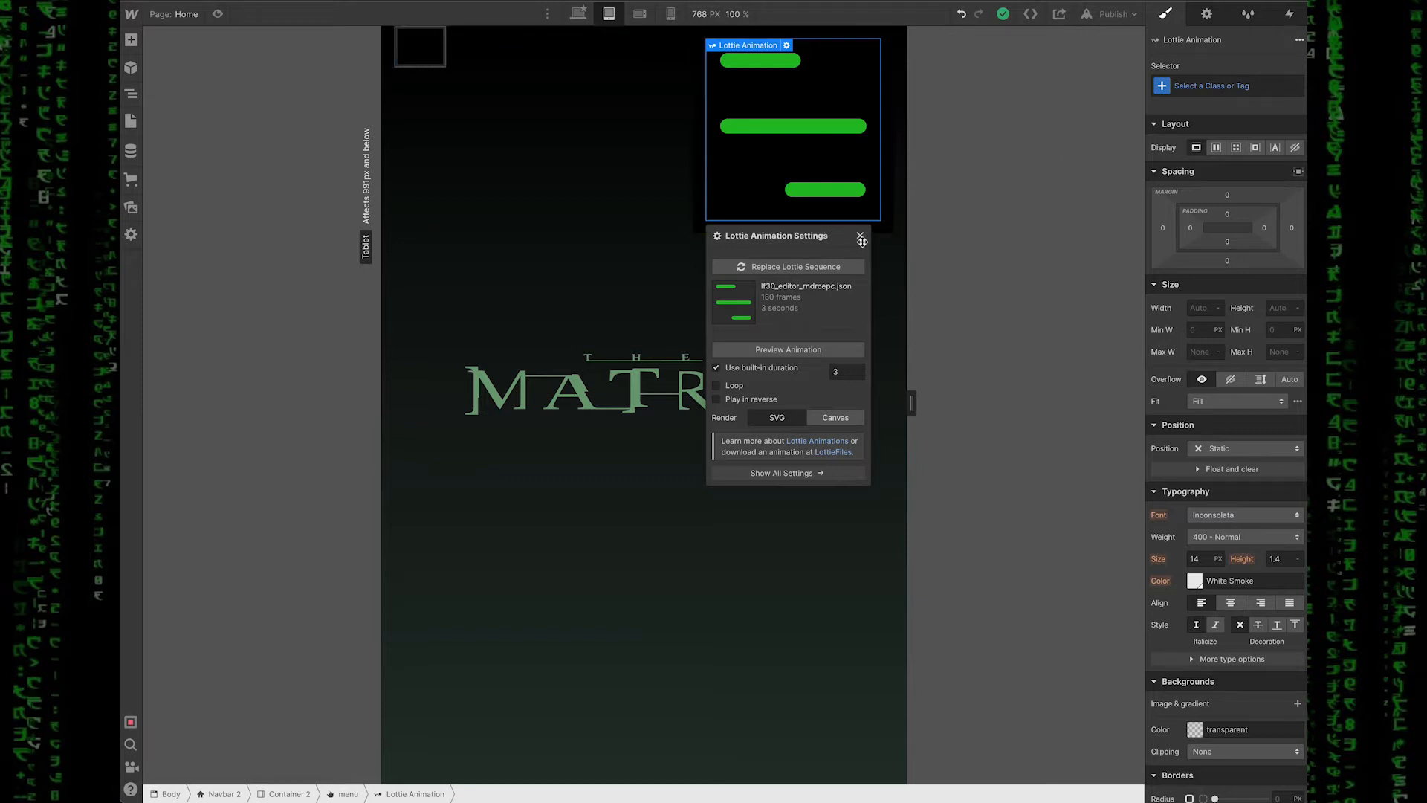
Step: Set the hamburger animation width to 50 and hide the navbar menu on canvas
{"action": "left_click", "coordinate": [859, 237]}
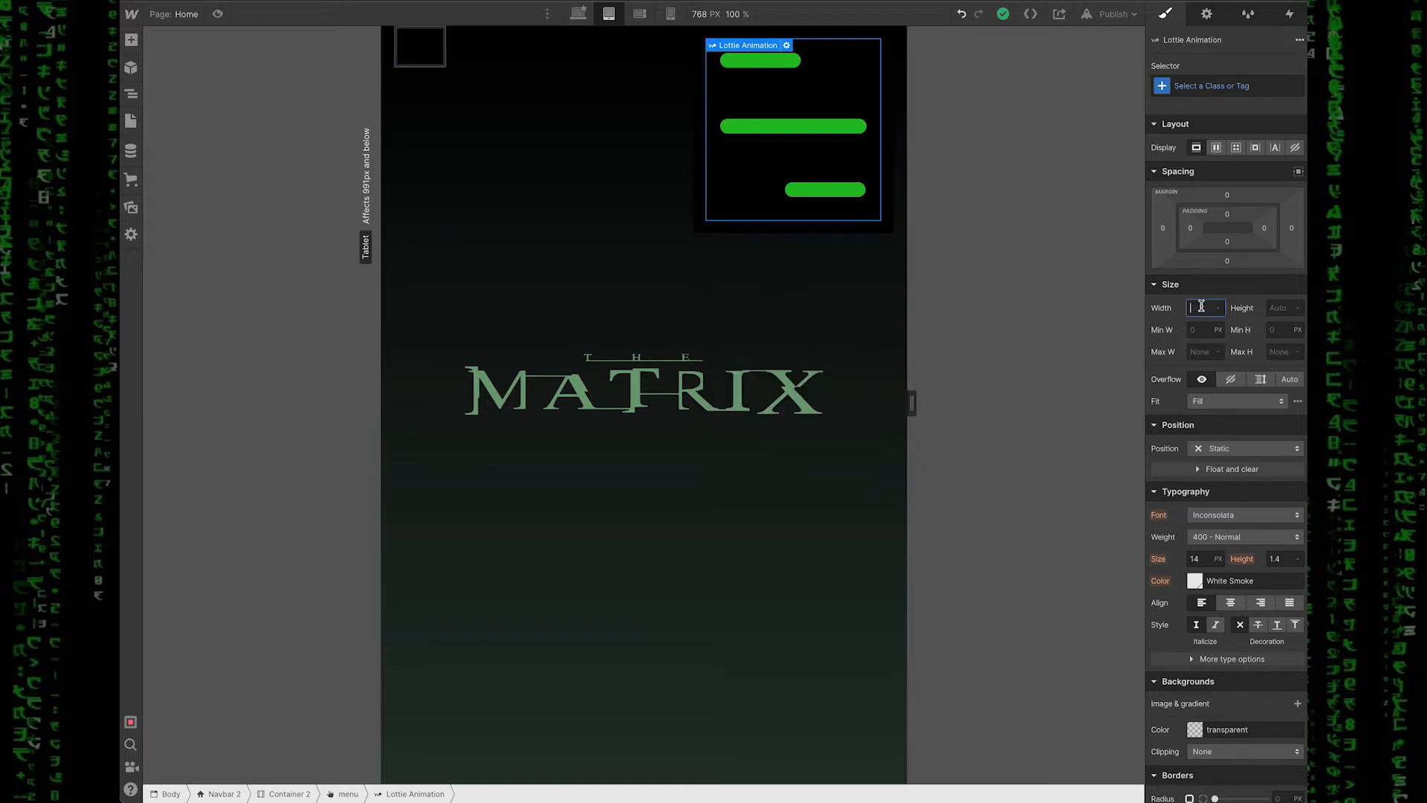
{"action": "type", "text": "50"}
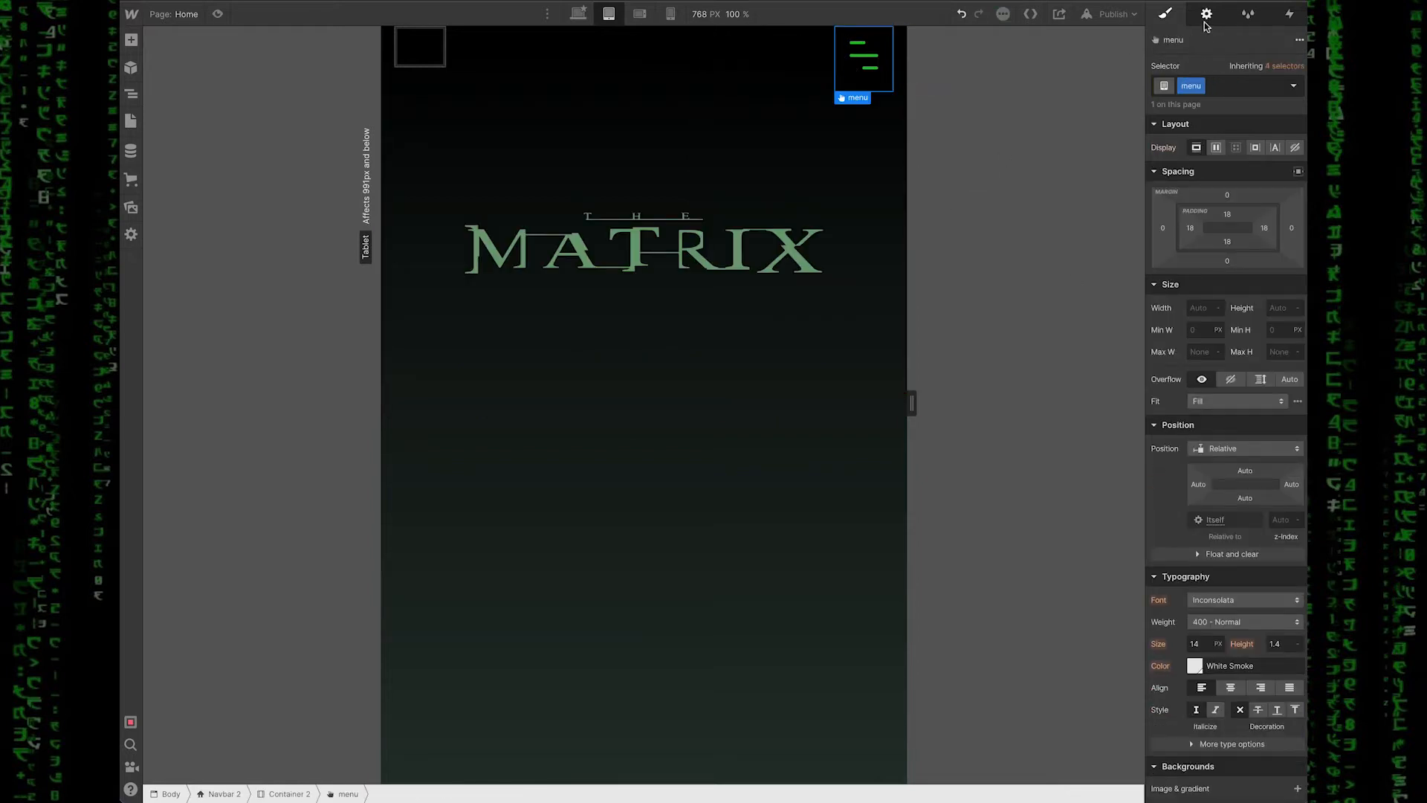
{"action": "left_click", "coordinate": [1206, 13]}
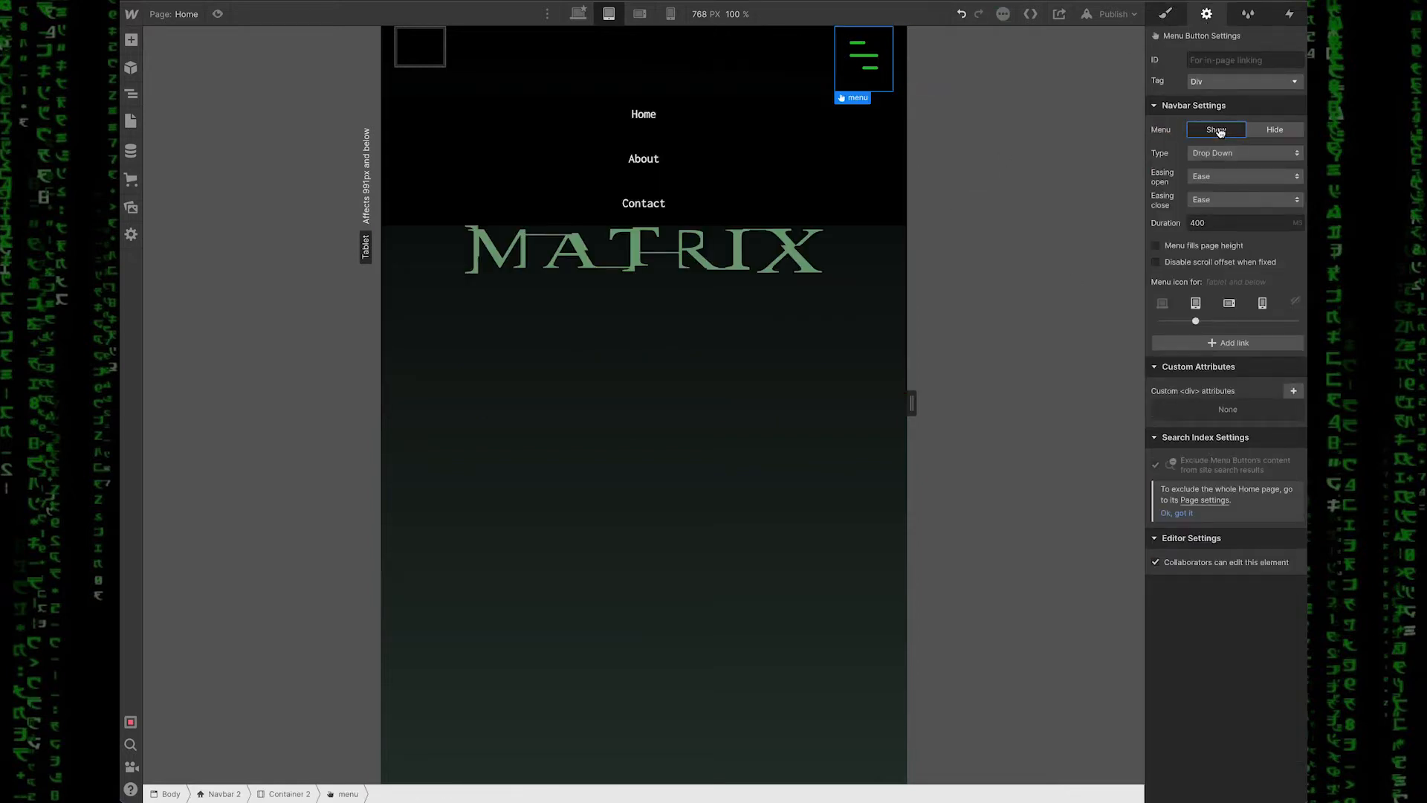
{"action": "left_click", "coordinate": [642, 158]}
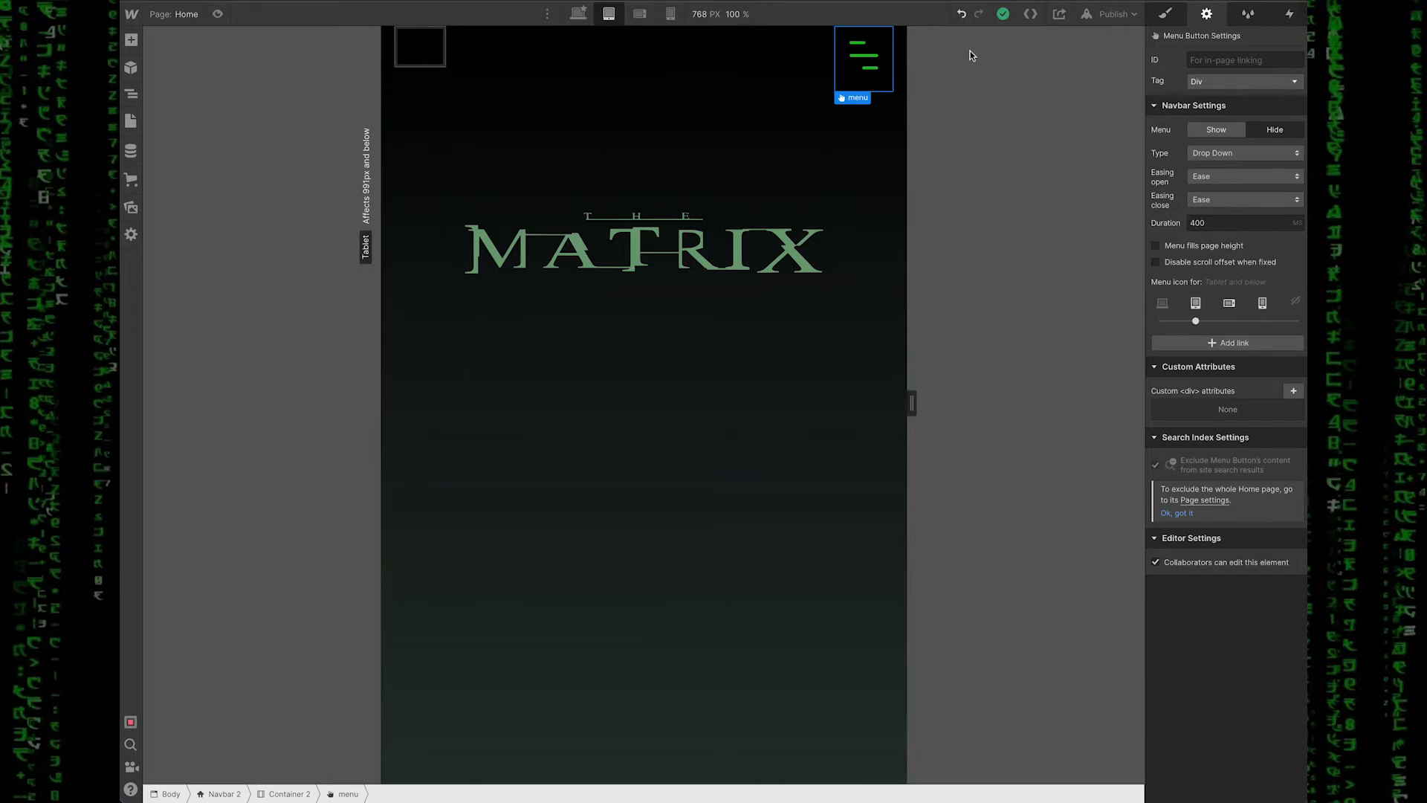
Step: Create a 'menu open' timed animation on the menu button's first click with a Lottie action
{"action": "left_click", "coordinate": [1289, 14]}
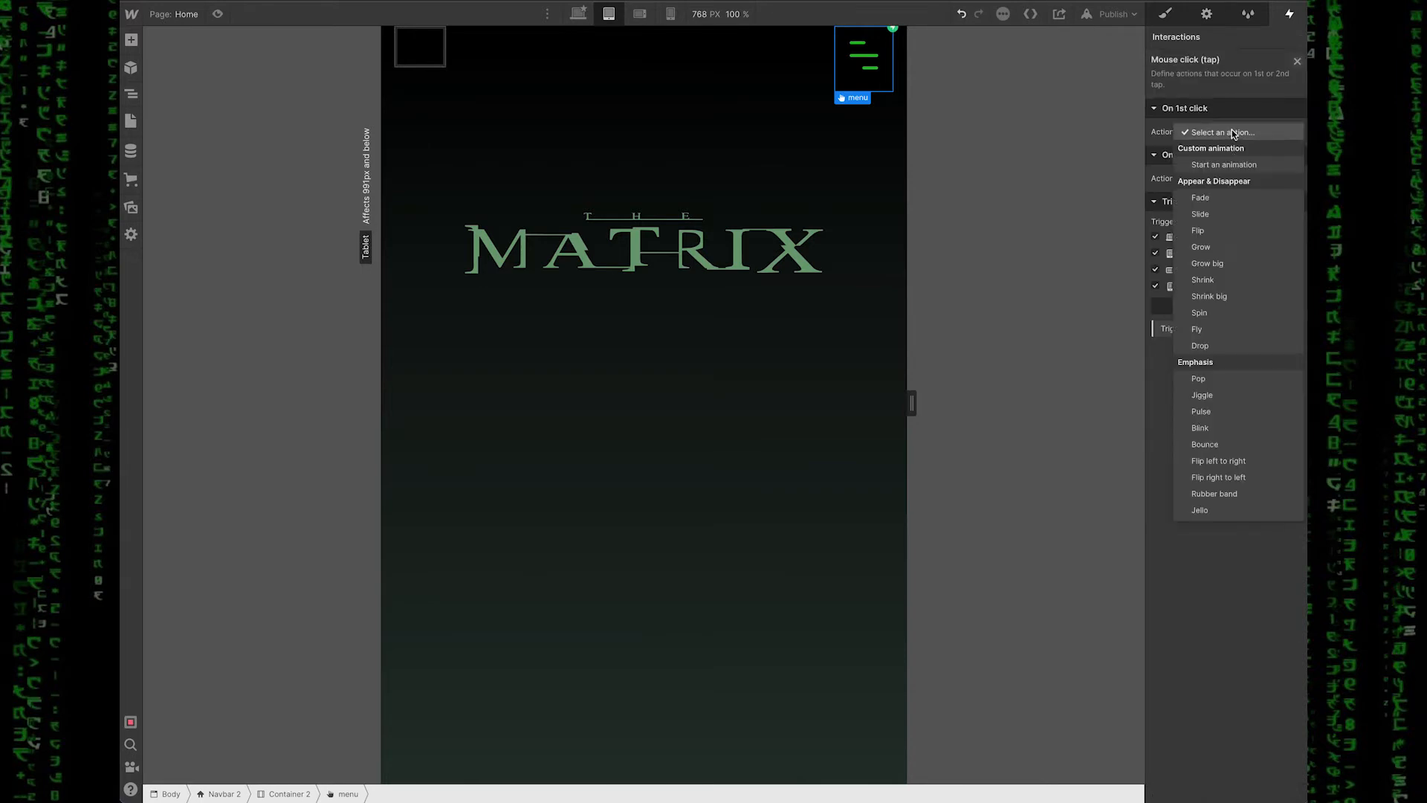
{"action": "left_click", "coordinate": [1223, 165]}
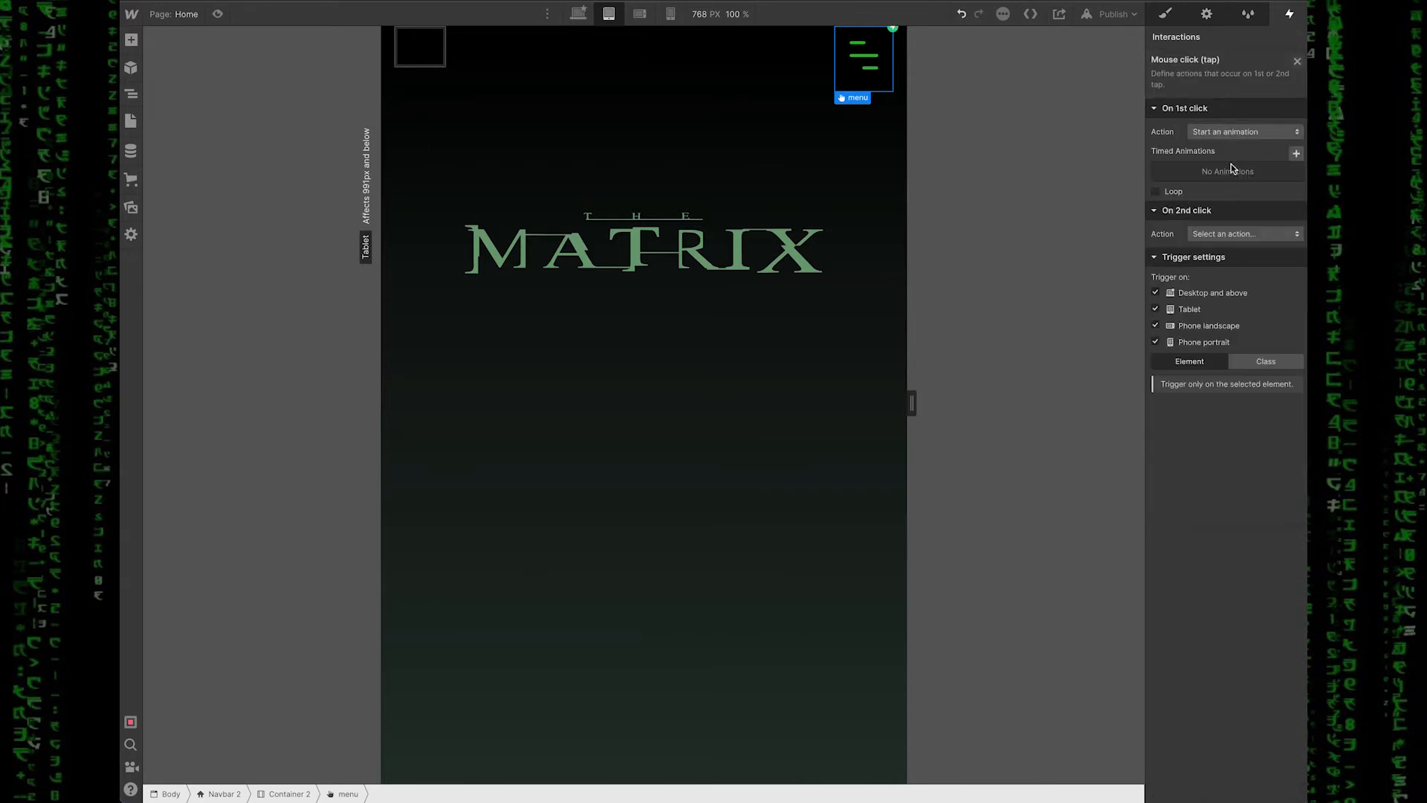
{"action": "left_click", "coordinate": [1296, 152]}
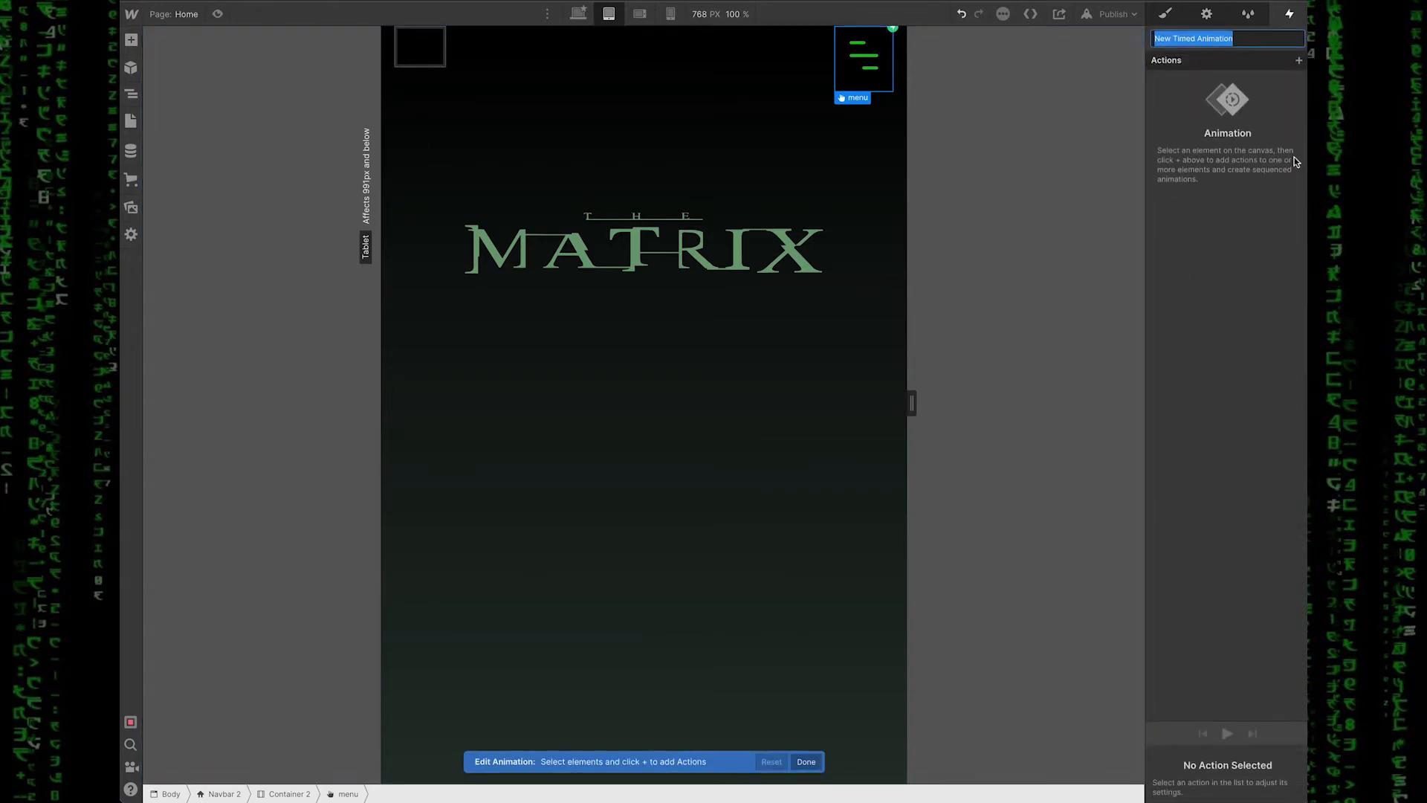
{"action": "type", "text": "menu open"}
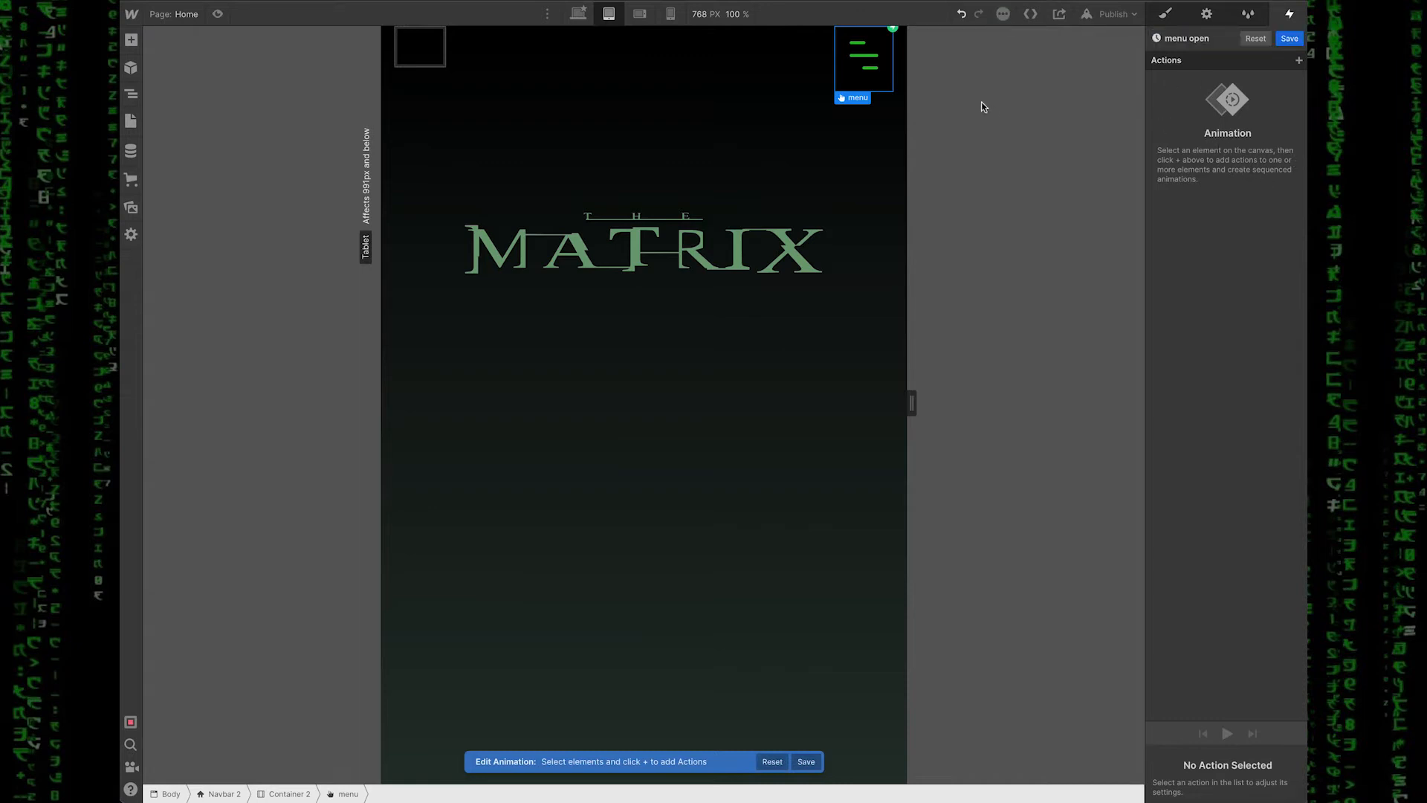
{"action": "mouse_move", "coordinate": [1180, 178]}
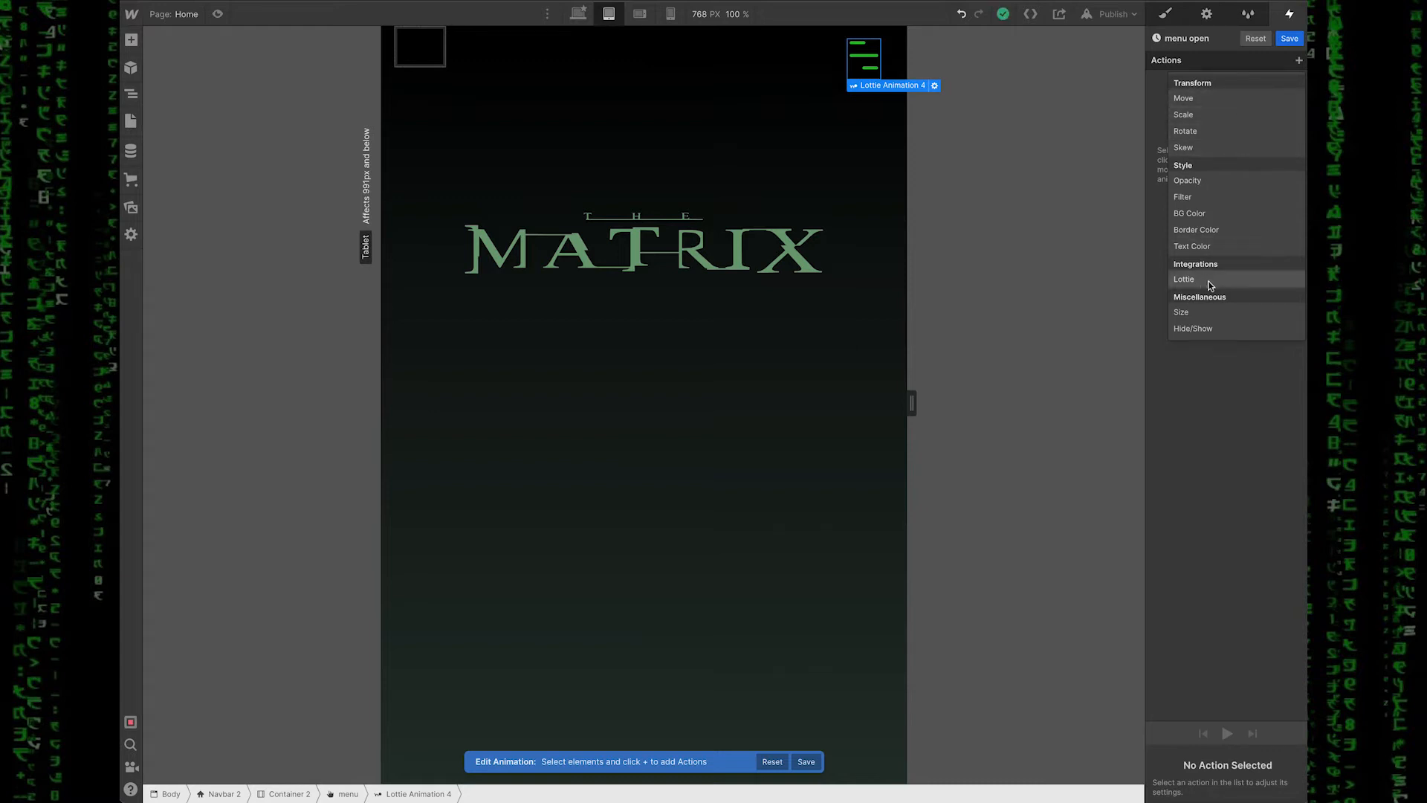
{"action": "left_click", "coordinate": [1184, 278]}
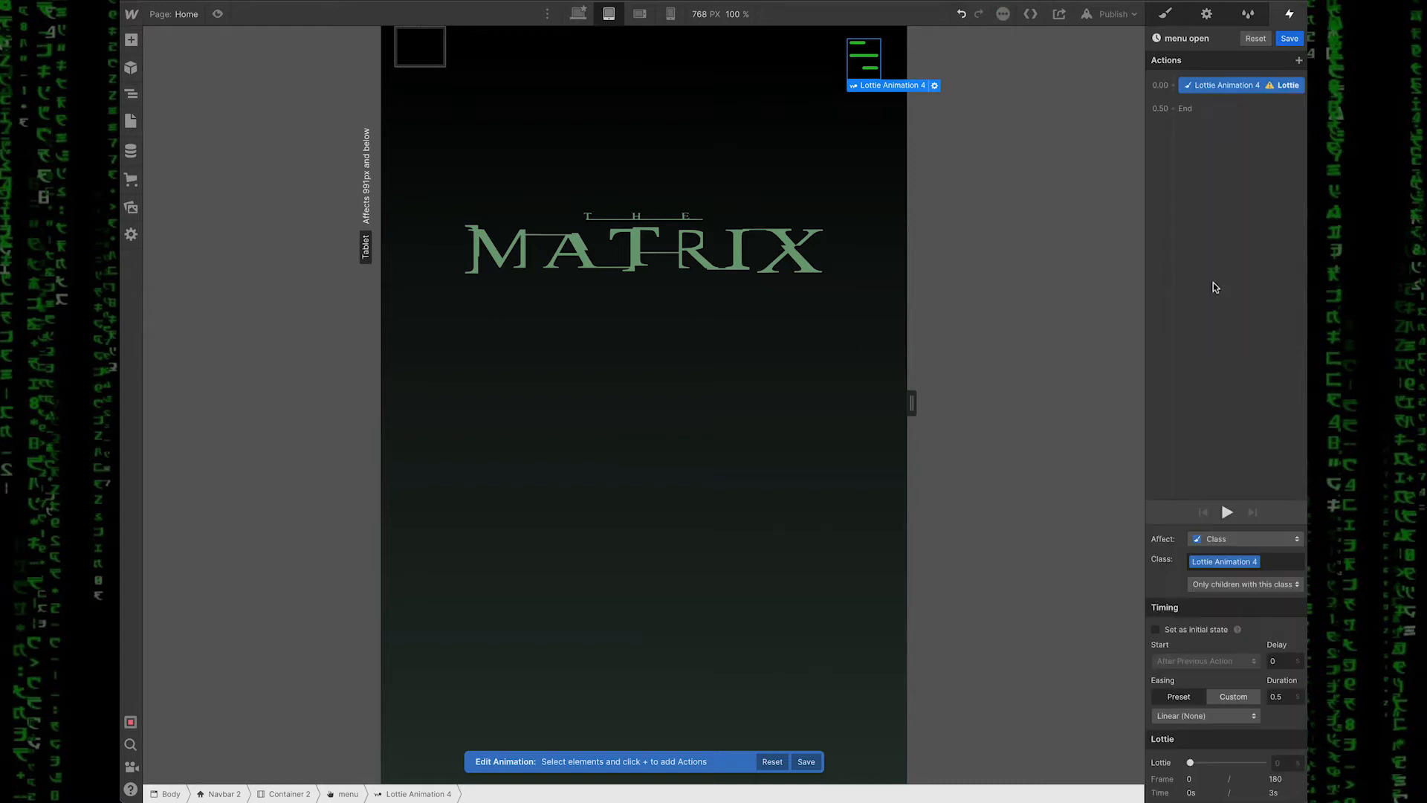
{"action": "mouse_move", "coordinate": [1232, 208]}
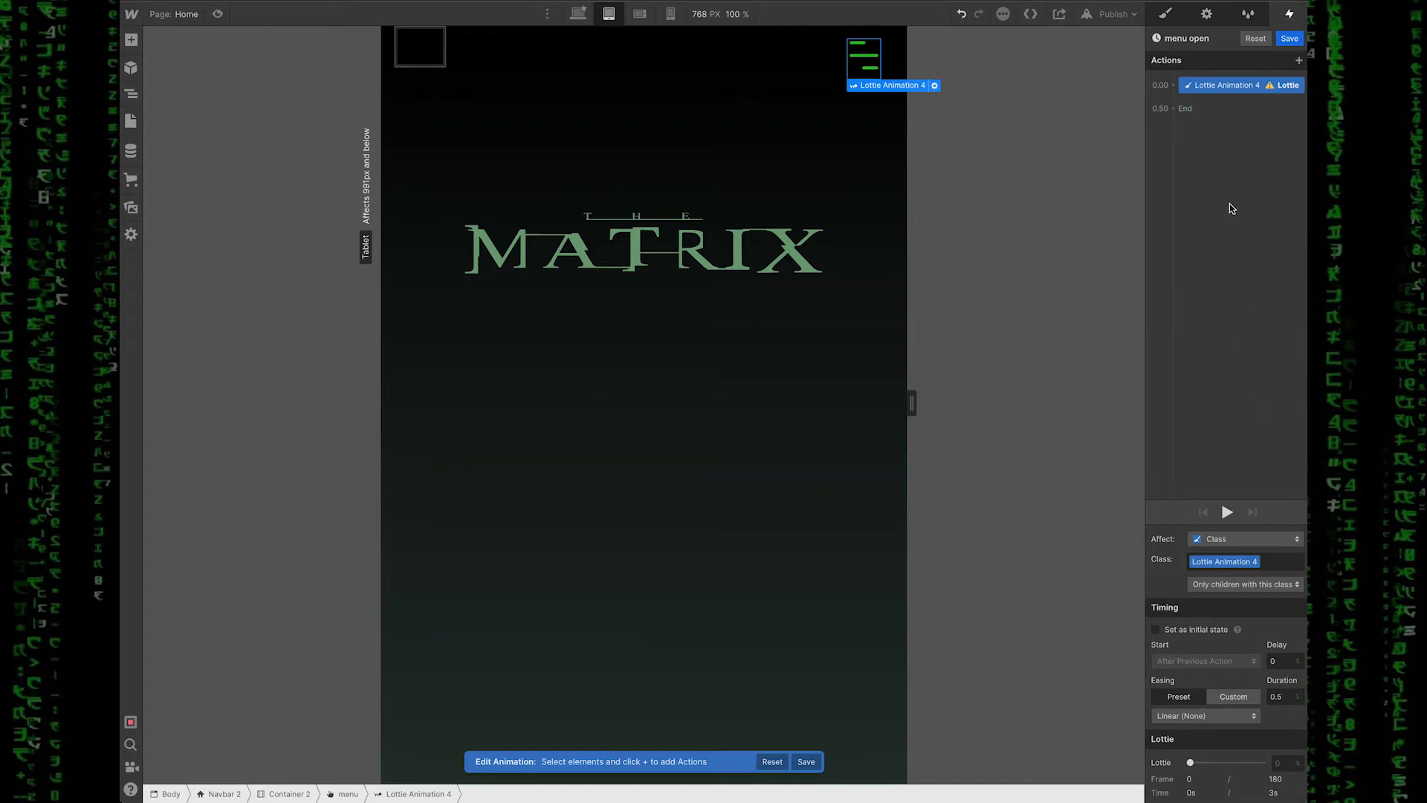
{"action": "mouse_move", "coordinate": [1231, 312]}
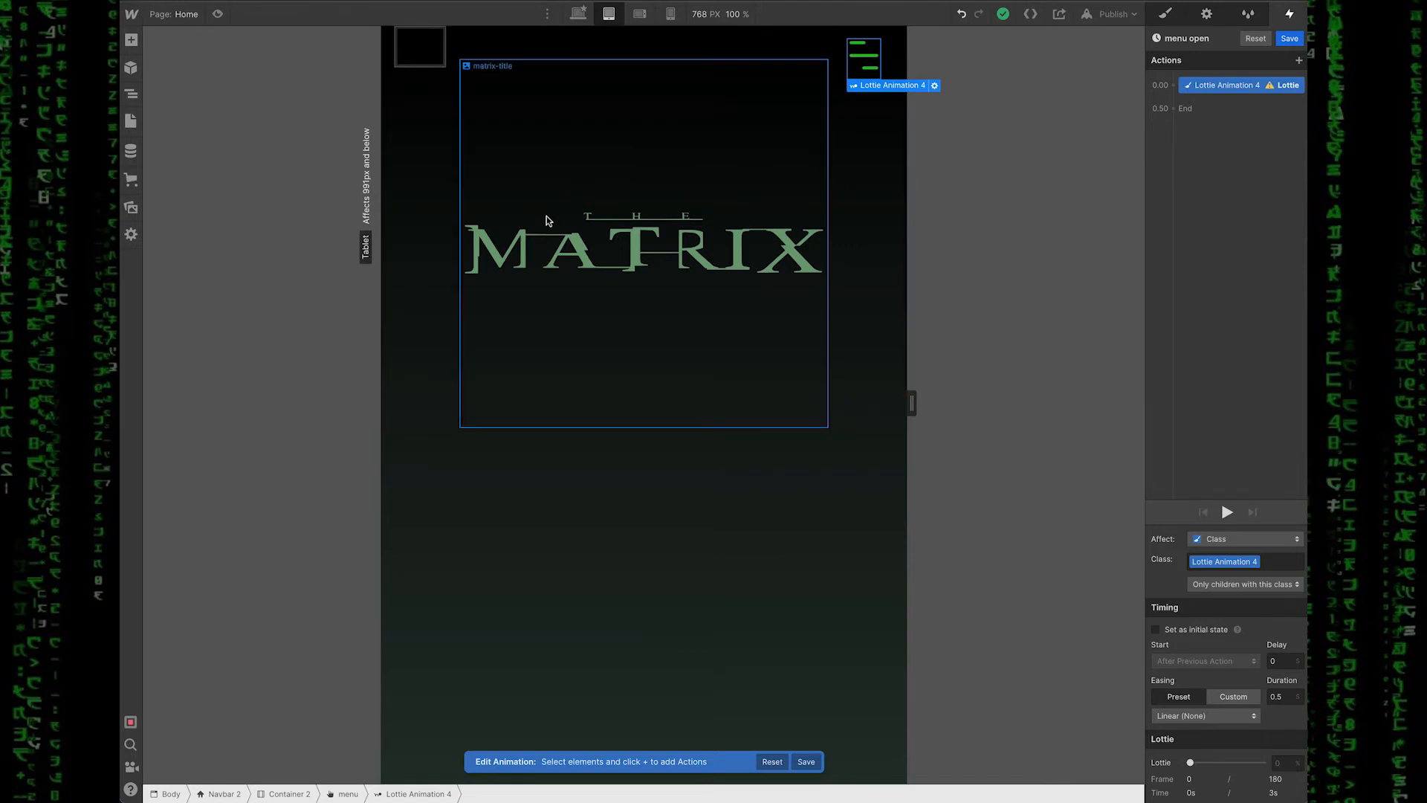
{"action": "mouse_move", "coordinate": [788, 162]}
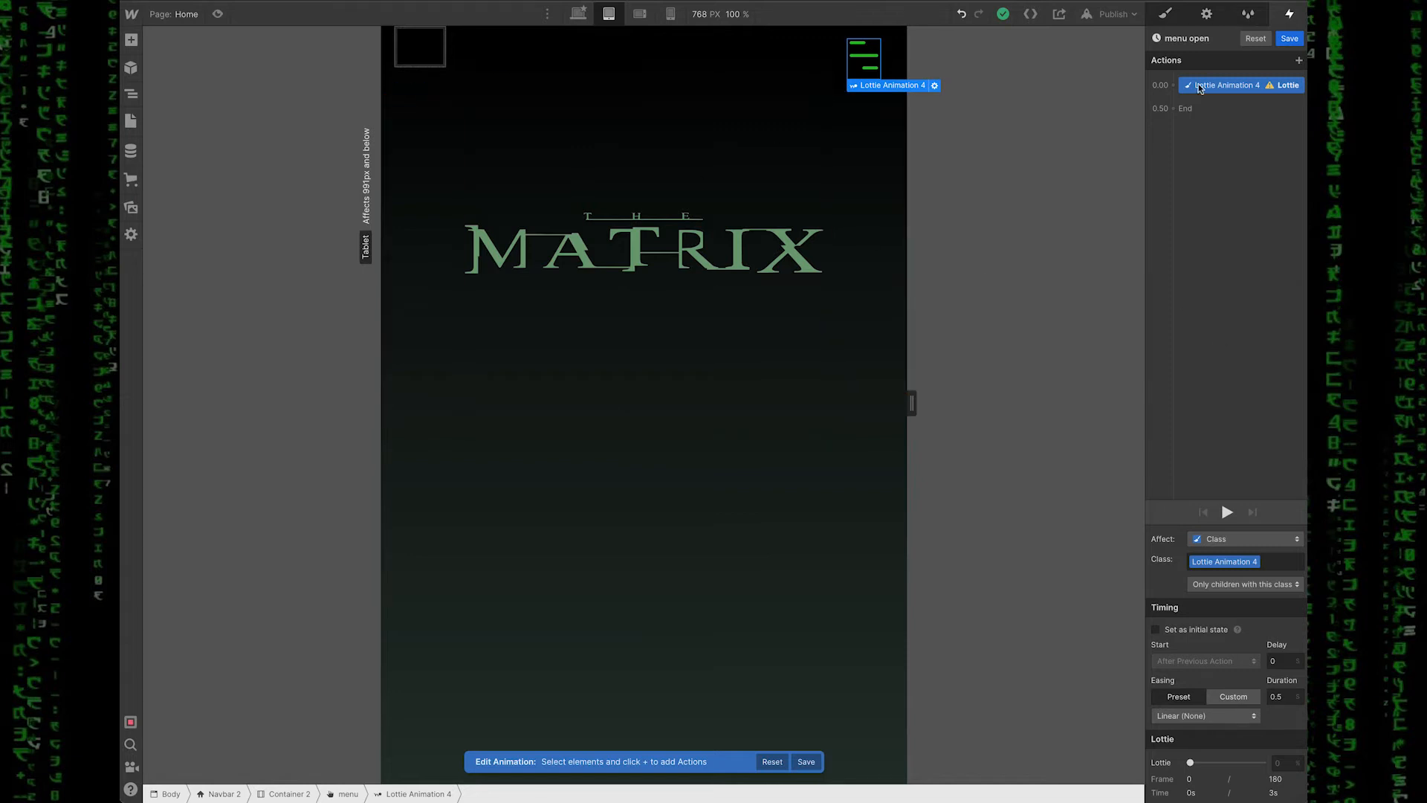
{"action": "mouse_move", "coordinate": [1274, 190]}
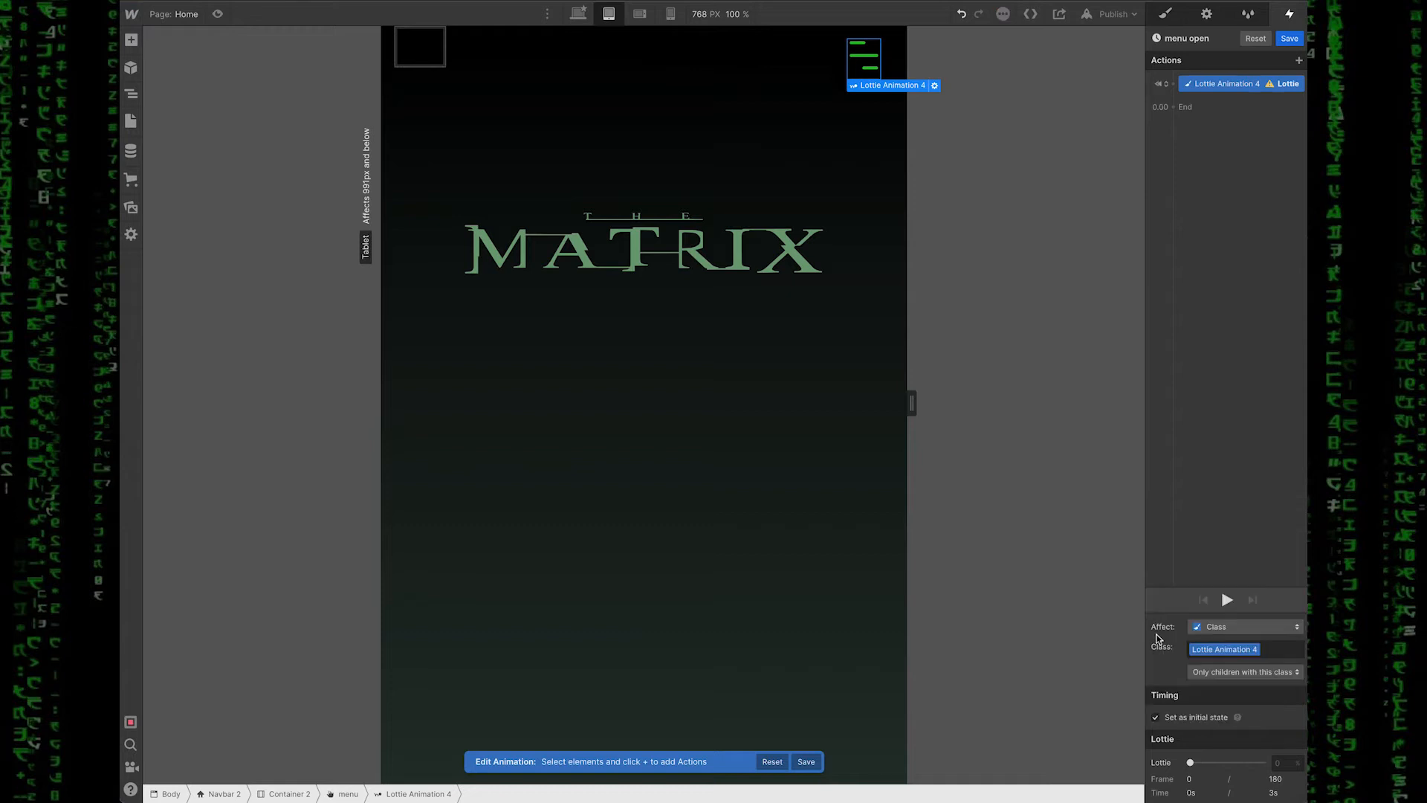
Step: Start the icon at 0% as initial state, then play it to 50% over 0.5s ease-in-out
{"action": "left_click", "coordinate": [1286, 763]}
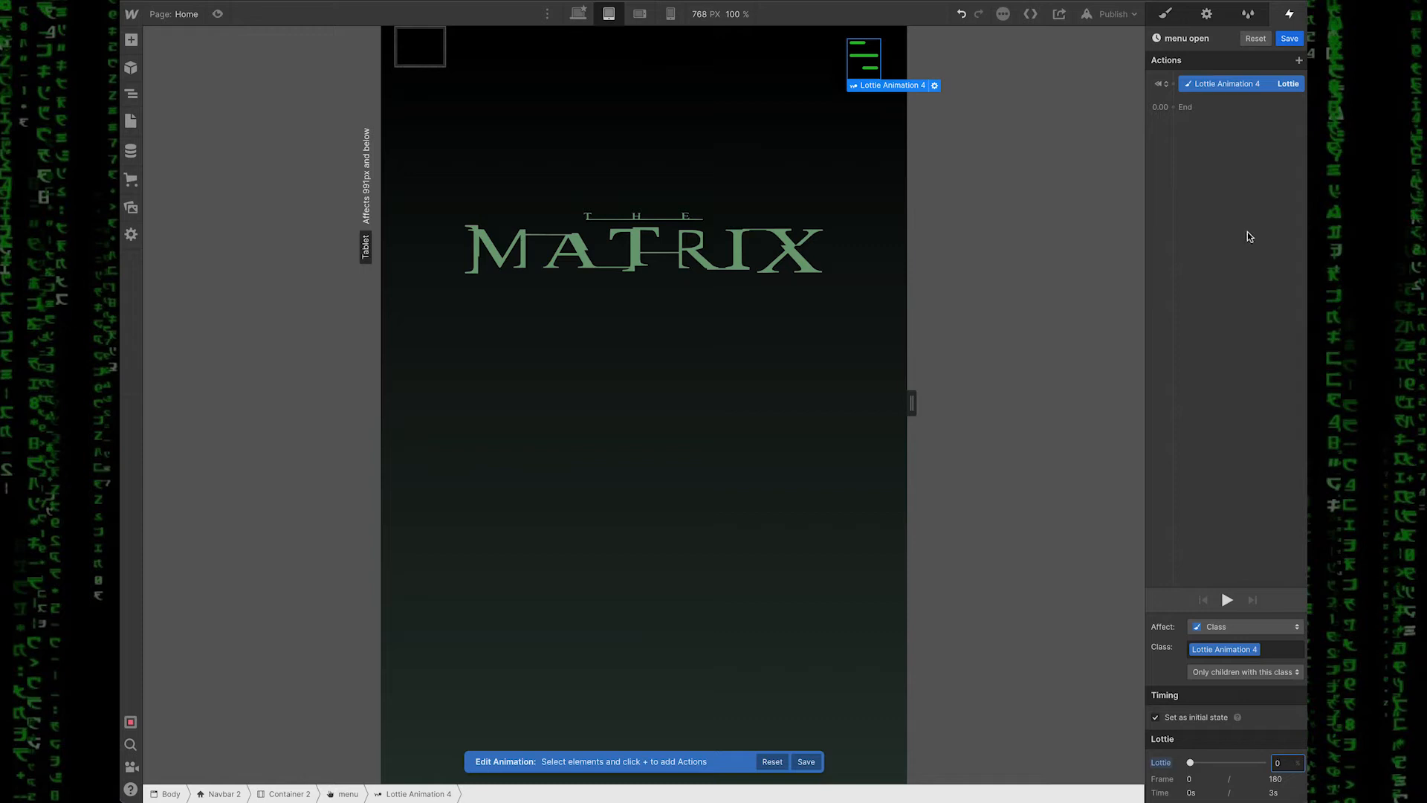
{"action": "left_click", "coordinate": [1175, 107]}
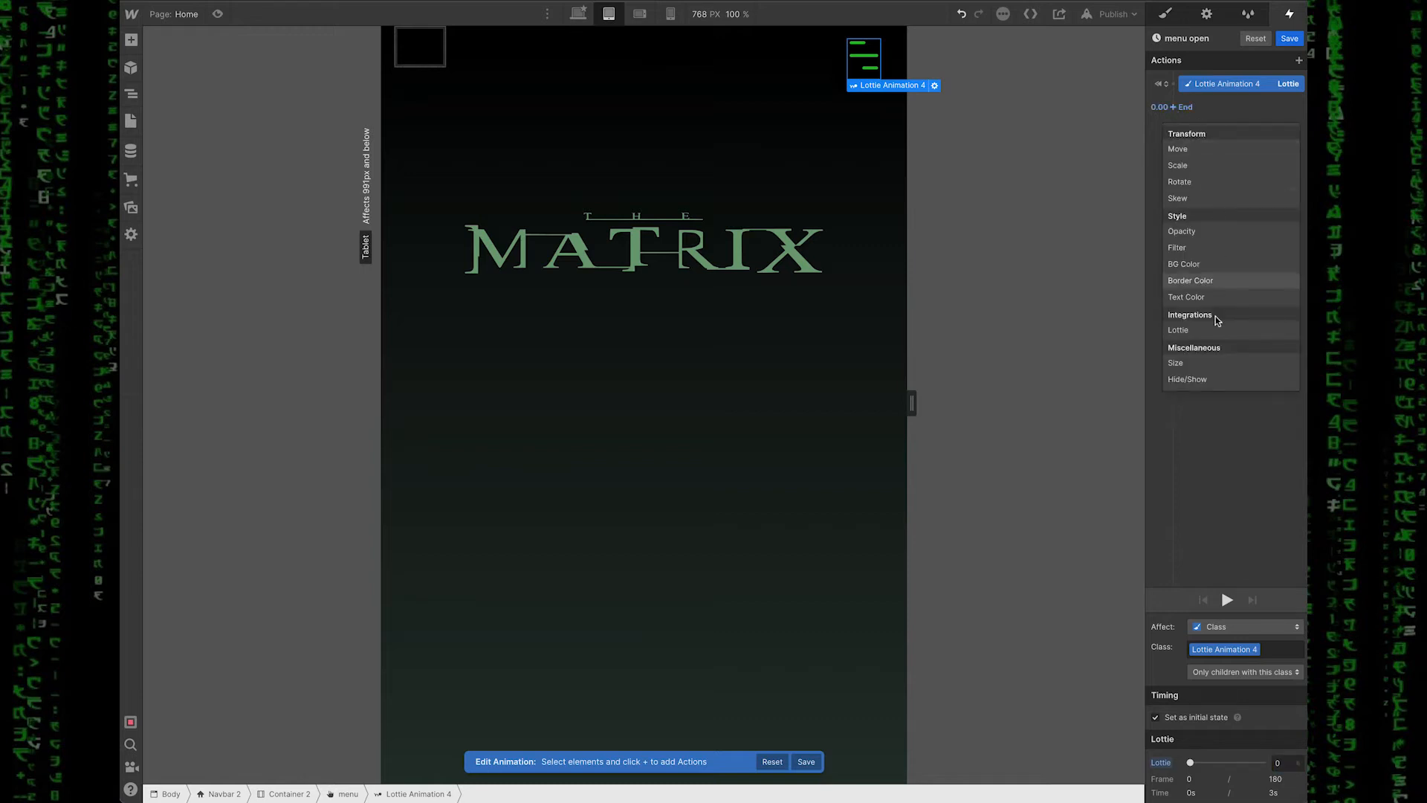
{"action": "left_click", "coordinate": [1177, 330]}
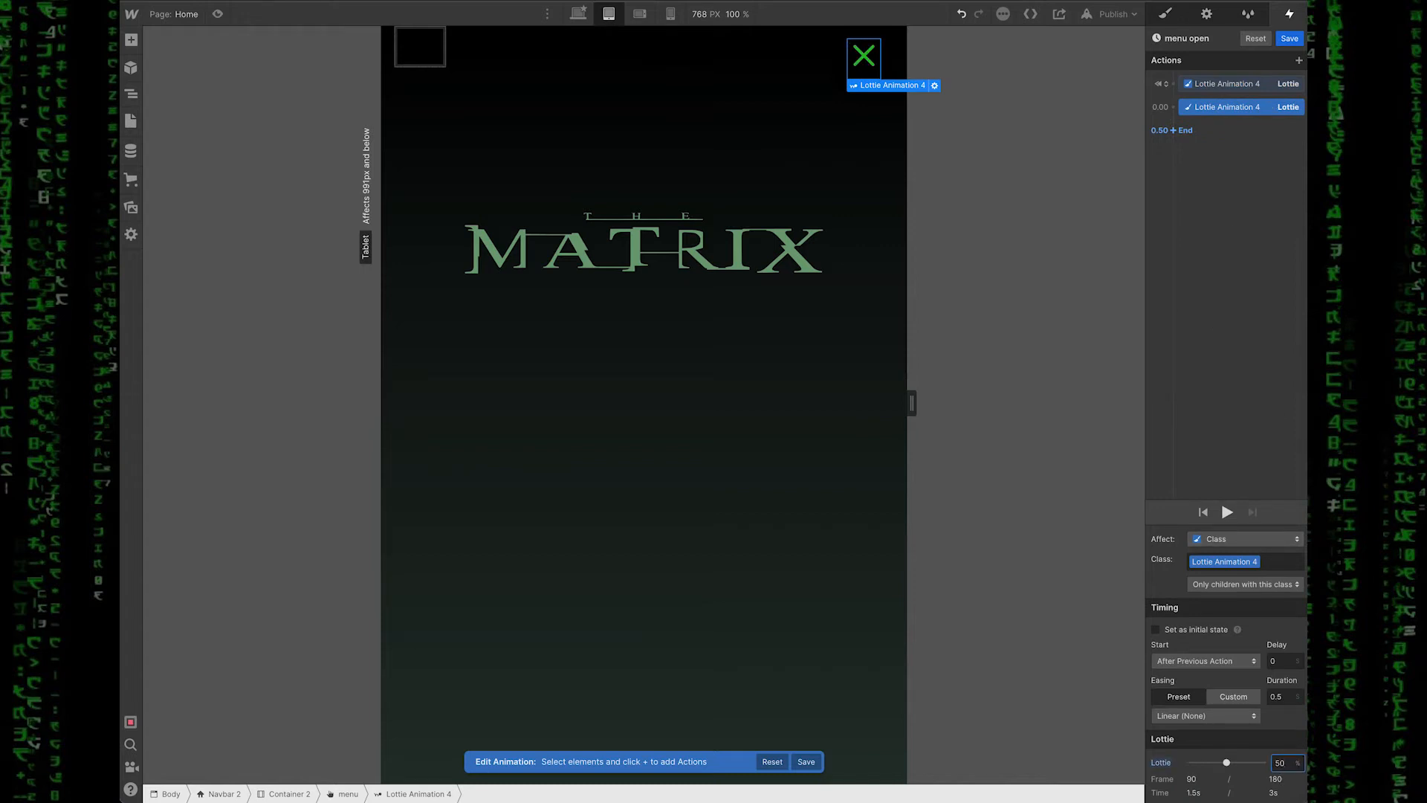
{"action": "mouse_move", "coordinate": [1111, 329]}
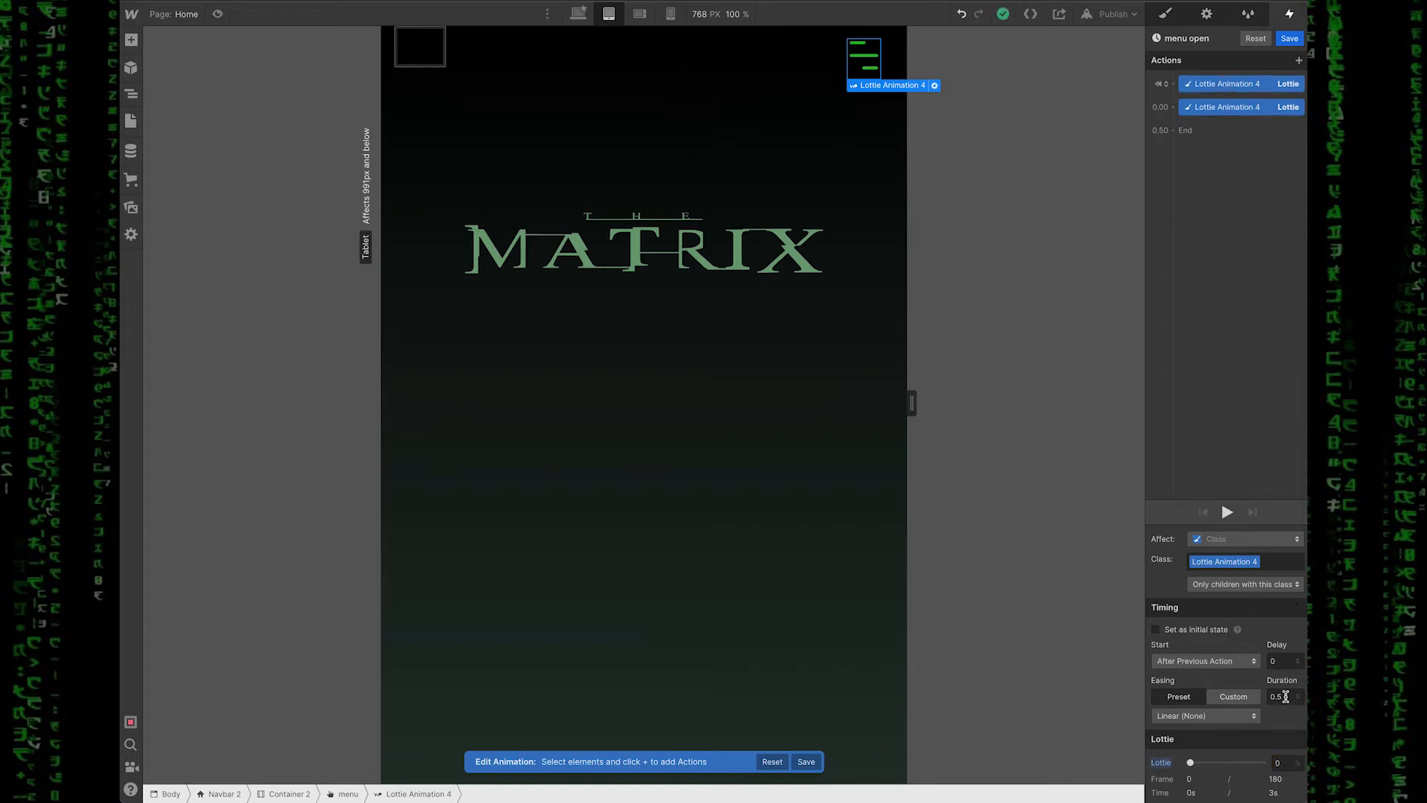
{"action": "left_click", "coordinate": [1201, 715]}
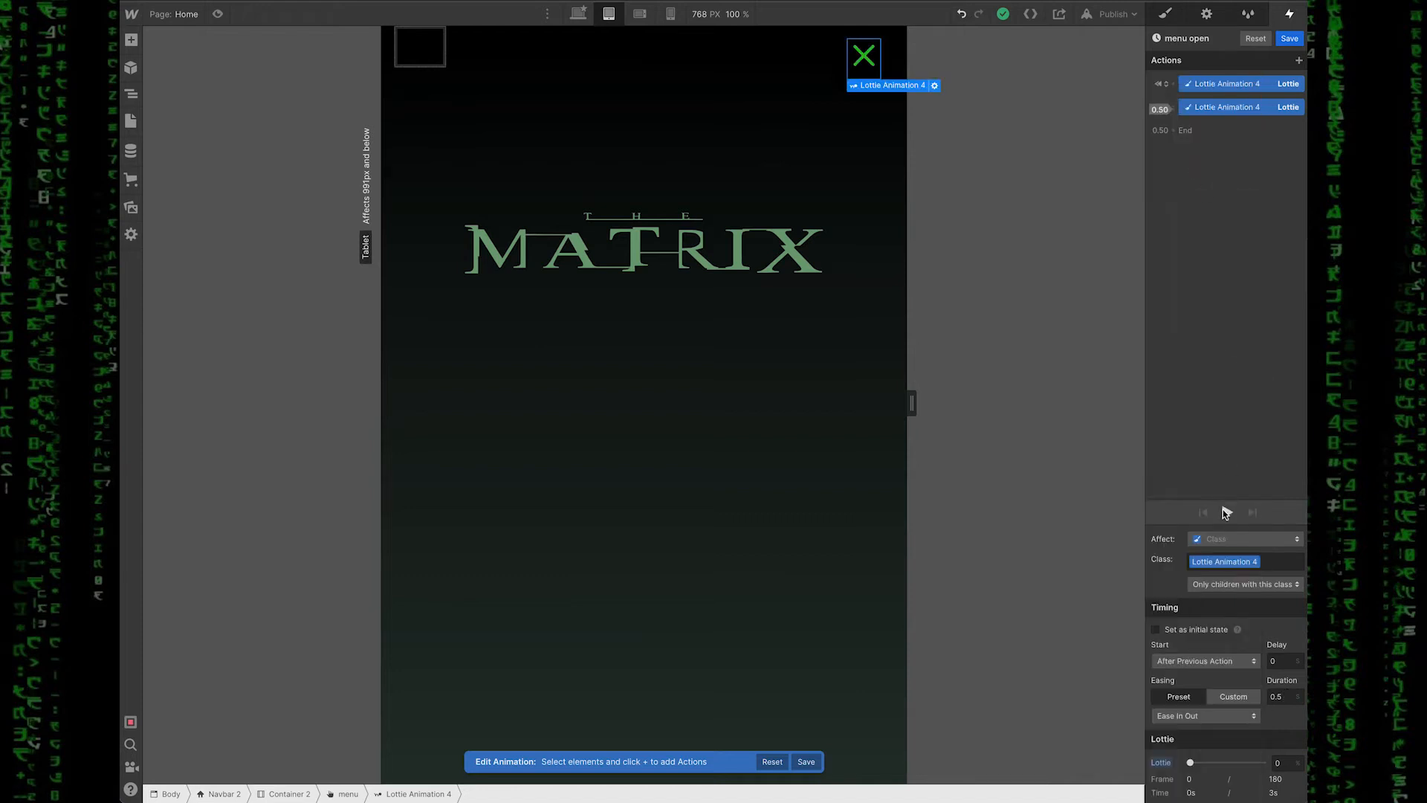
{"action": "left_click", "coordinate": [1228, 513]}
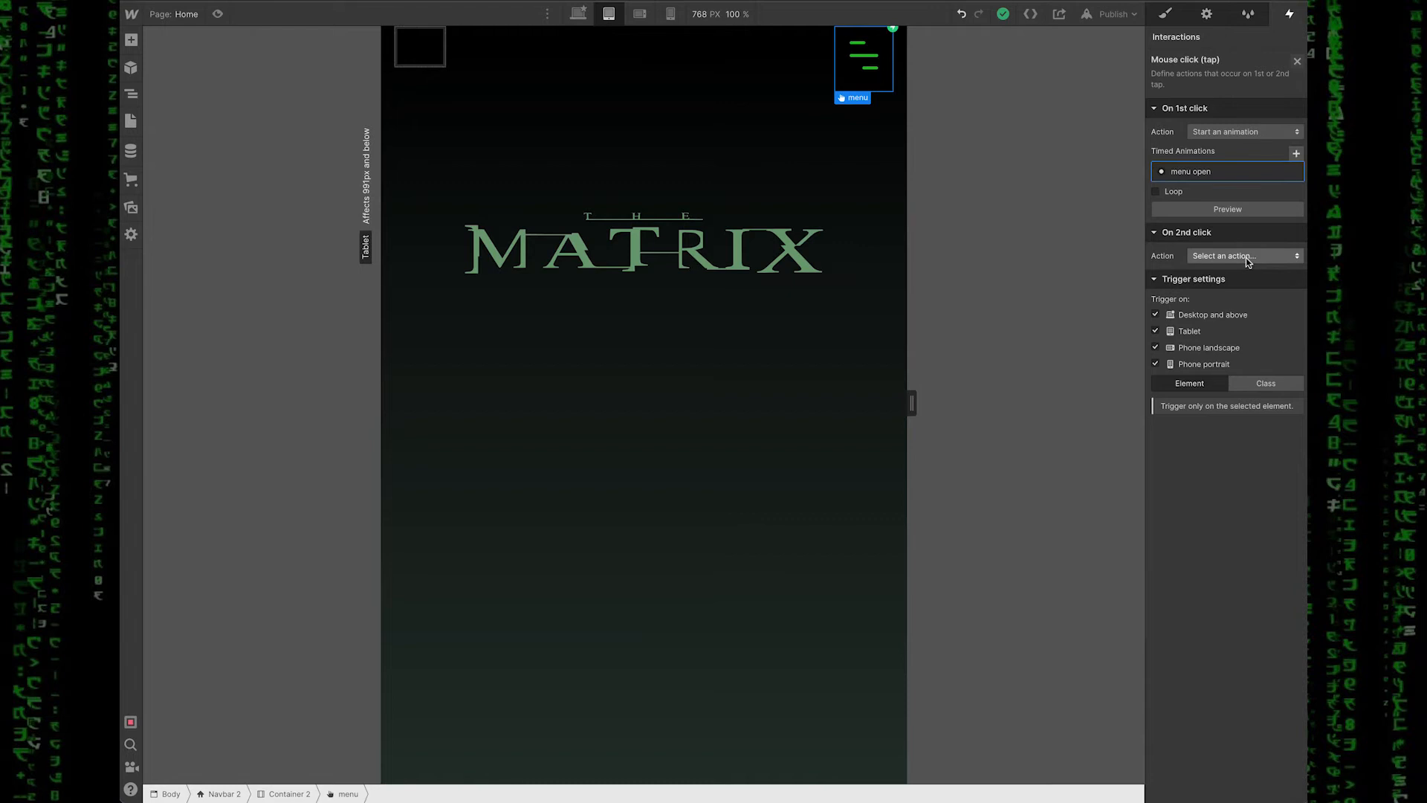
Step: Add a 'menu close' animation on second click with a Lottie action starting at 50%
{"action": "left_click", "coordinate": [1244, 256]}
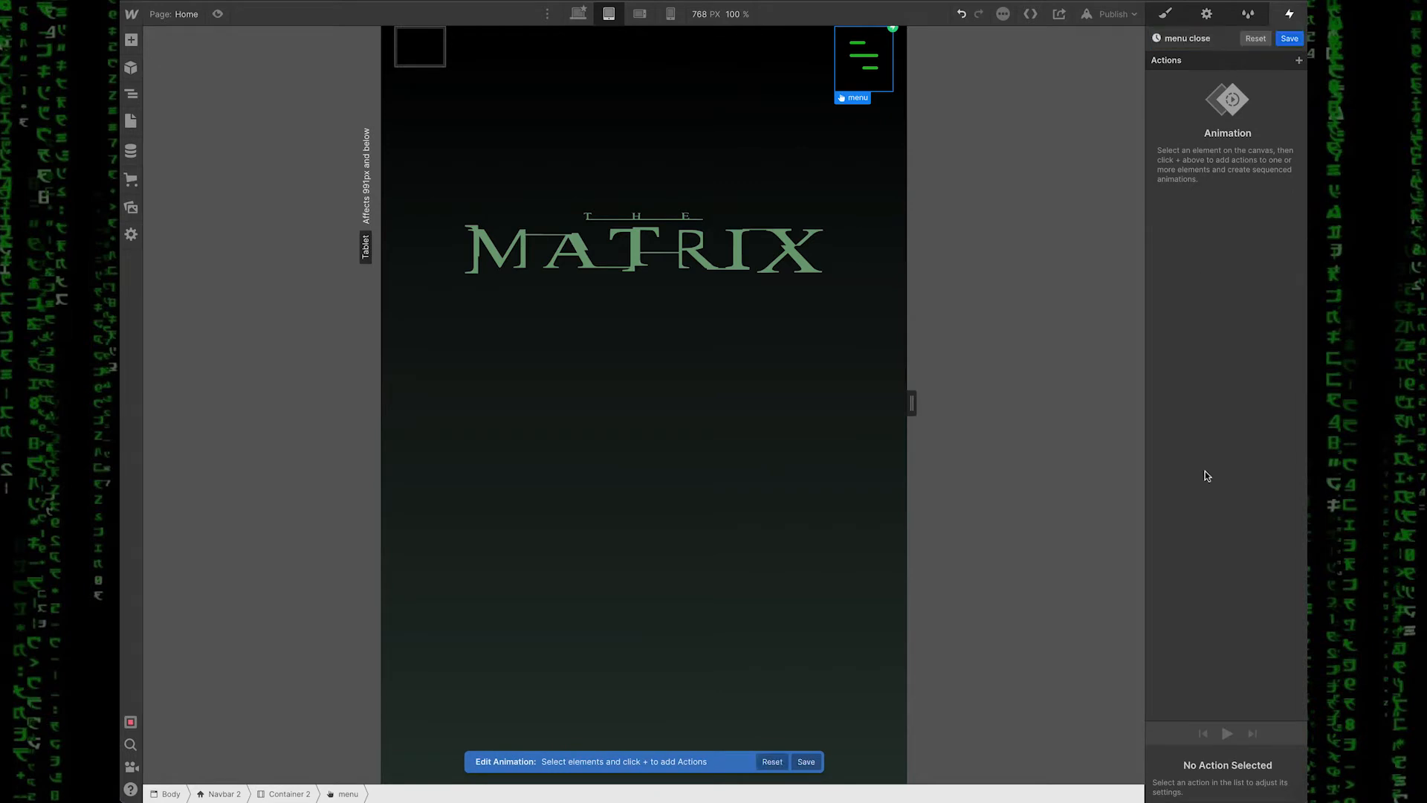
{"action": "left_click", "coordinate": [1299, 60]}
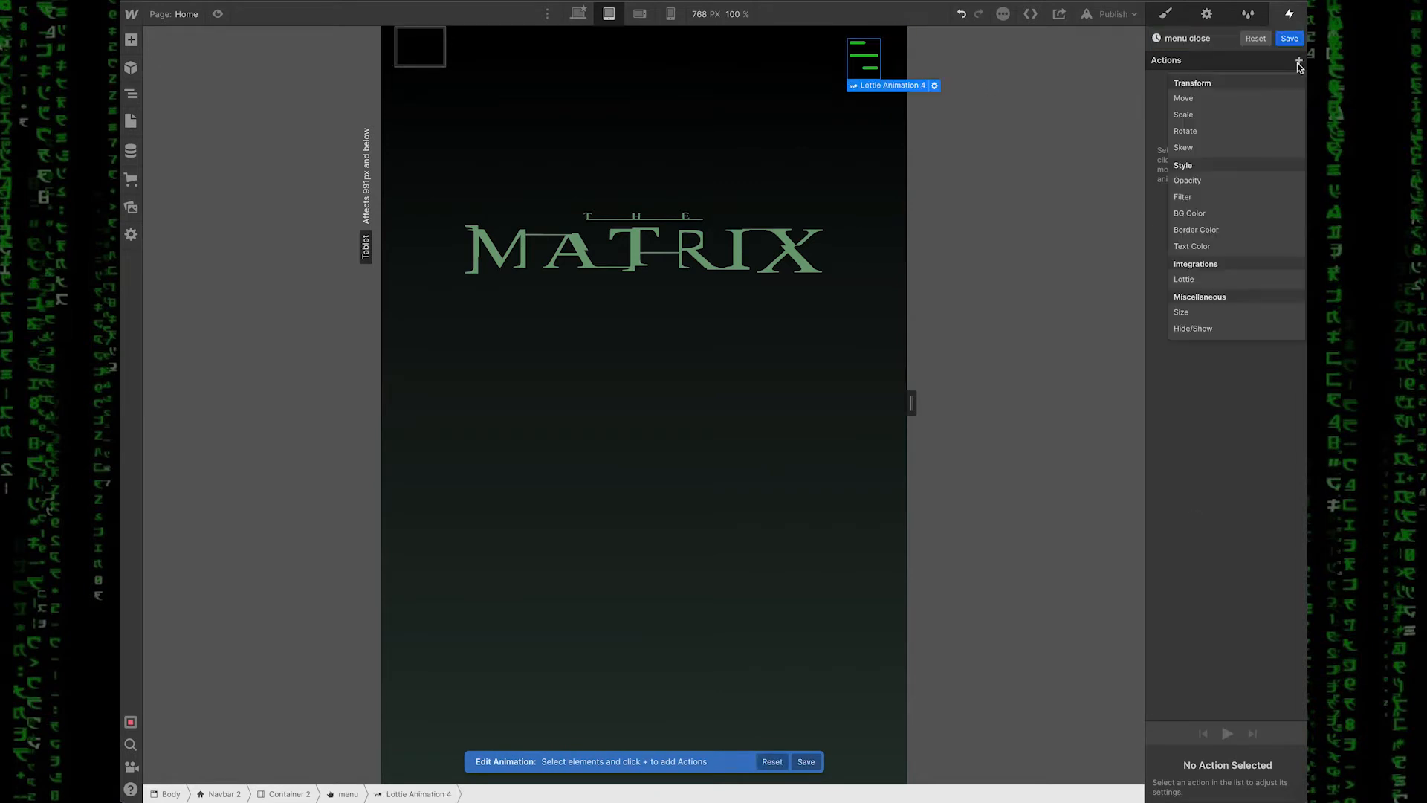
{"action": "left_click", "coordinate": [1184, 278]}
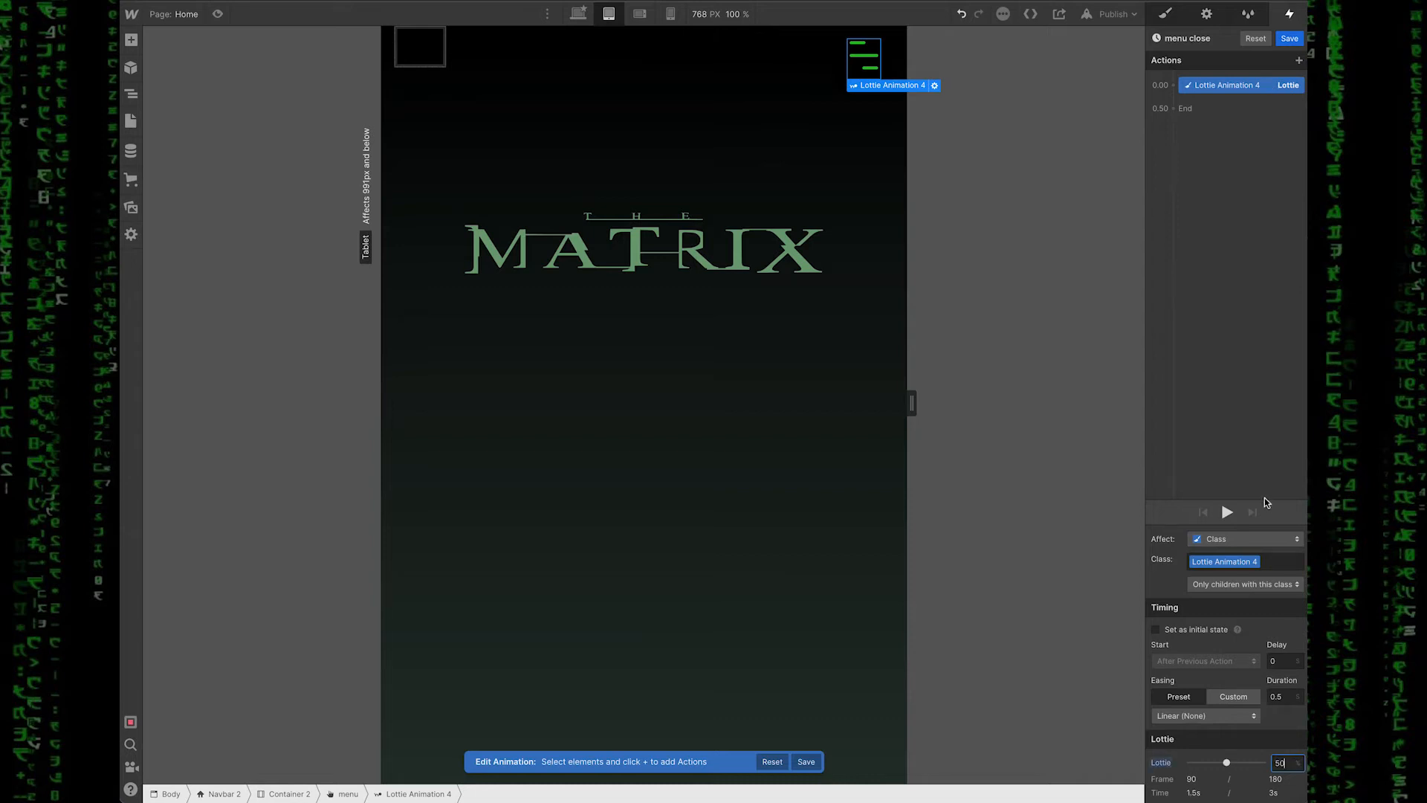
{"action": "left_click", "coordinate": [1175, 108]}
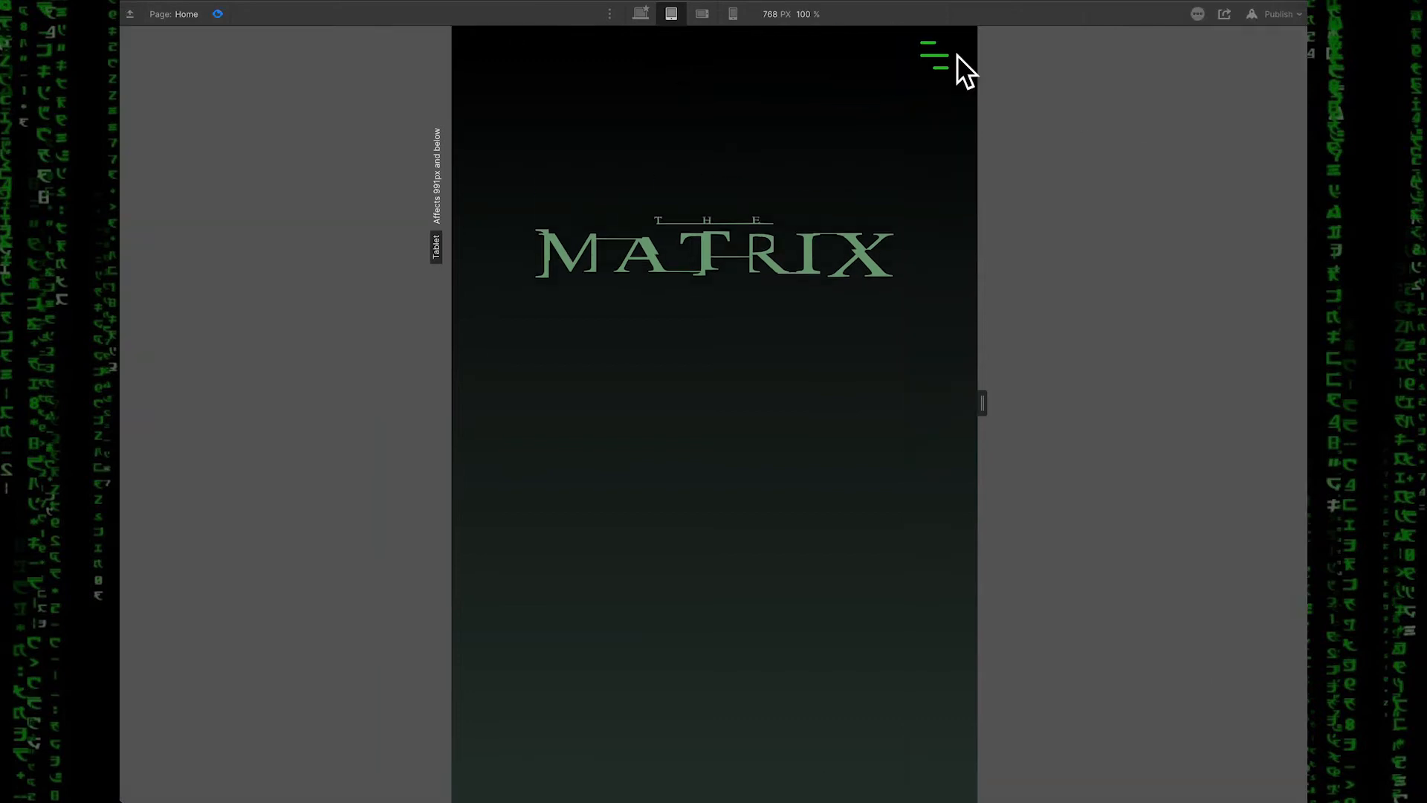
{"action": "left_click", "coordinate": [932, 55]}
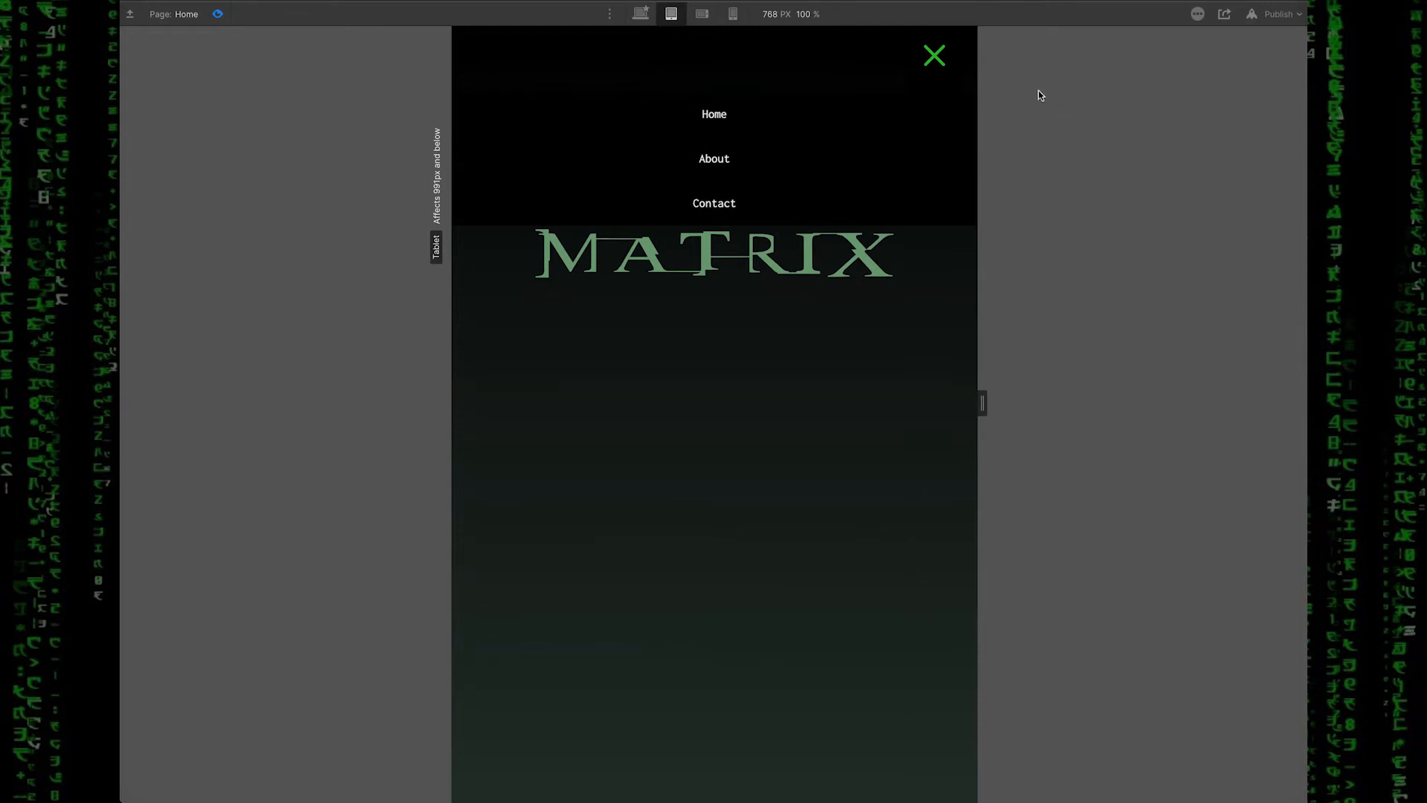
{"action": "left_click", "coordinate": [934, 55]}
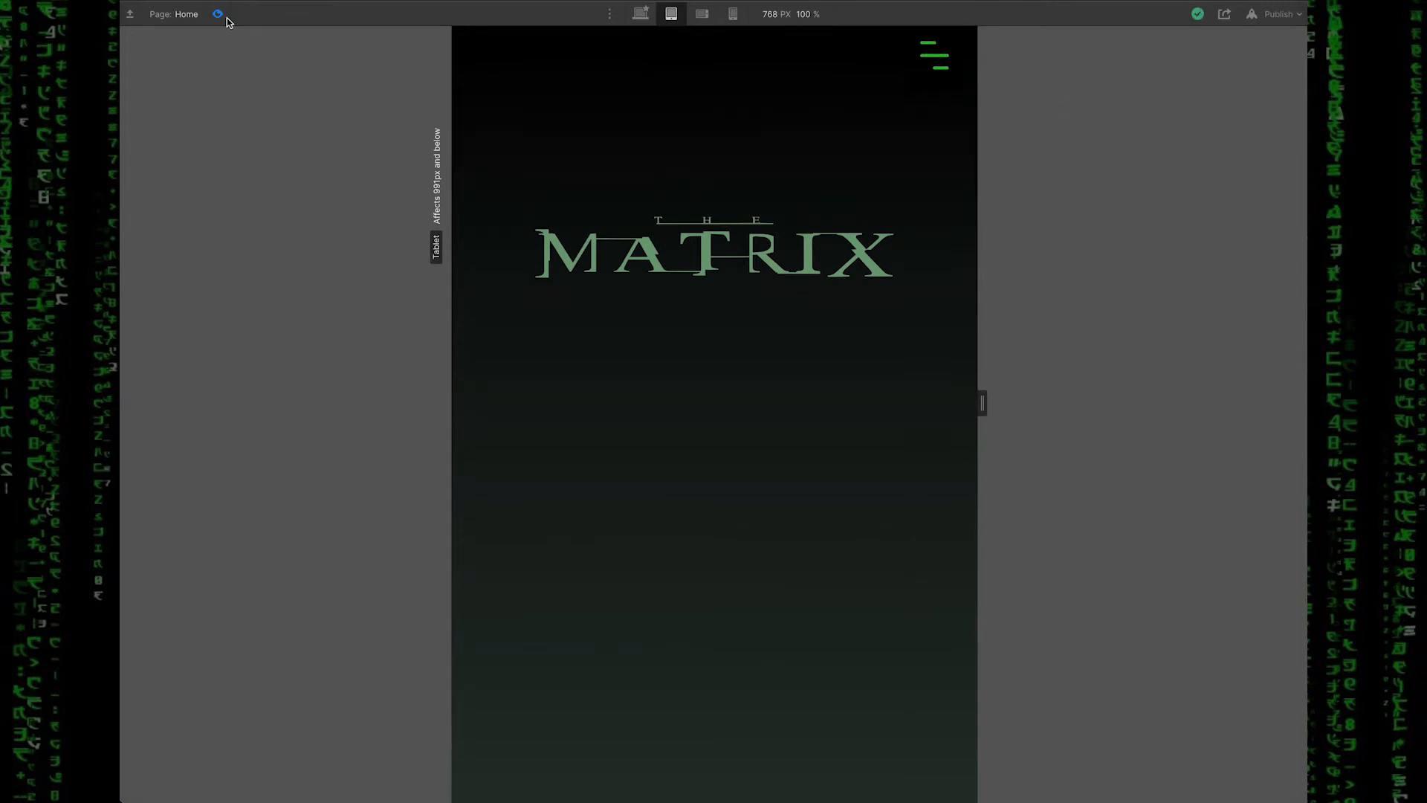
Step: Add a second Lottie action to 'menu close' that carries the icon to 99%
{"action": "left_click", "coordinate": [933, 53]}
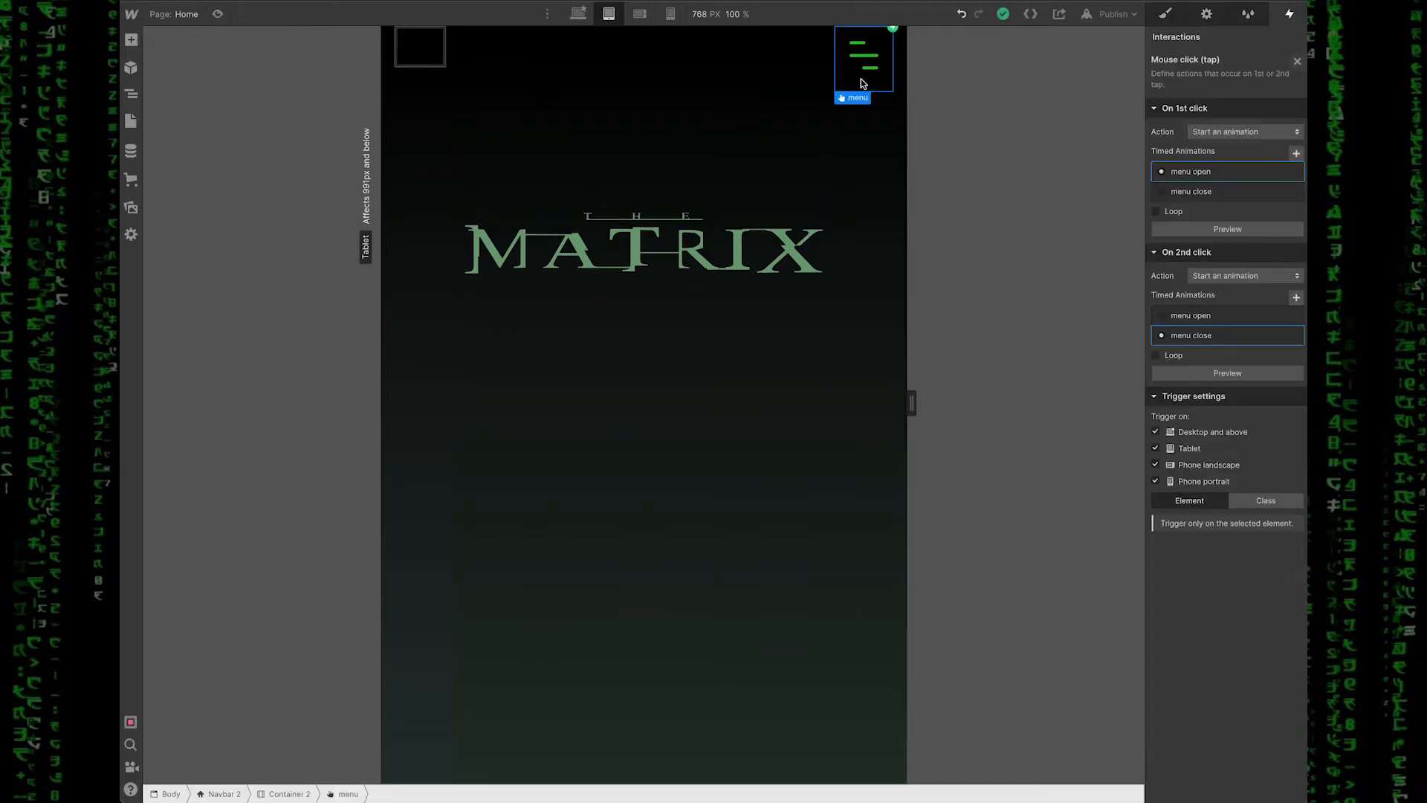
{"action": "mouse_move", "coordinate": [939, 105]}
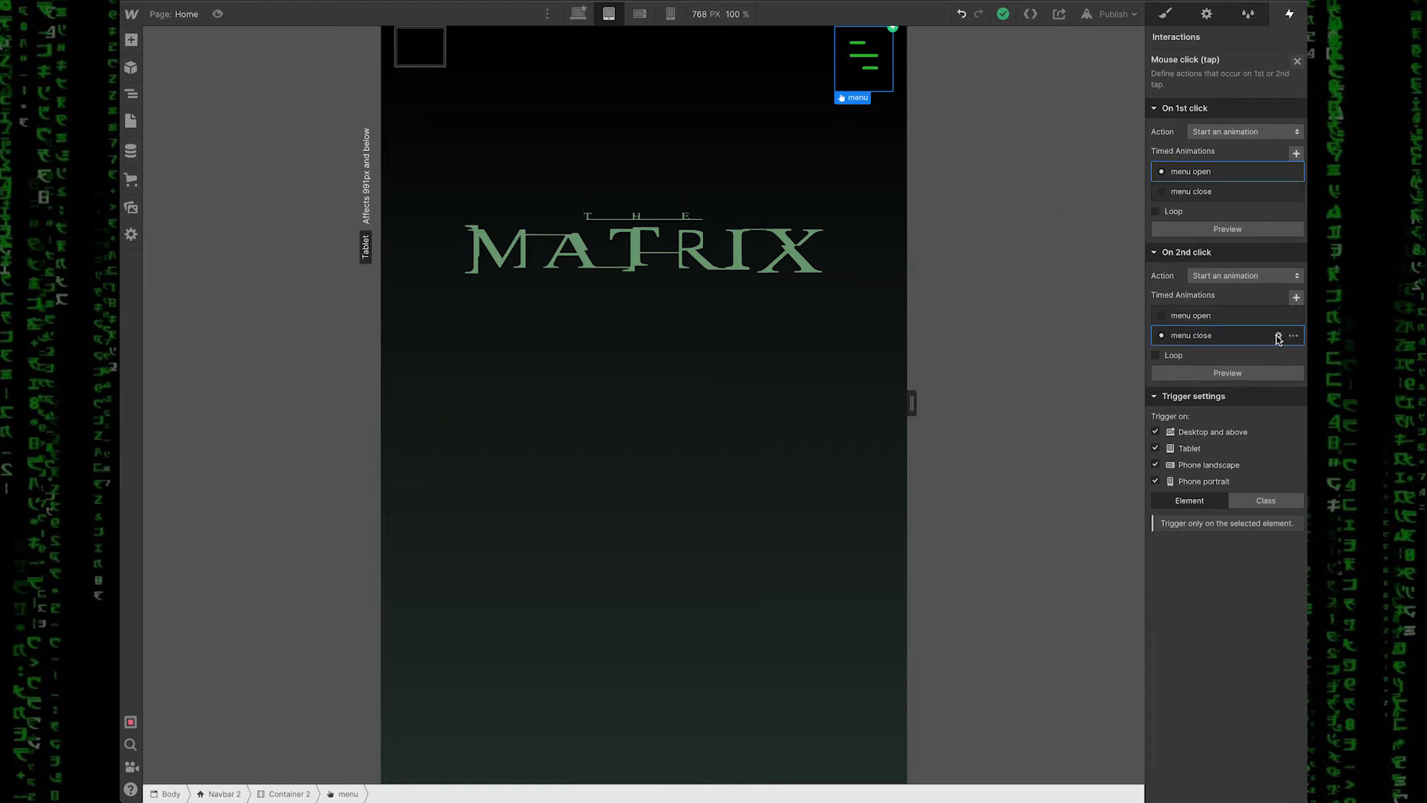
{"action": "left_click", "coordinate": [1189, 335]}
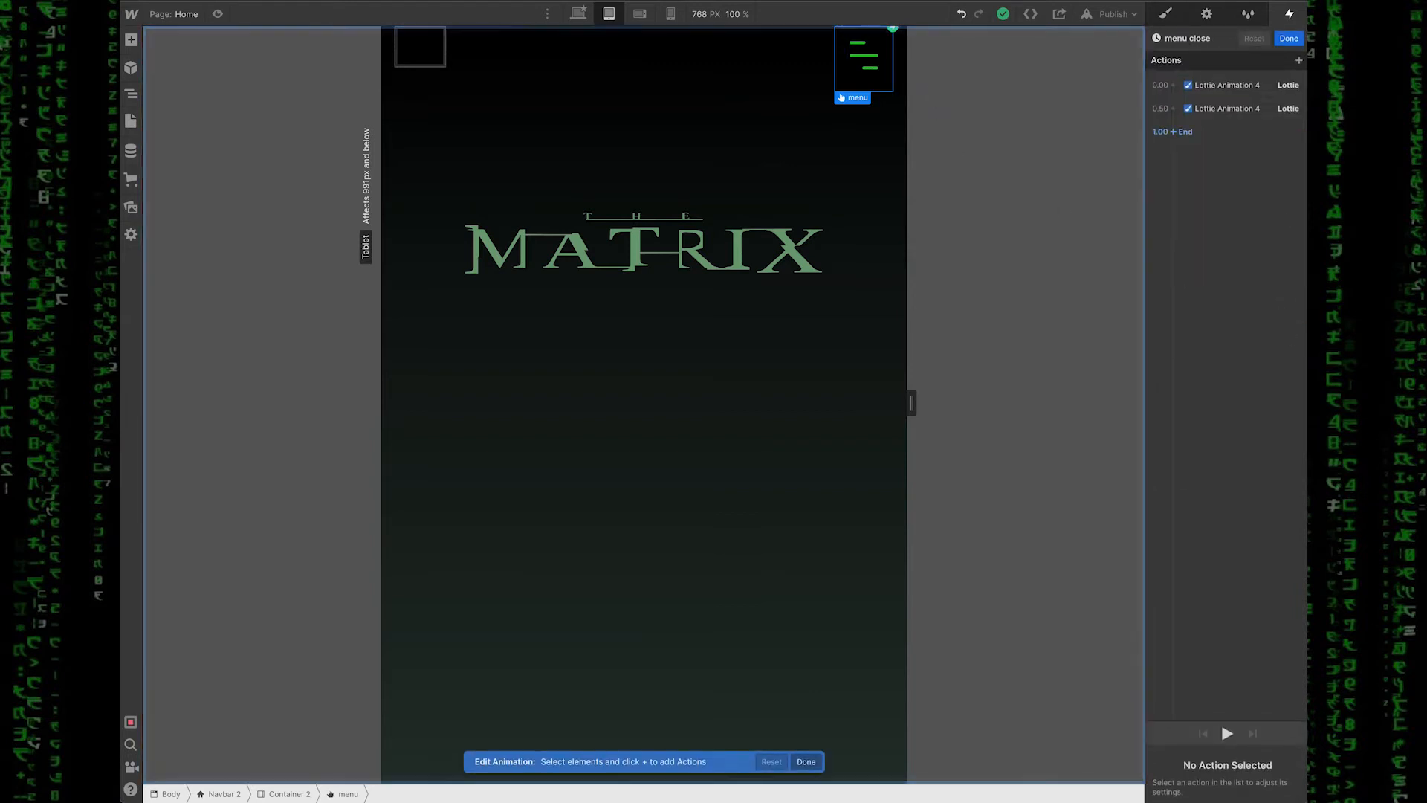
{"action": "left_click", "coordinate": [1225, 85]}
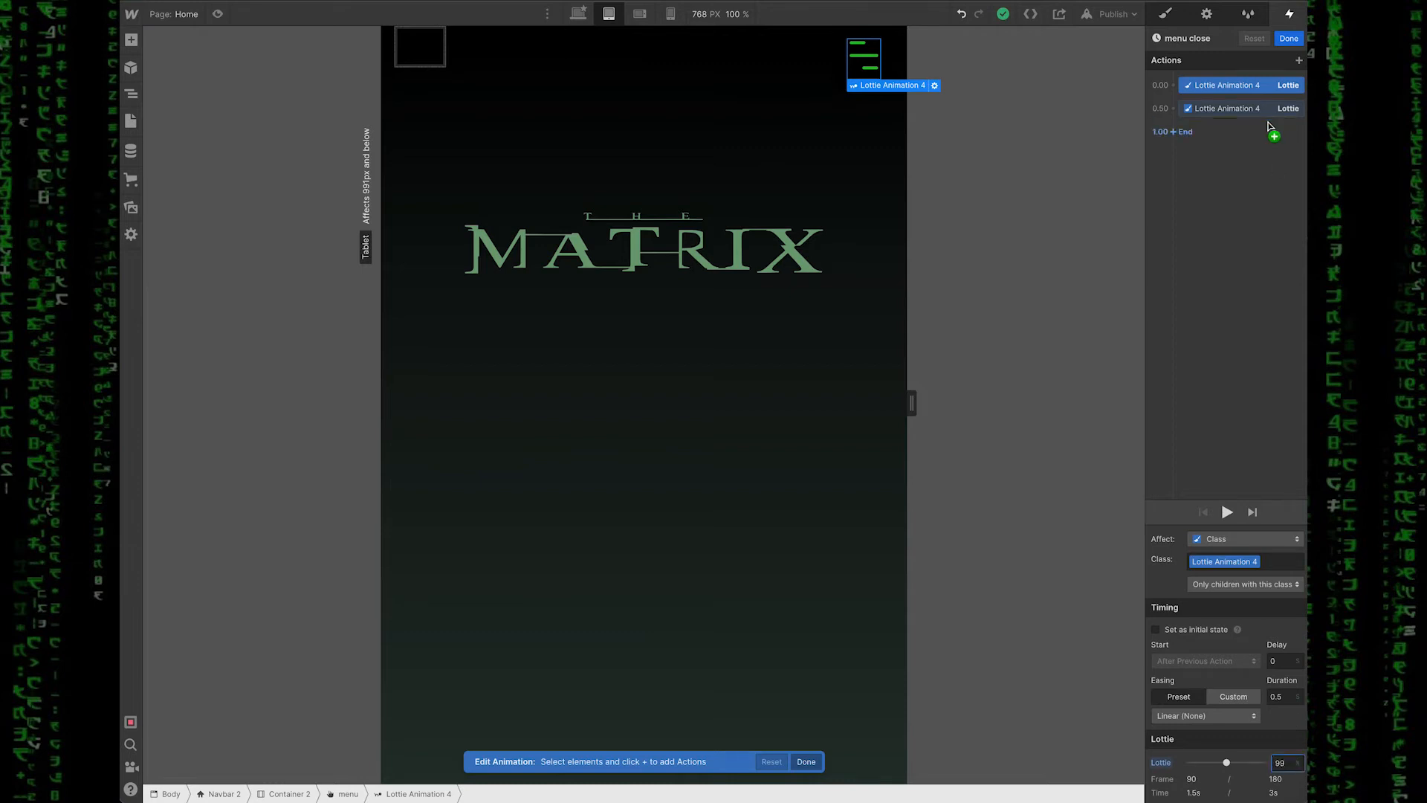
{"action": "left_click", "coordinate": [1229, 107]}
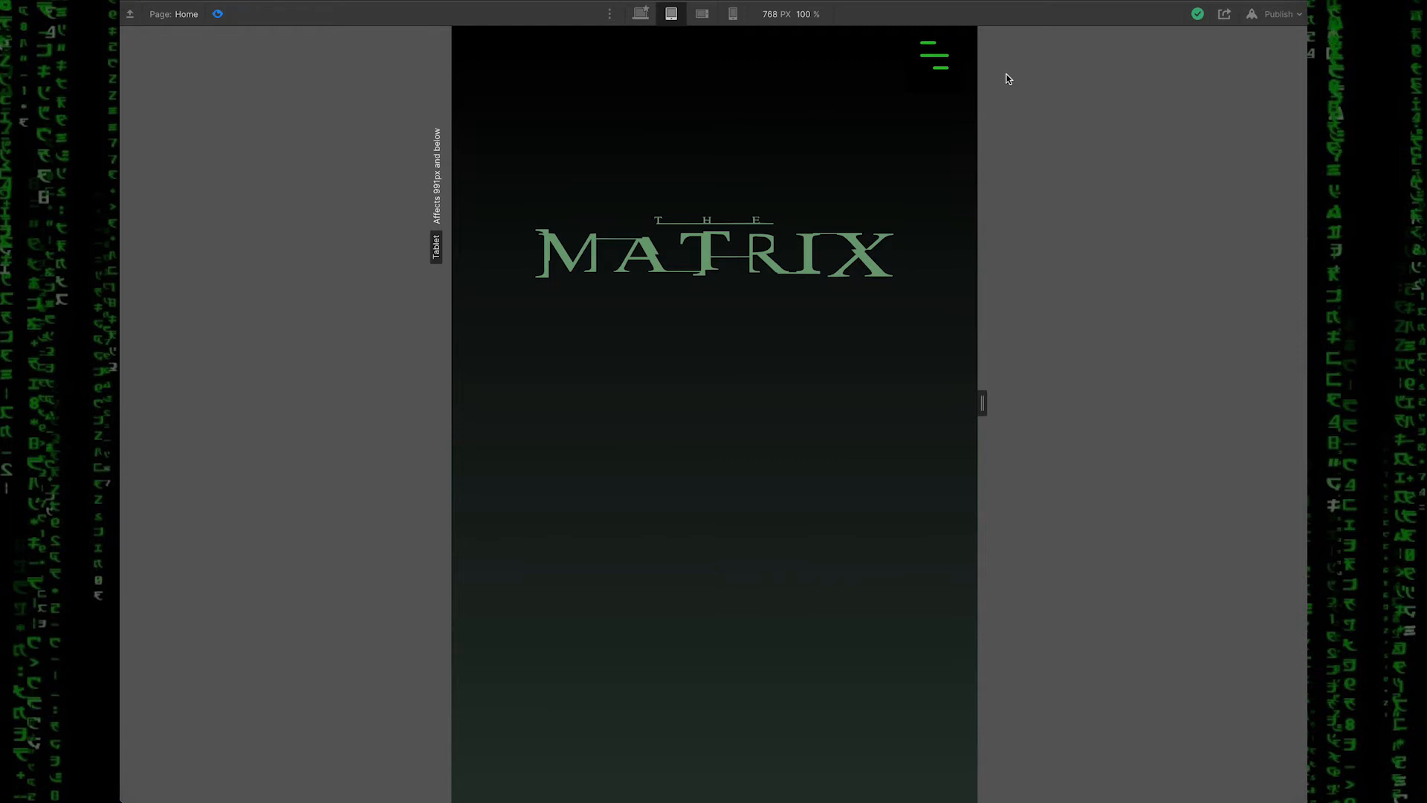
{"action": "left_click", "coordinate": [933, 54]}
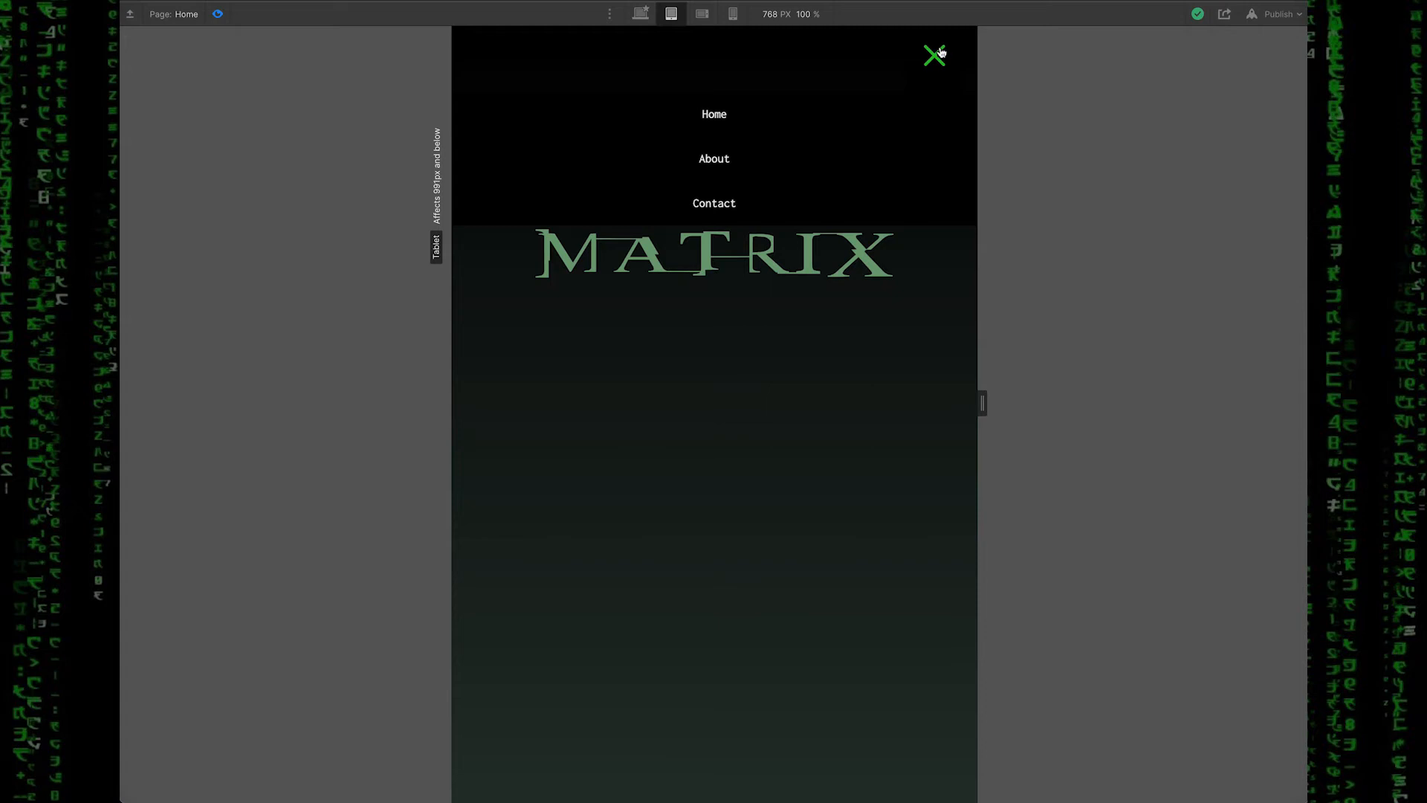
{"action": "left_click", "coordinate": [934, 54]}
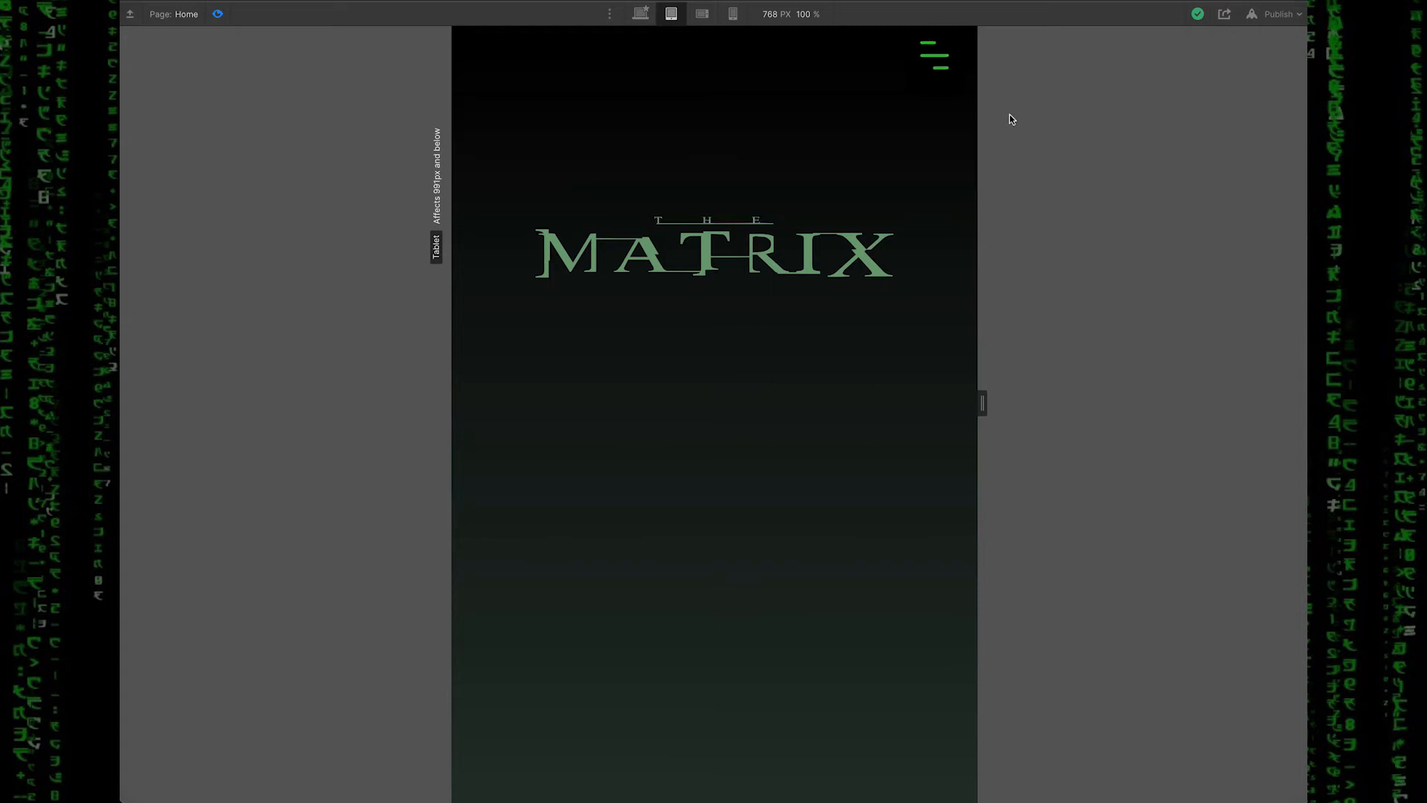
{"action": "left_click", "coordinate": [640, 13]}
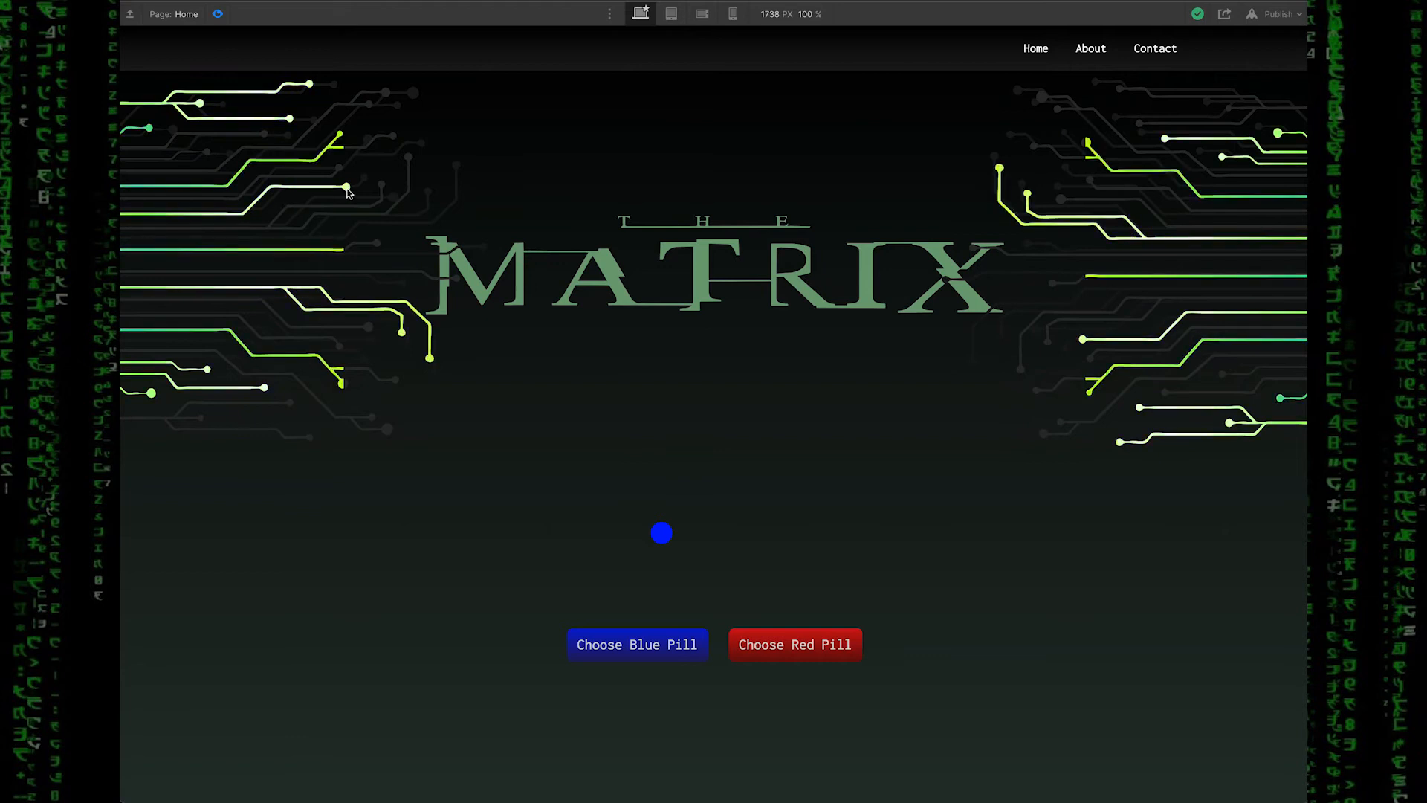
{"action": "mouse_move", "coordinate": [1026, 57]}
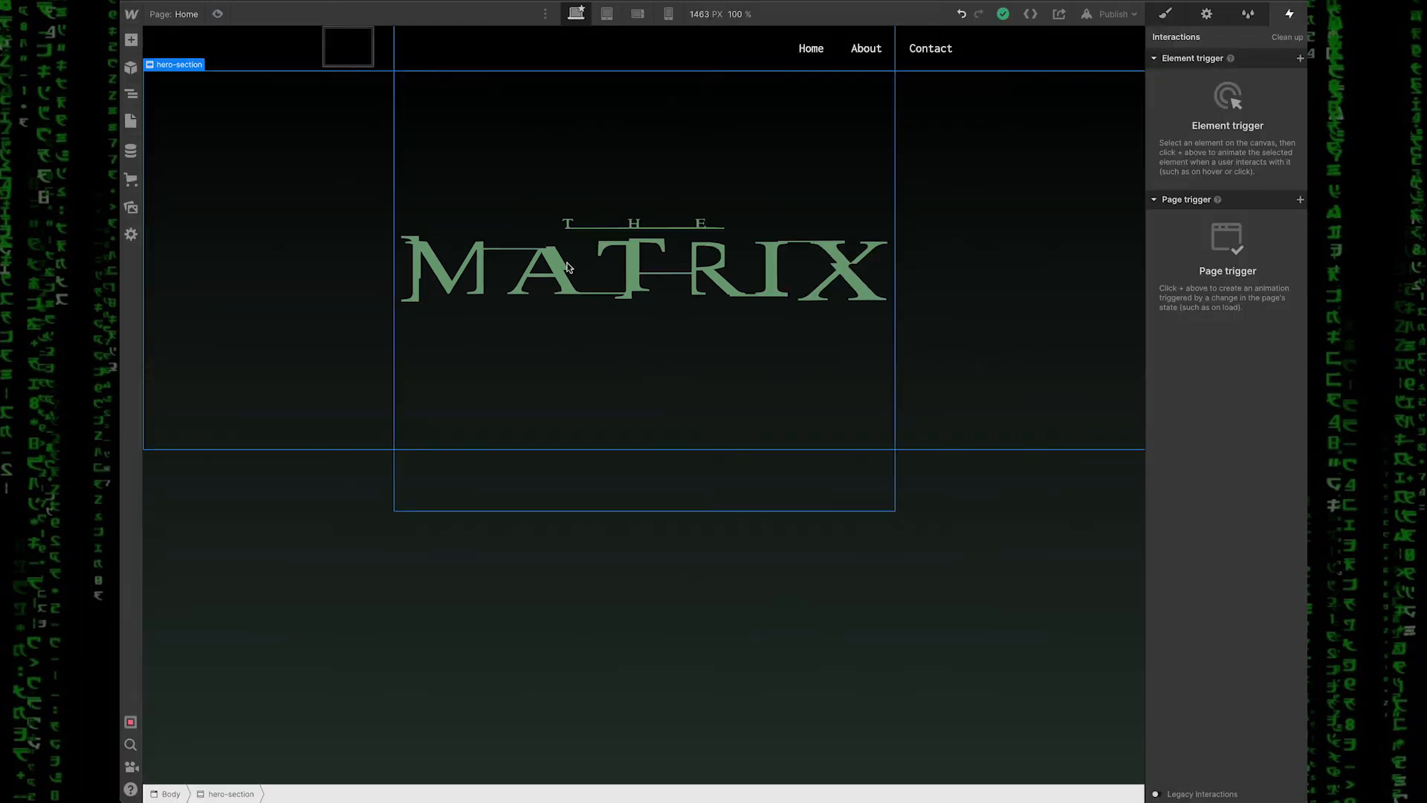
{"action": "mouse_move", "coordinate": [743, 226]}
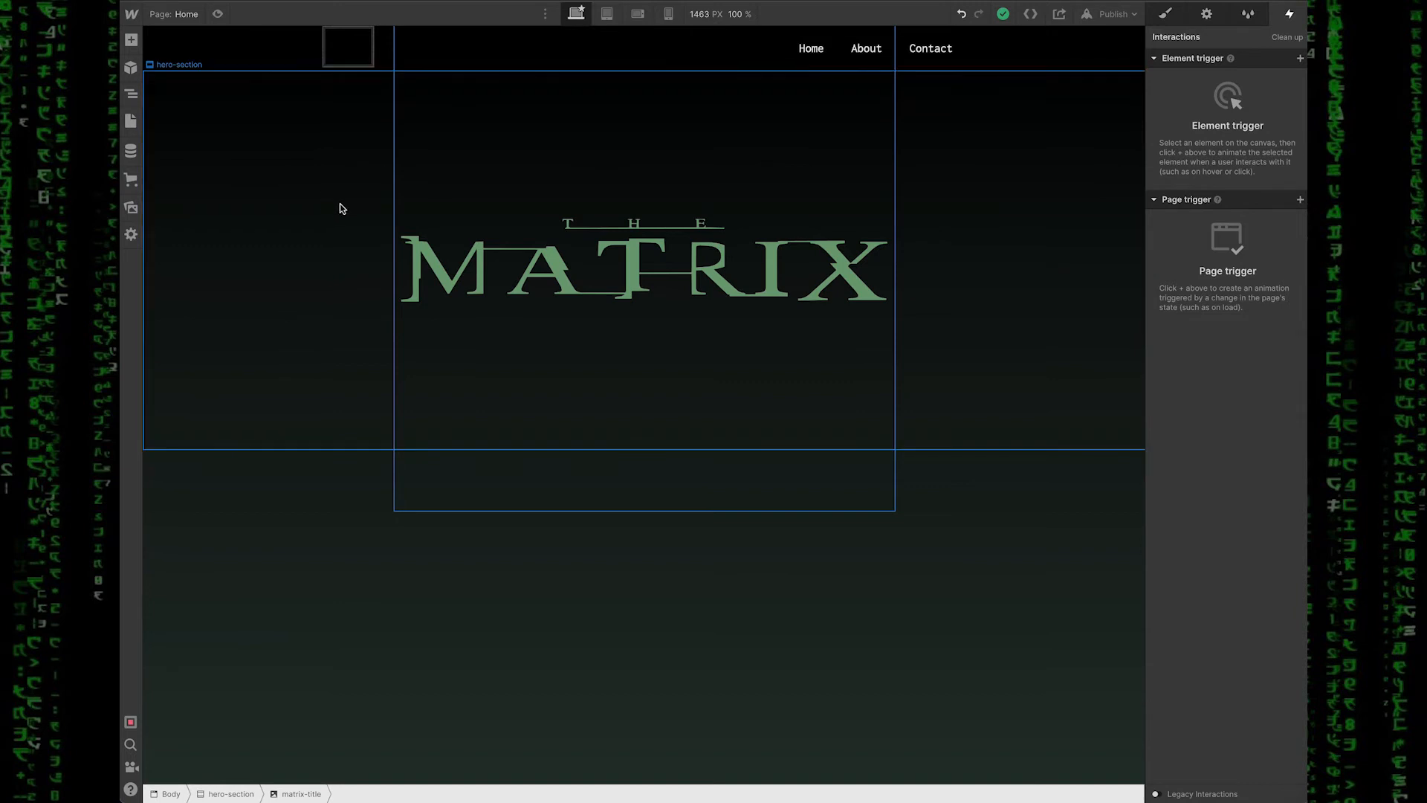
{"action": "mouse_move", "coordinate": [445, 264]}
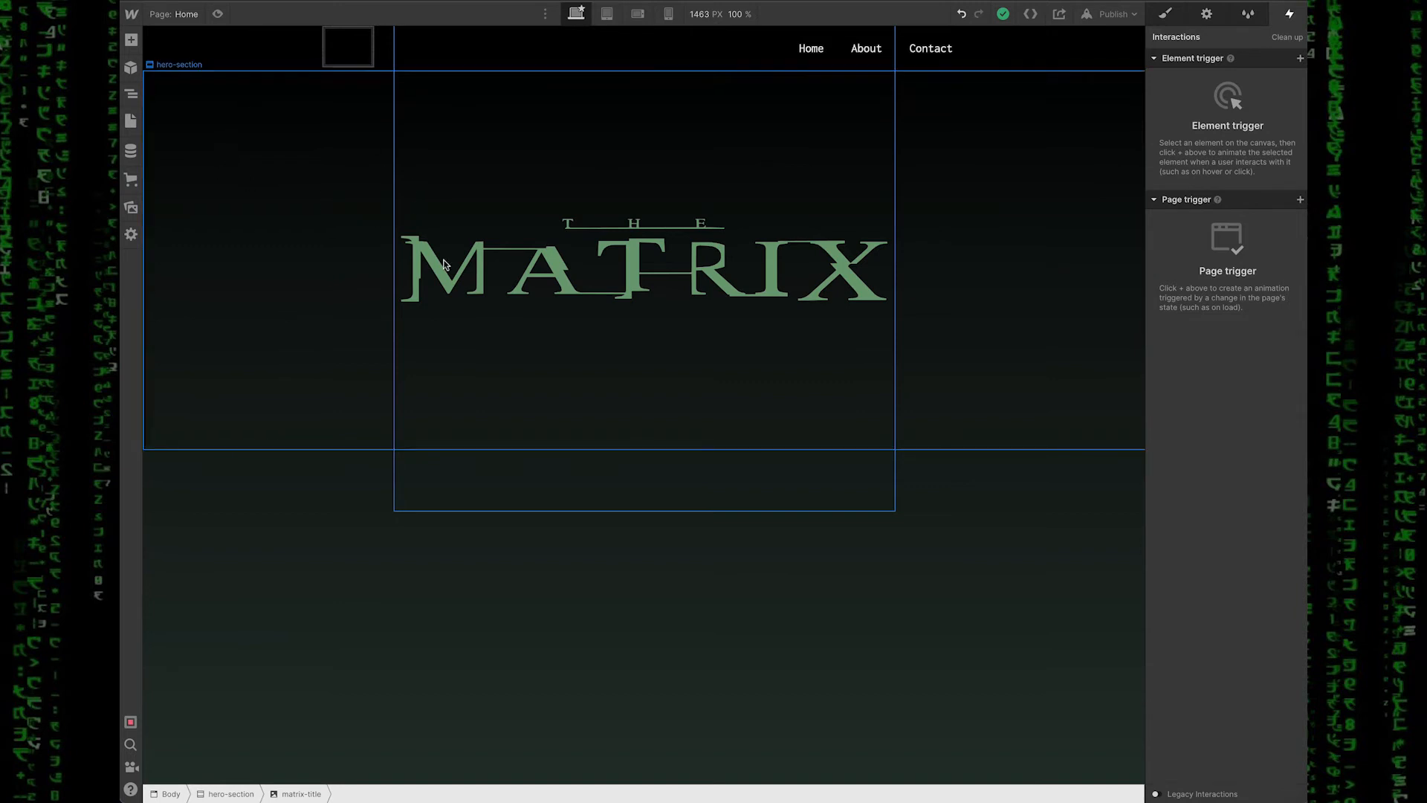
{"action": "mouse_move", "coordinate": [314, 163]}
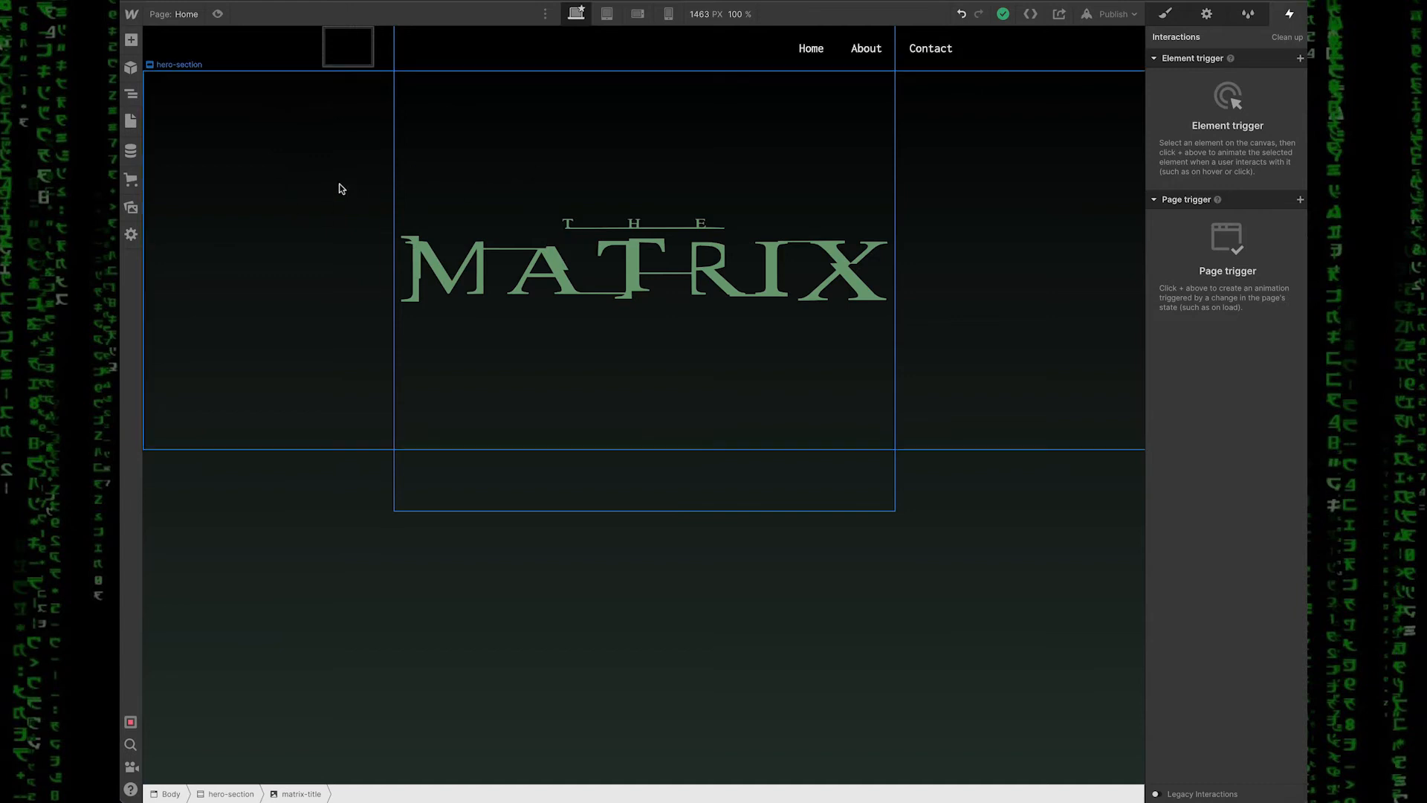
Step: Select the hero section and drop a placeholder Lottie animation into it
{"action": "left_click", "coordinate": [643, 259]}
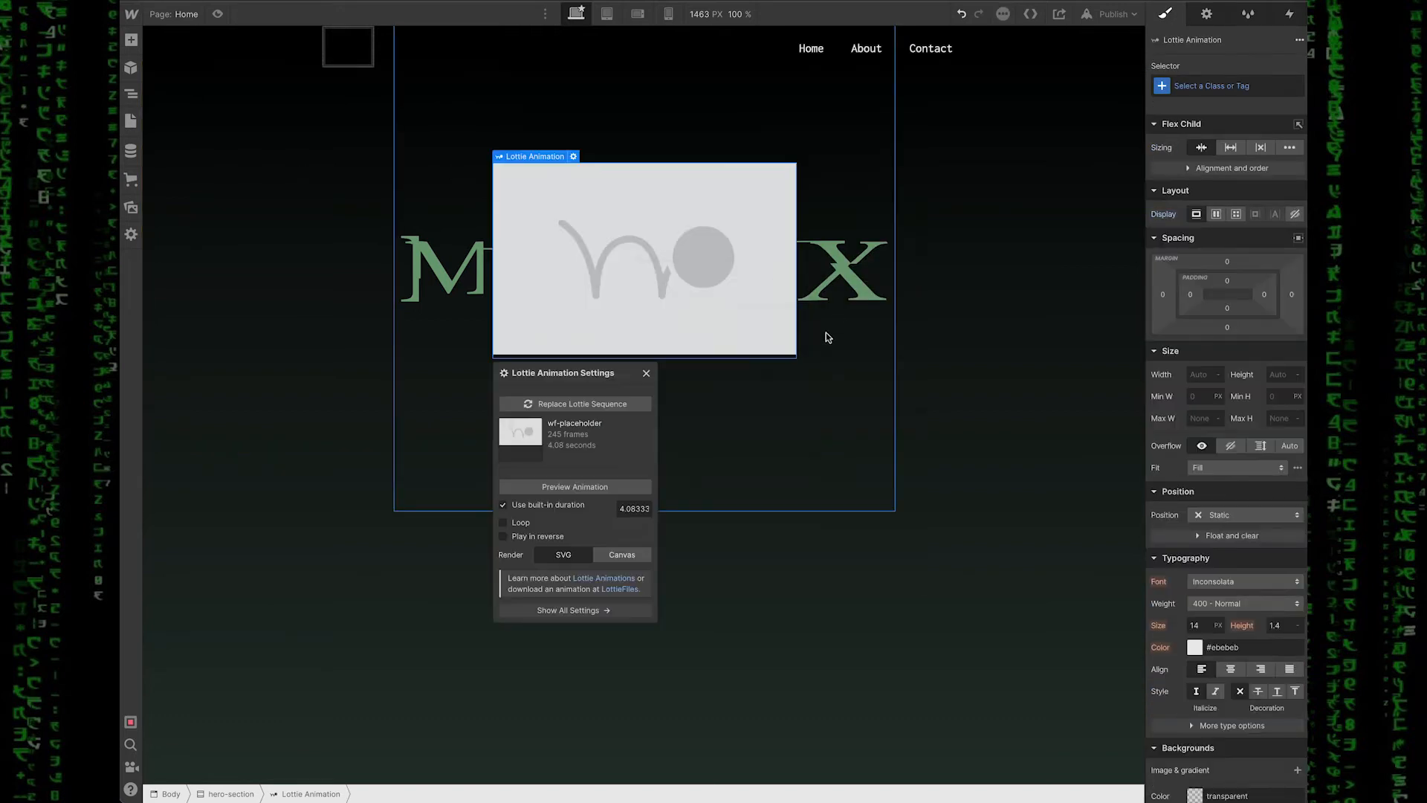
Step: Replace the hero Lottie with 91986-matrix.json and set it to loop
{"action": "left_click", "coordinate": [130, 207]}
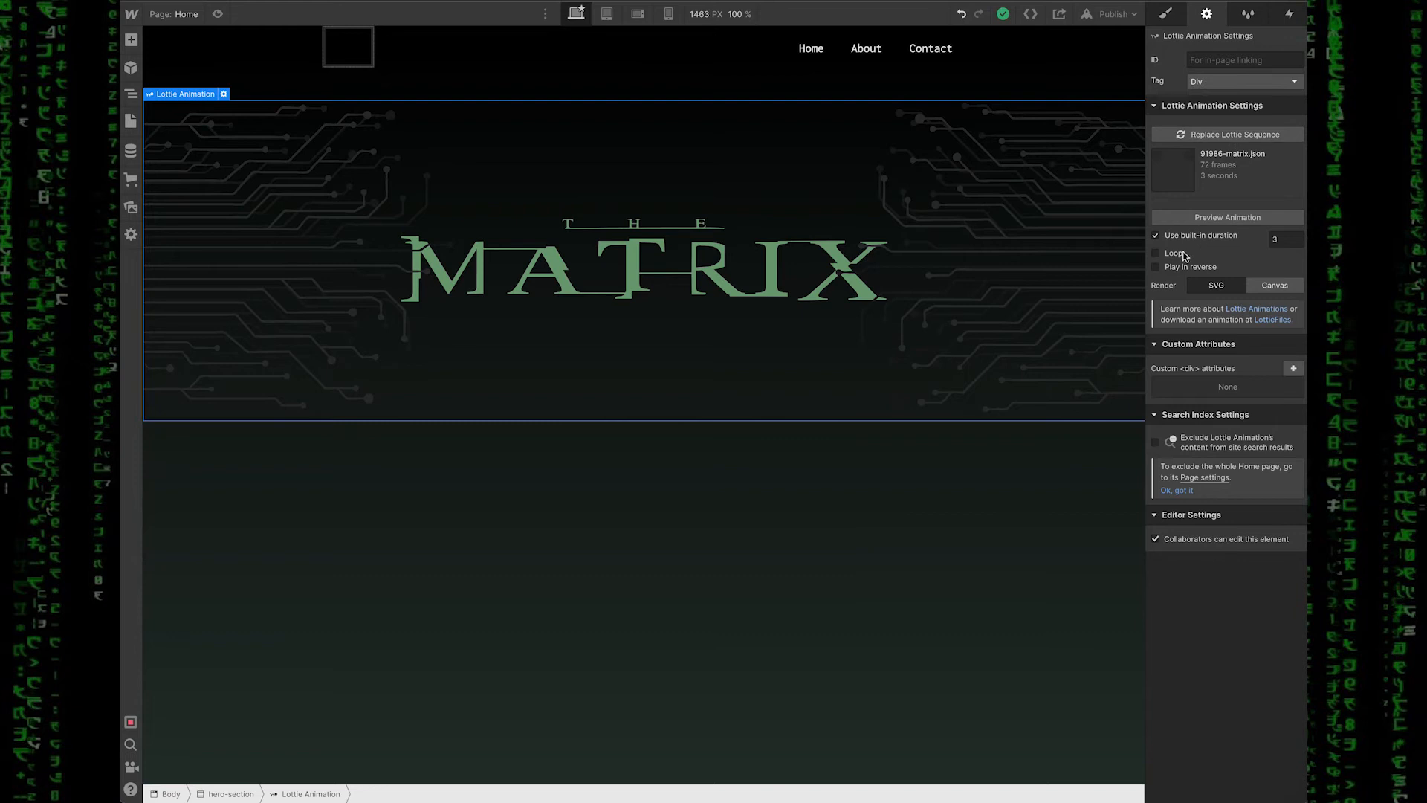
{"action": "left_click", "coordinate": [1156, 253]}
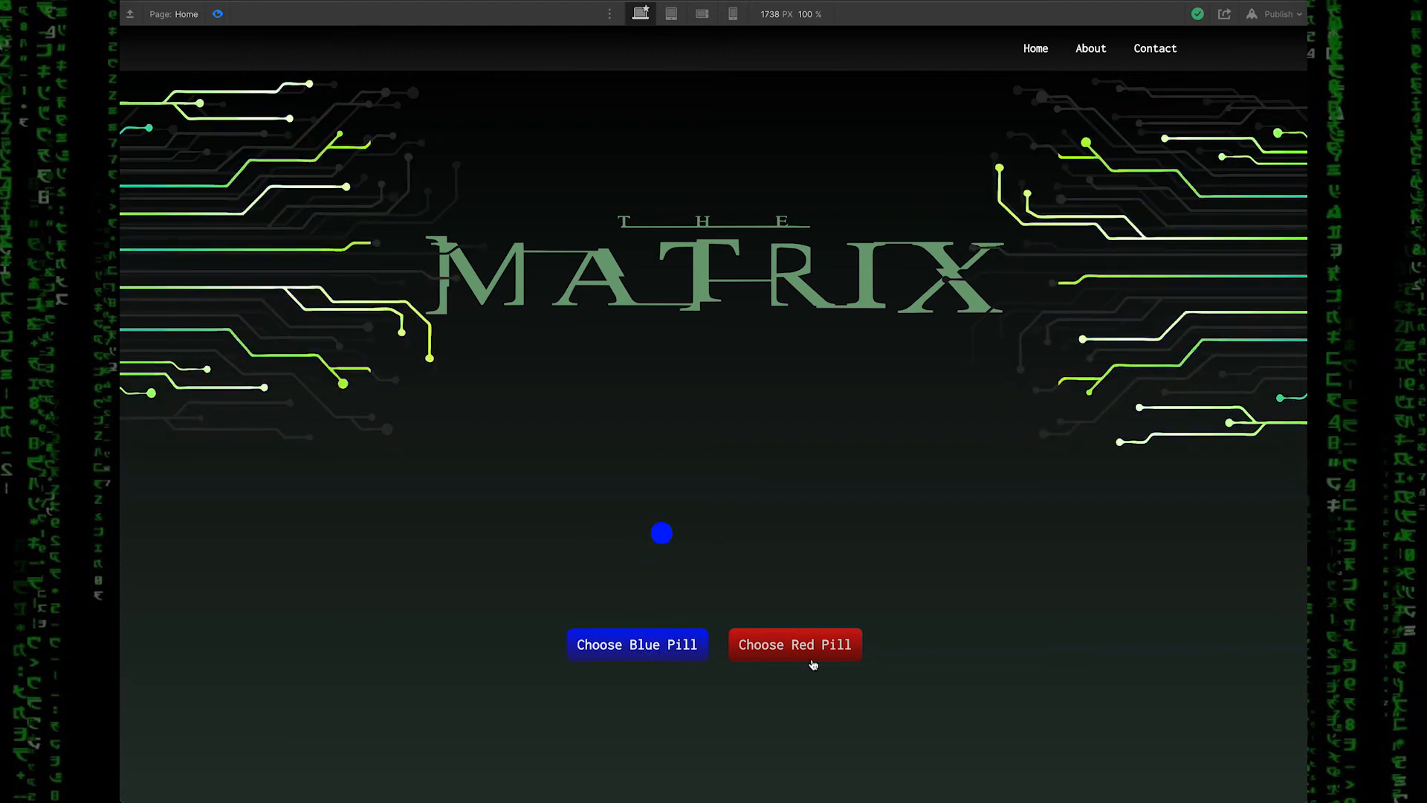
{"action": "left_click", "coordinate": [793, 644]}
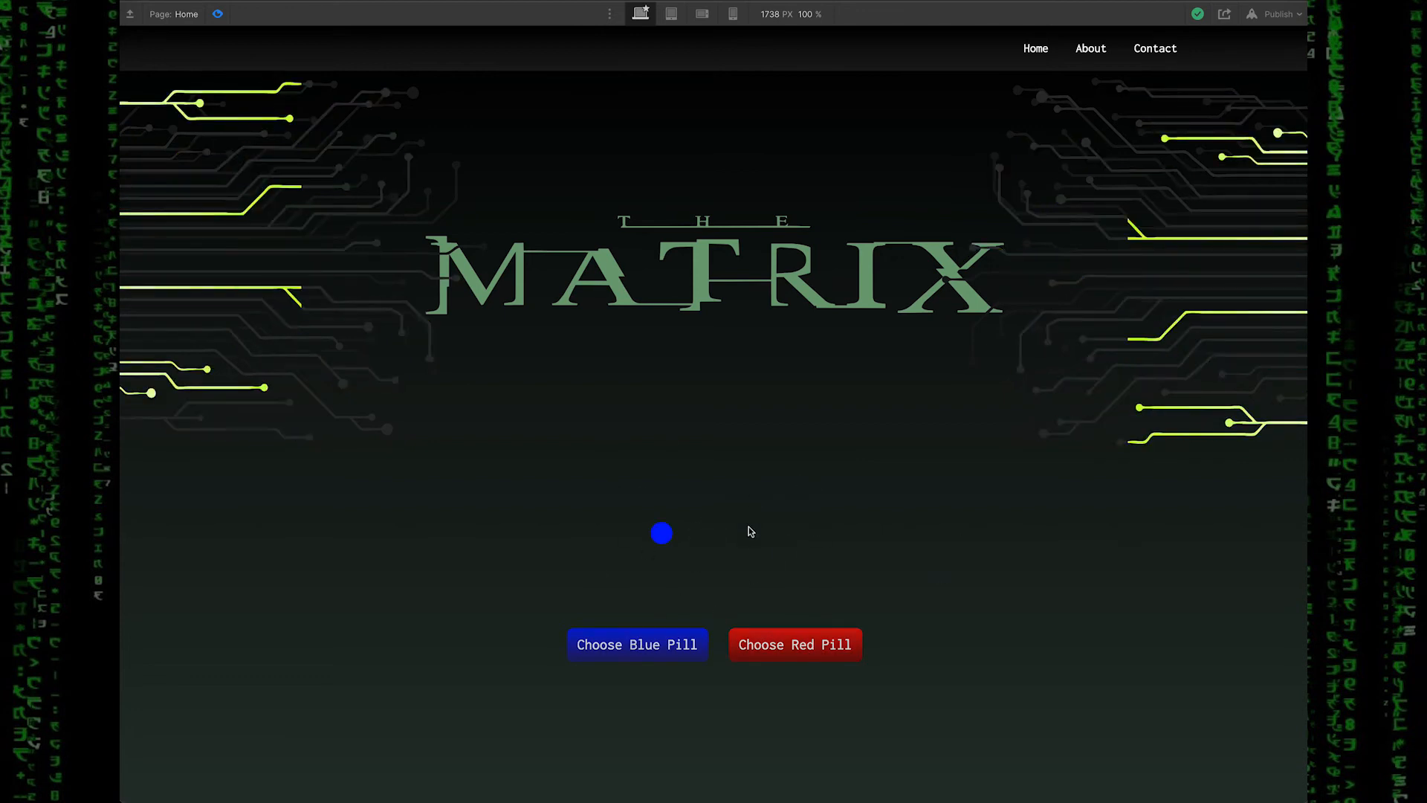
{"action": "mouse_move", "coordinate": [937, 556]}
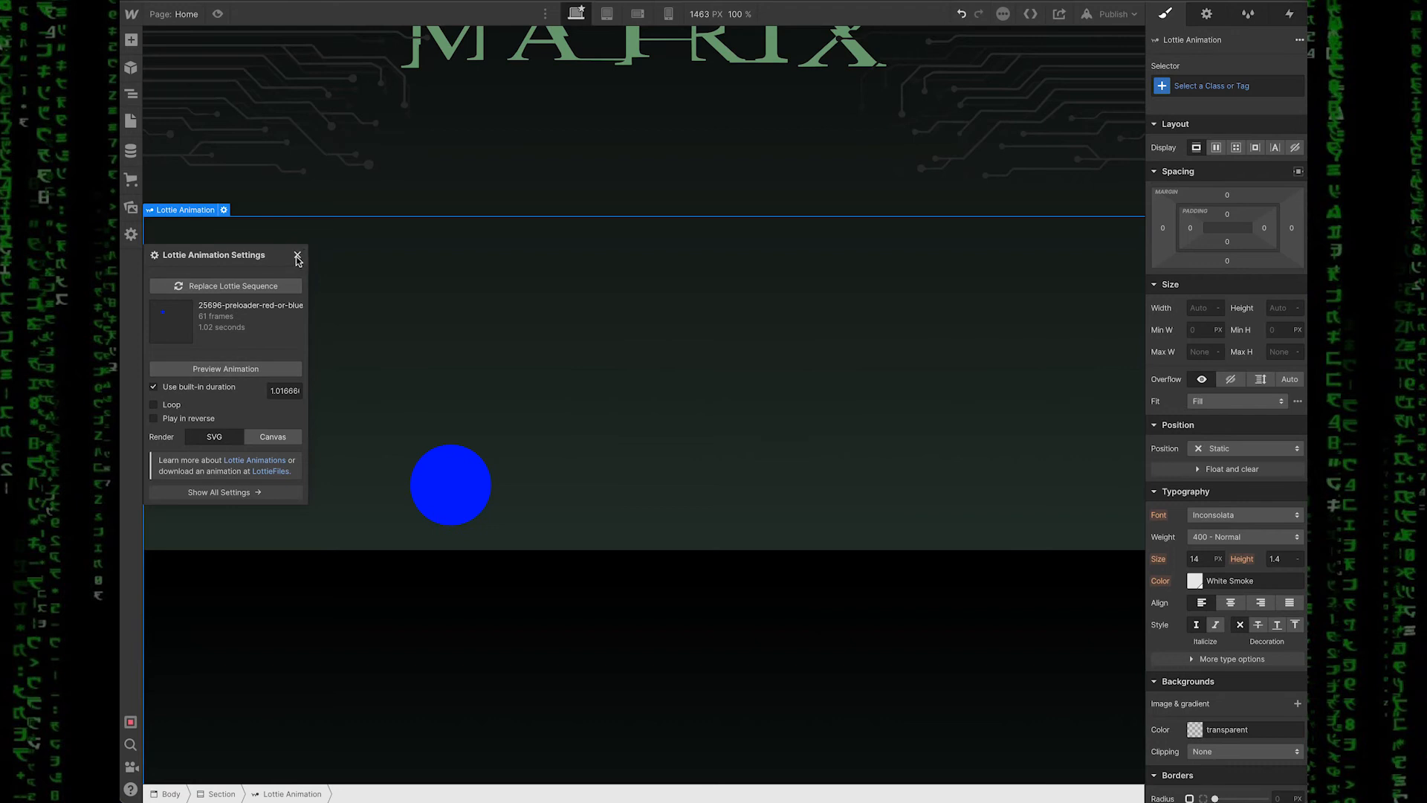
Step: Close the ball Lottie settings, stack the Section vertically, and begin adding buttons to the Div Block
{"action": "left_click", "coordinate": [296, 256]}
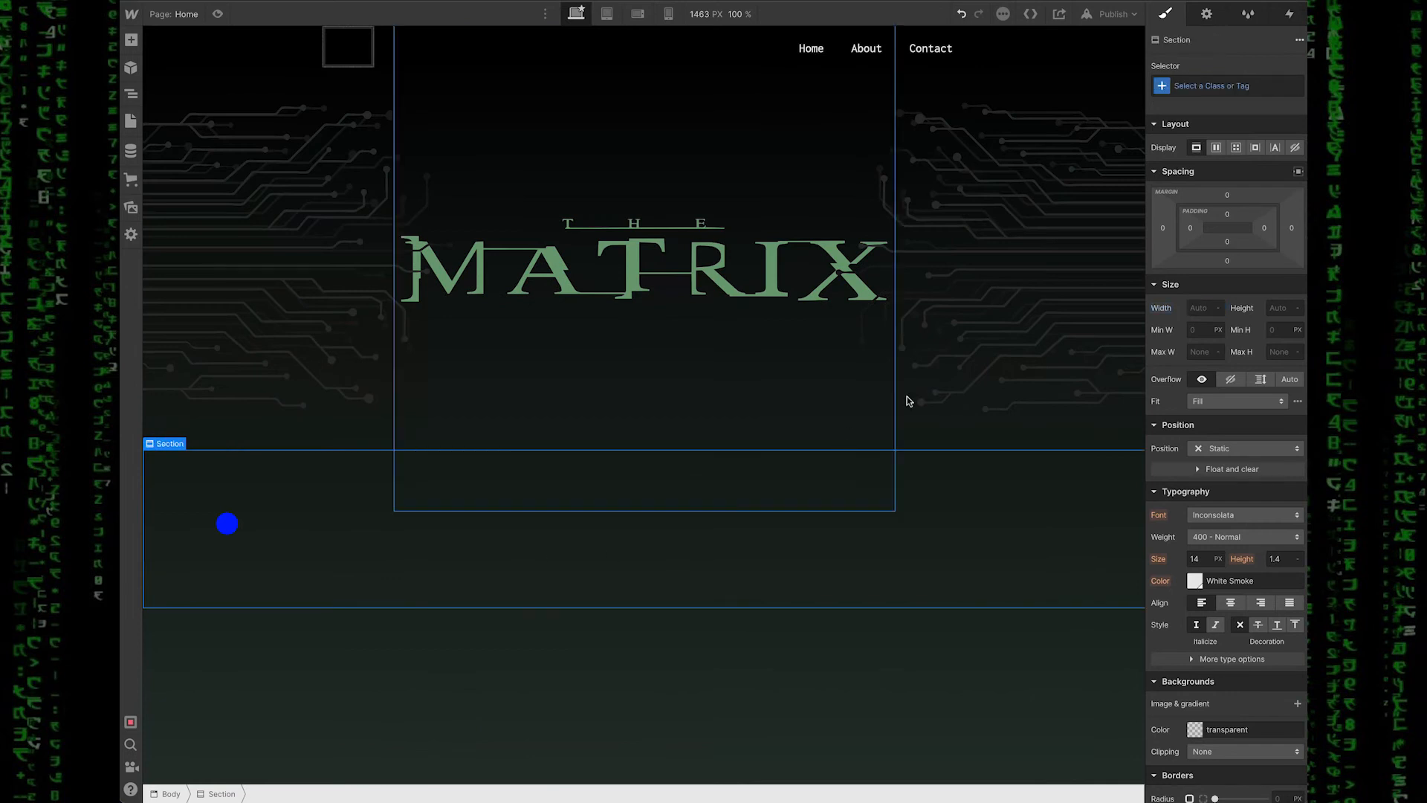
{"action": "mouse_move", "coordinate": [1216, 147]}
{"action": "type", "text": "Section"}
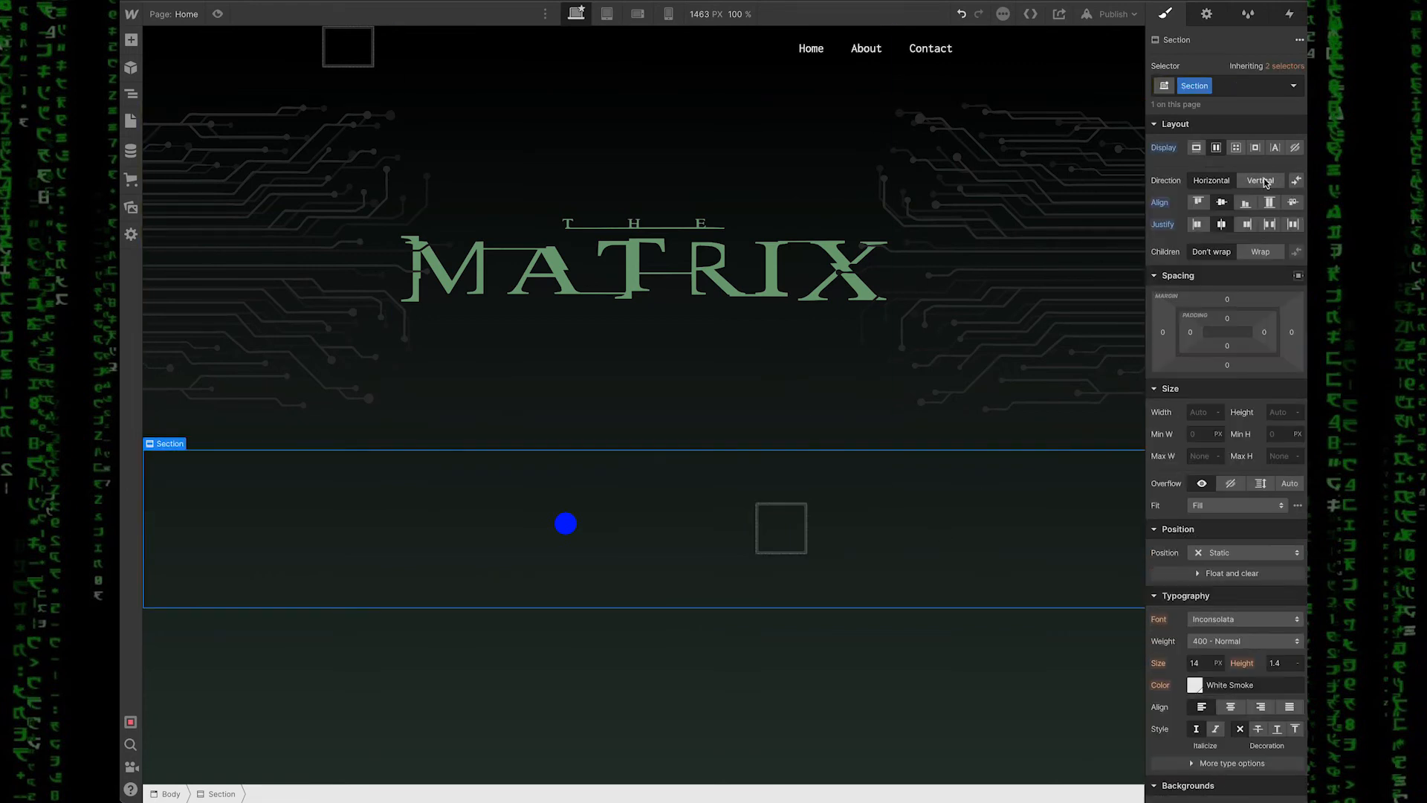
{"action": "left_click", "coordinate": [1259, 180]}
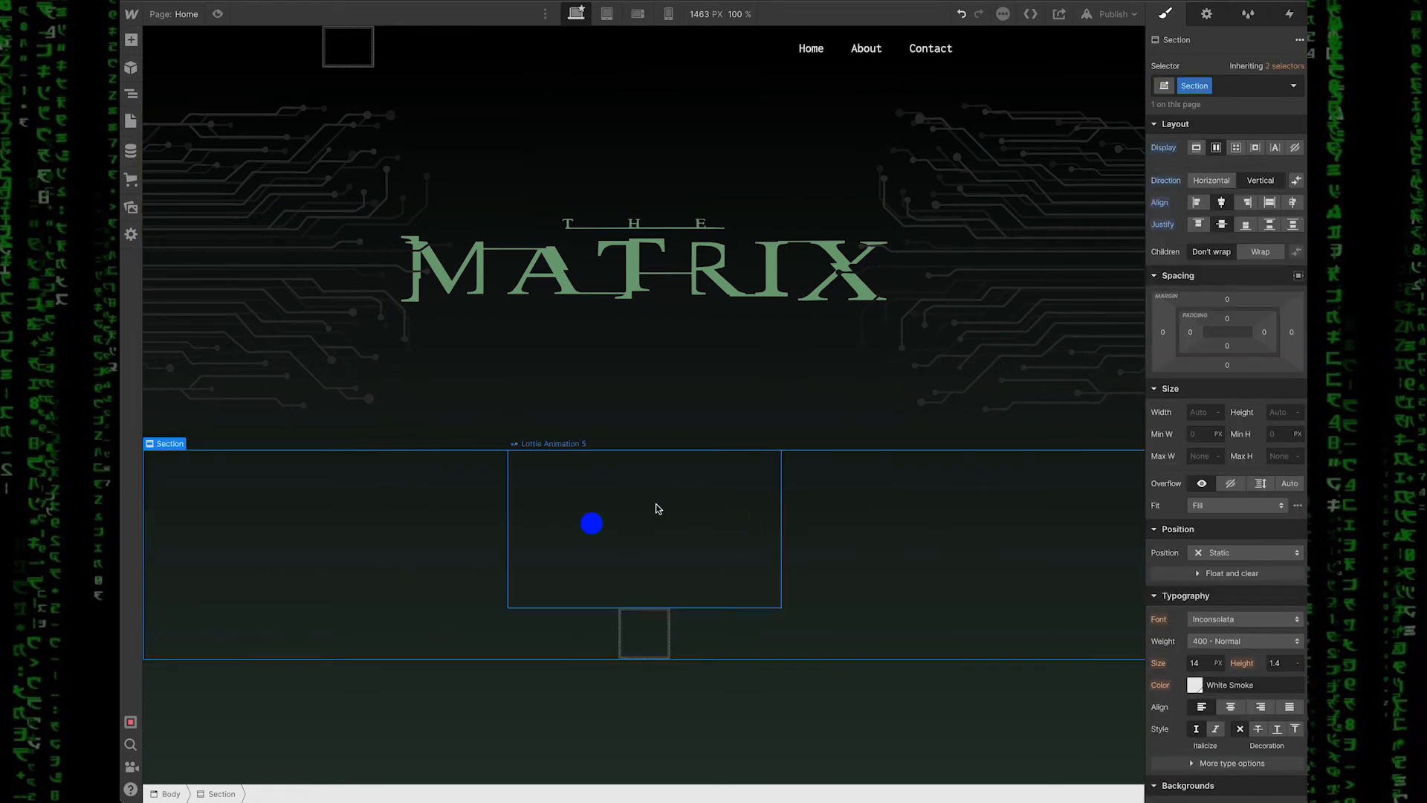
{"action": "left_click", "coordinate": [645, 628]}
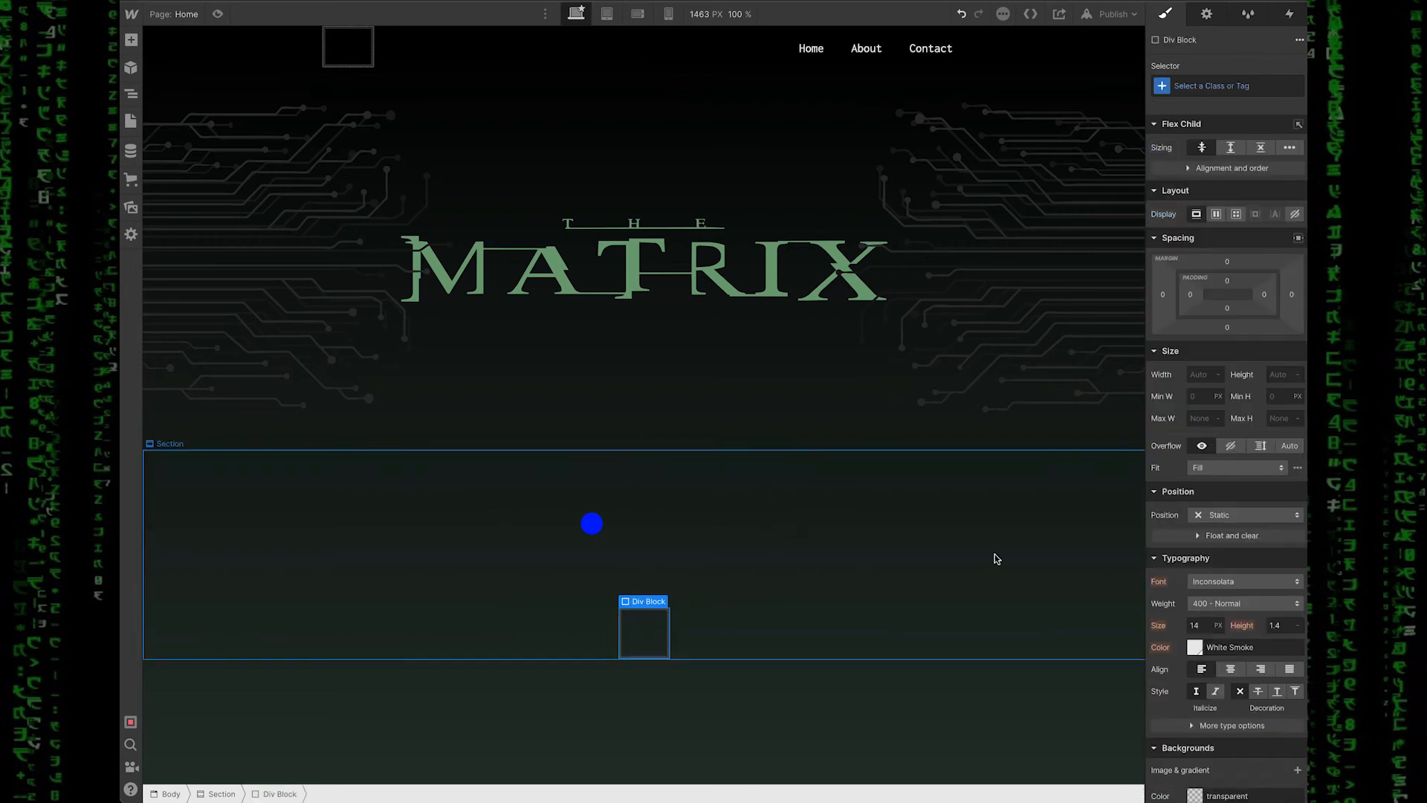
{"action": "type", "text": "bu"}
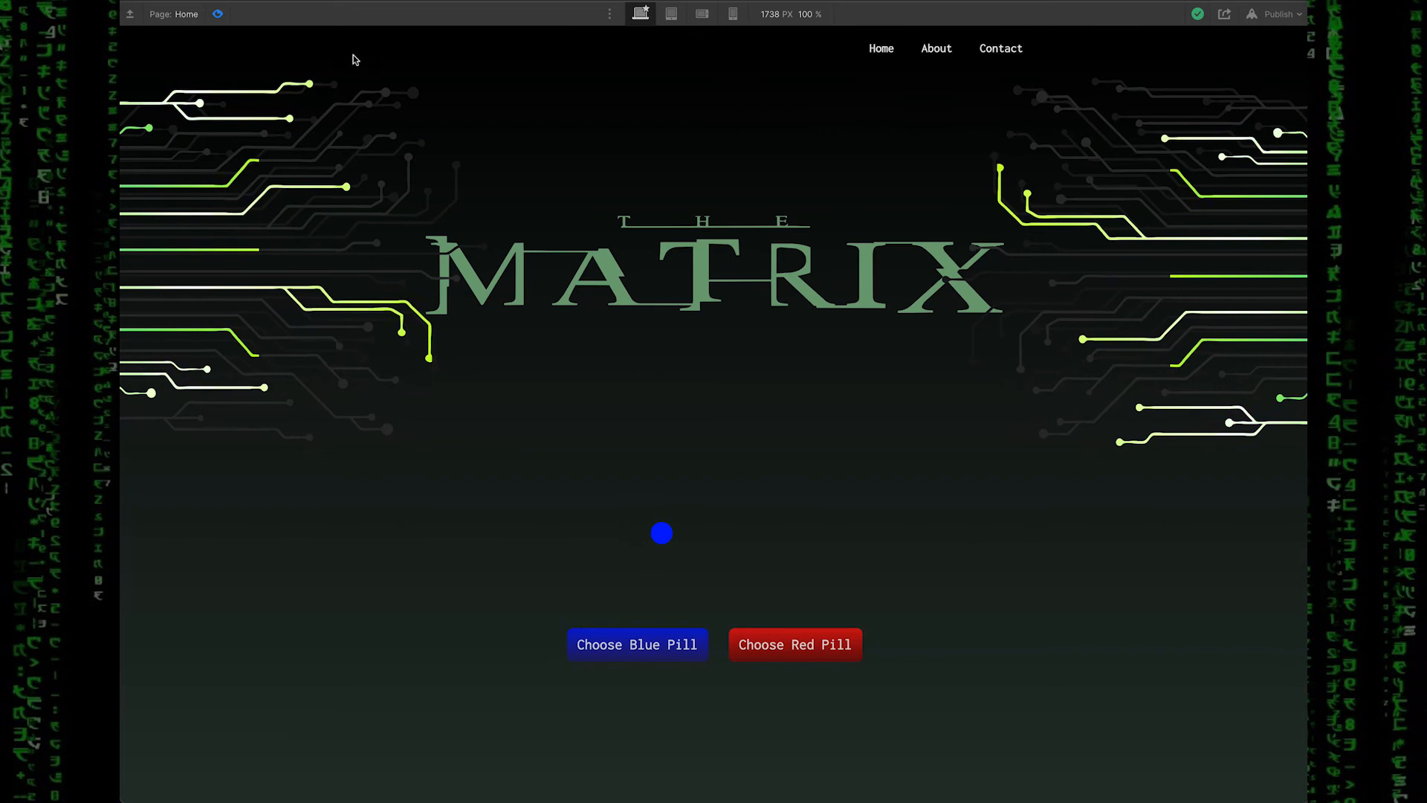
Step: Exit Preview to return to editing Lottie Animation 5
{"action": "left_click", "coordinate": [661, 534]}
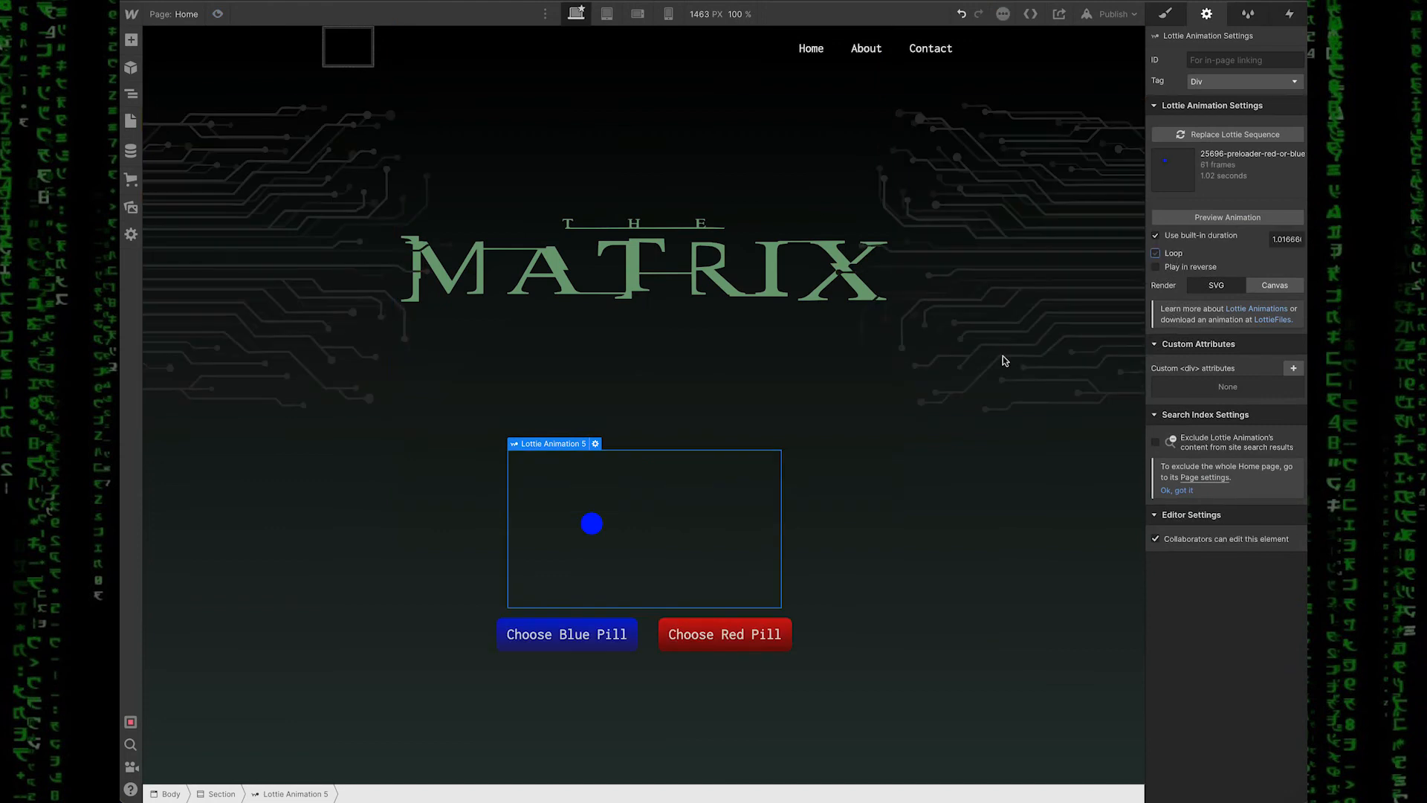
Step: Make Choose Blue Pill's click start a new 'choose blue' animation with a ball Lottie action
{"action": "left_click", "coordinate": [566, 634]}
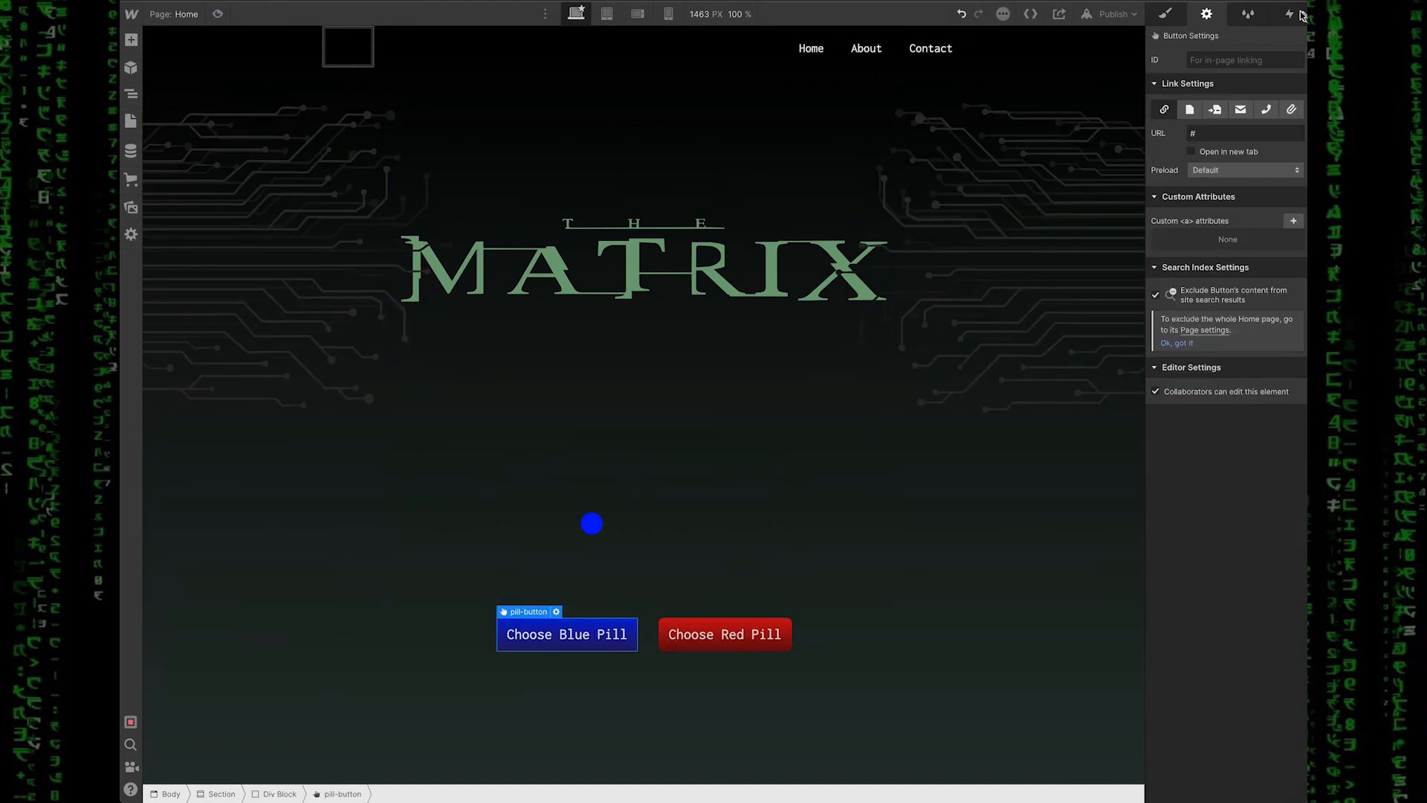
{"action": "left_click", "coordinate": [1289, 13]}
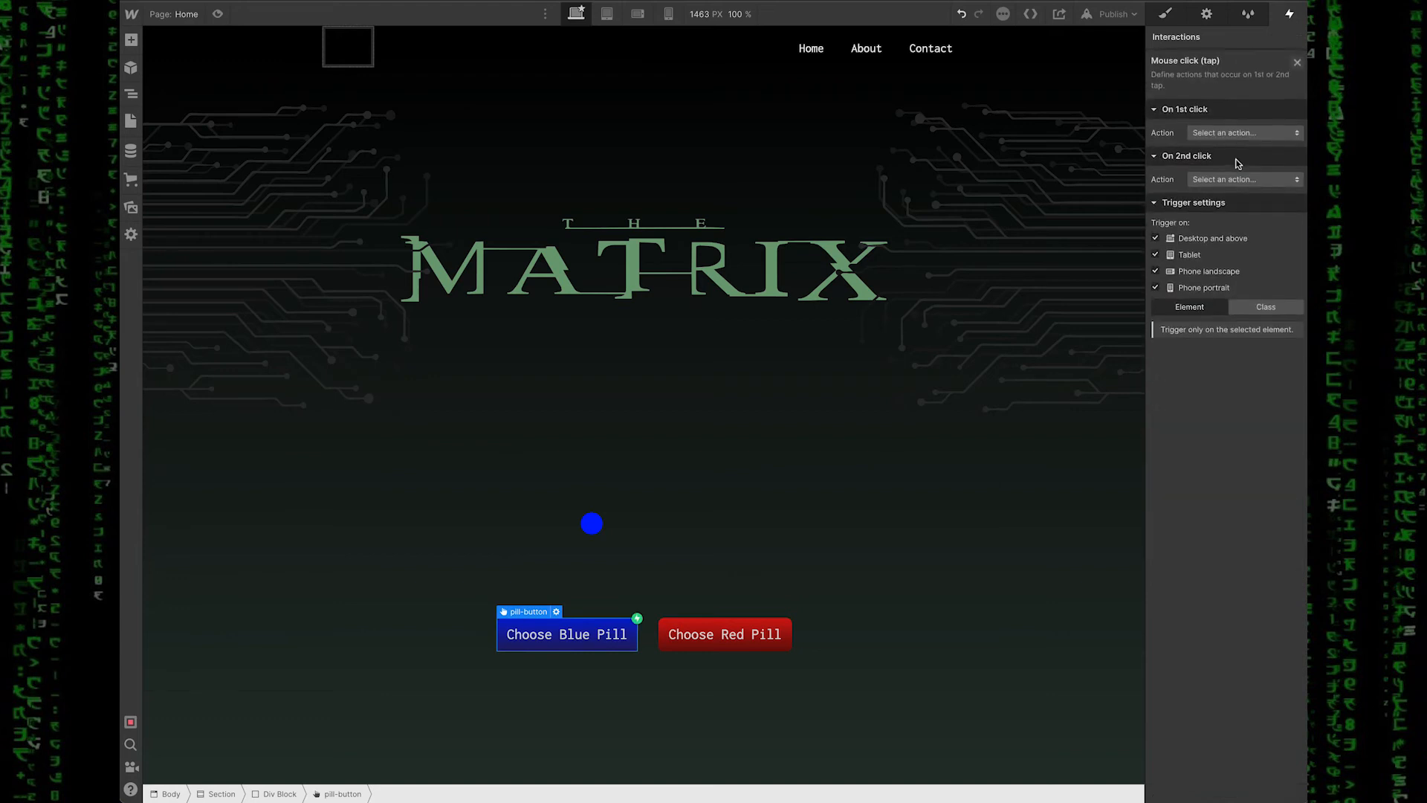
{"action": "left_click", "coordinate": [1242, 132]}
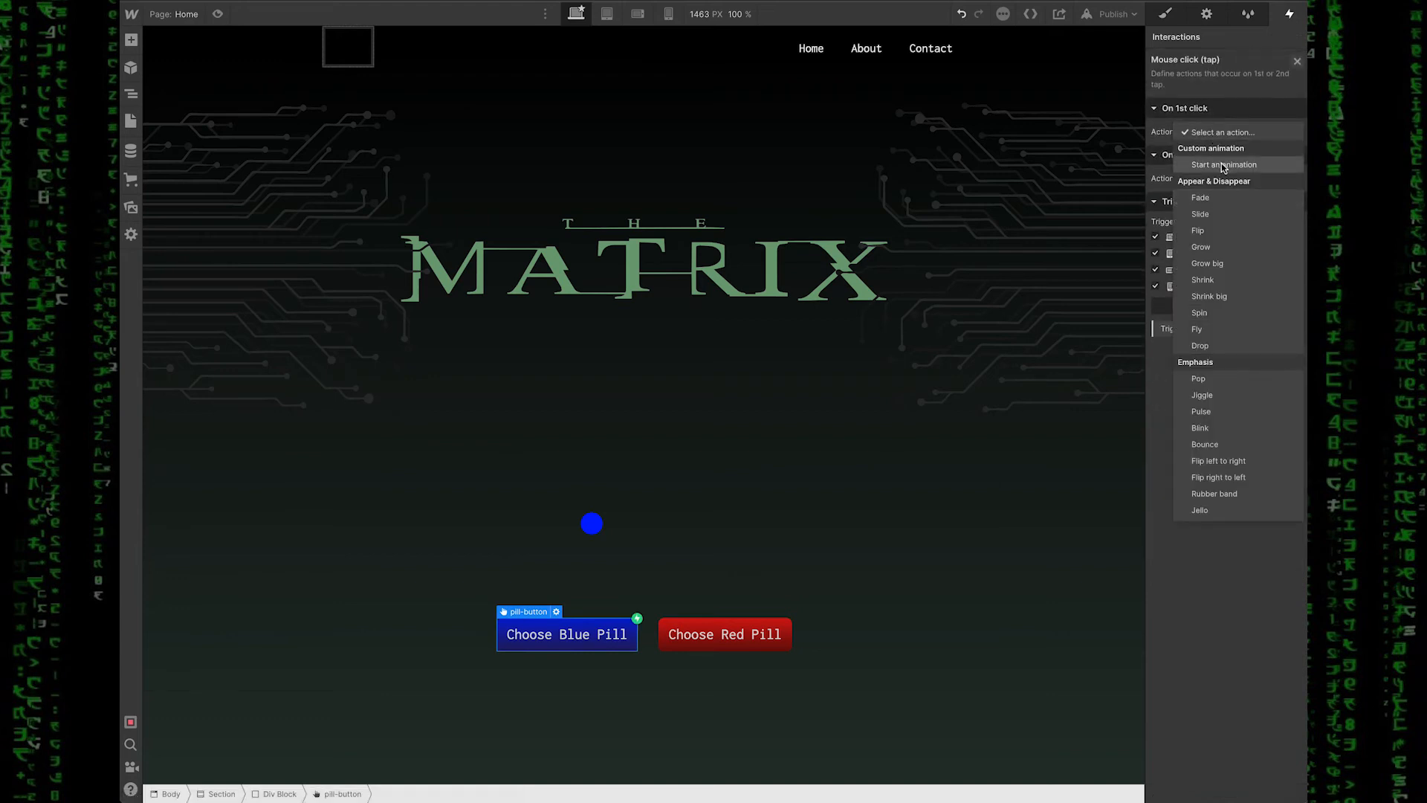
{"action": "left_click", "coordinate": [1222, 165]}
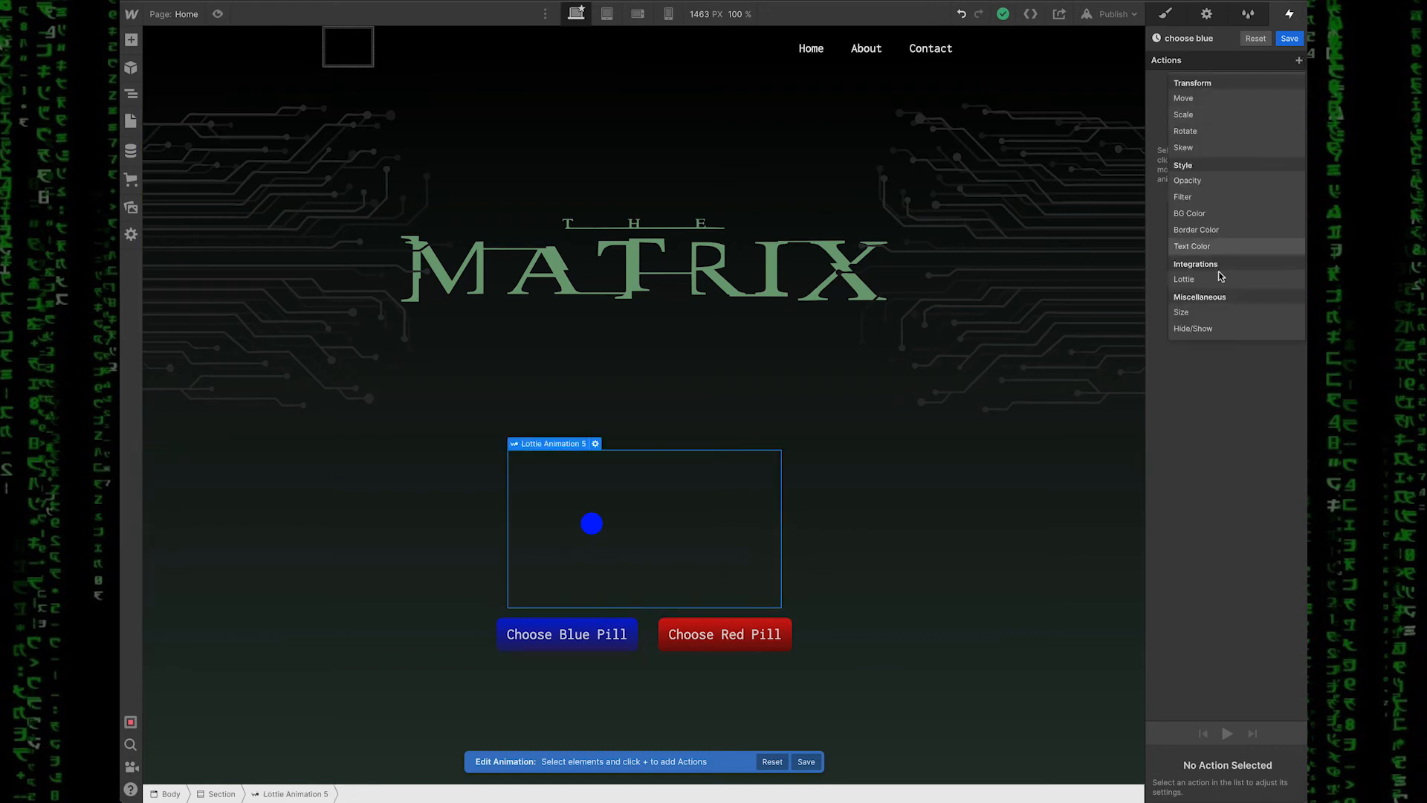
{"action": "left_click", "coordinate": [1184, 278]}
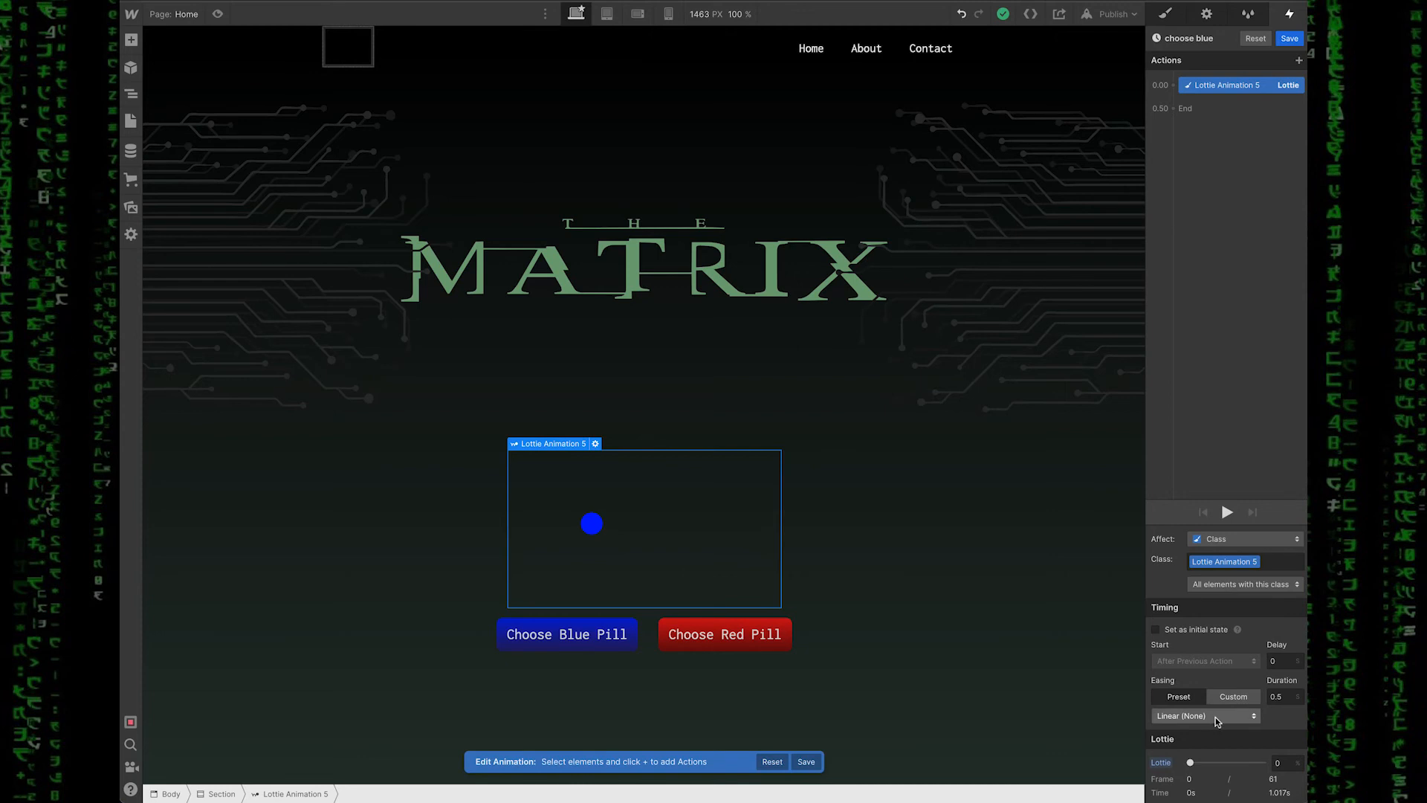
{"action": "left_click", "coordinate": [1204, 715]}
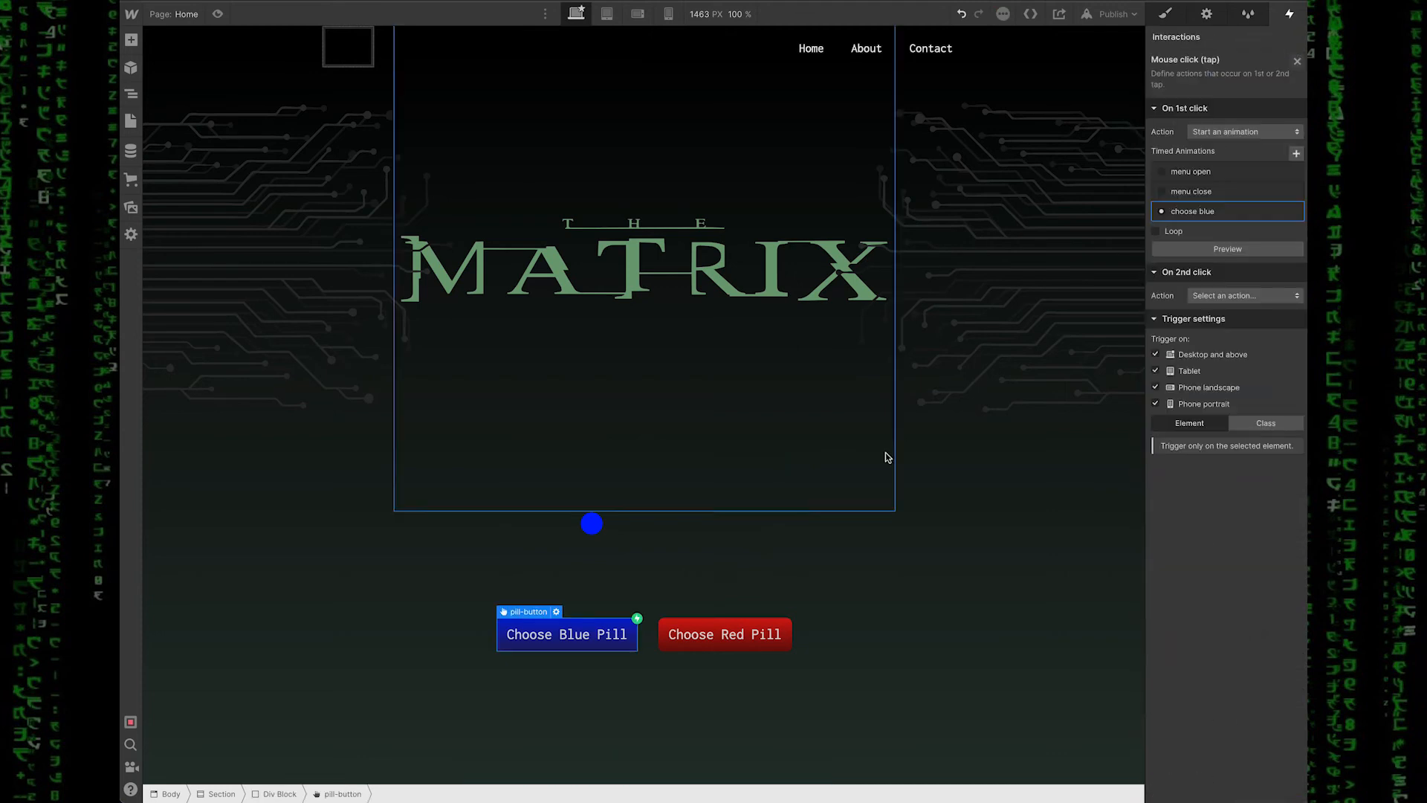
Step: Give Choose Red Pill a click animation 'choose red': ball Lottie at initial state, then 50%
{"action": "left_click", "coordinate": [725, 633]}
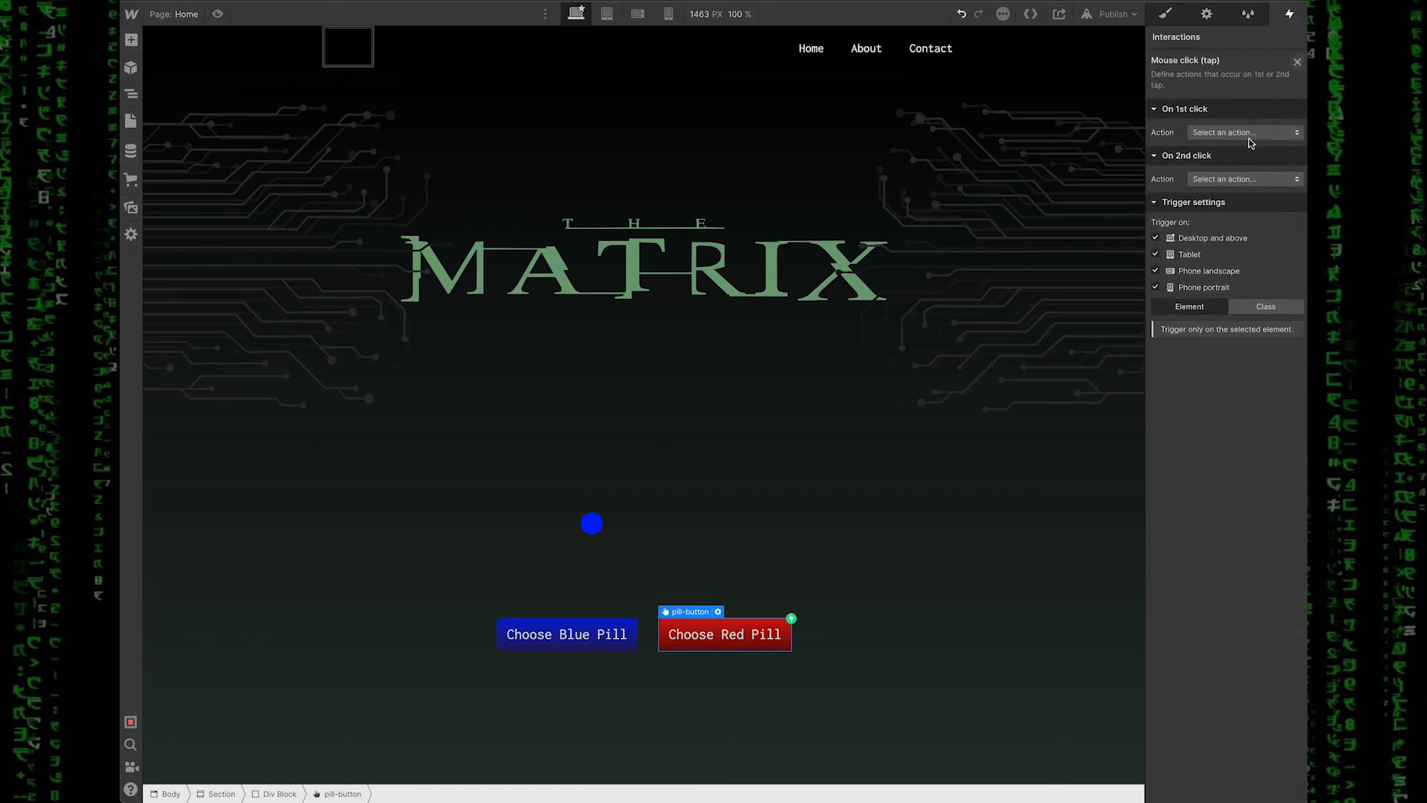
{"action": "left_click", "coordinate": [1242, 133]}
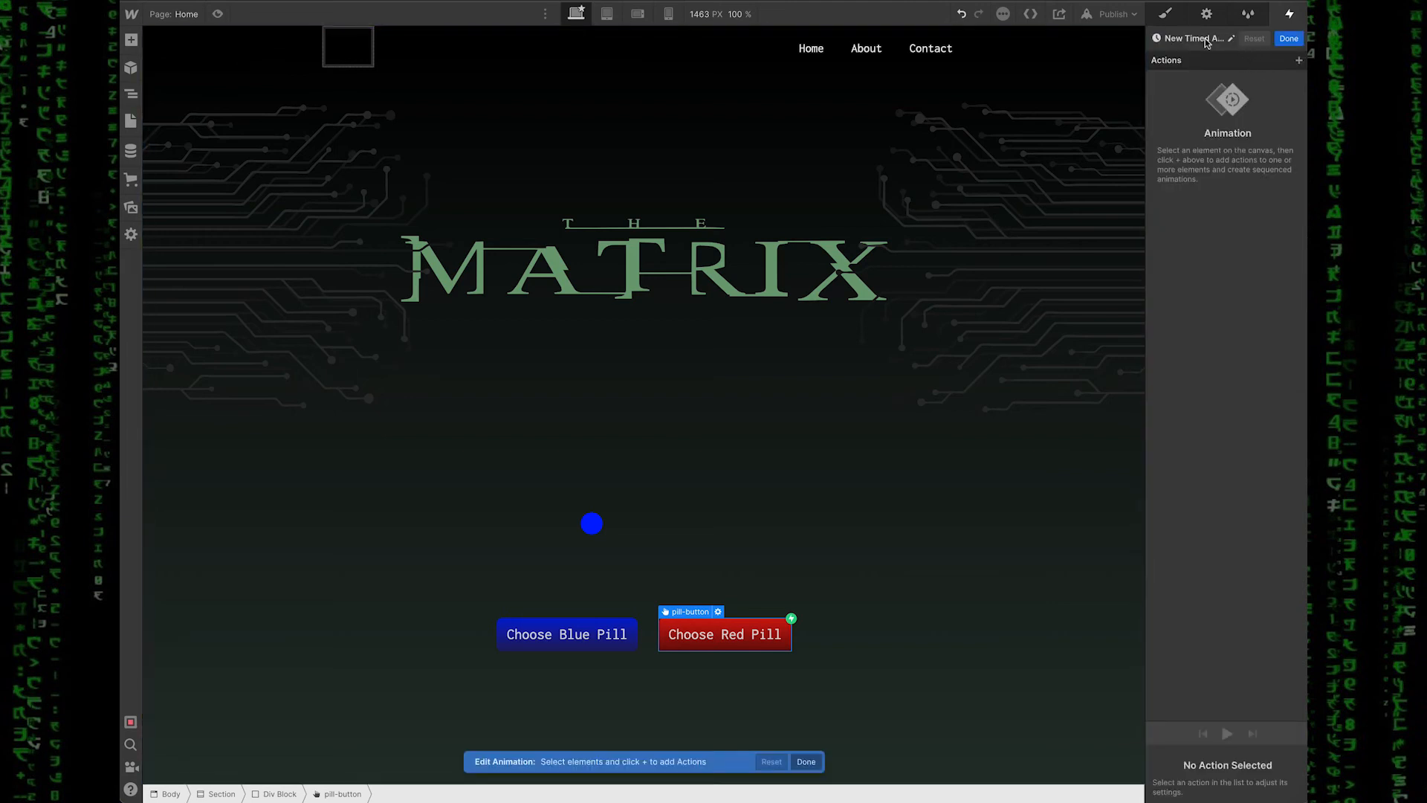
{"action": "type", "text": "choose red"}
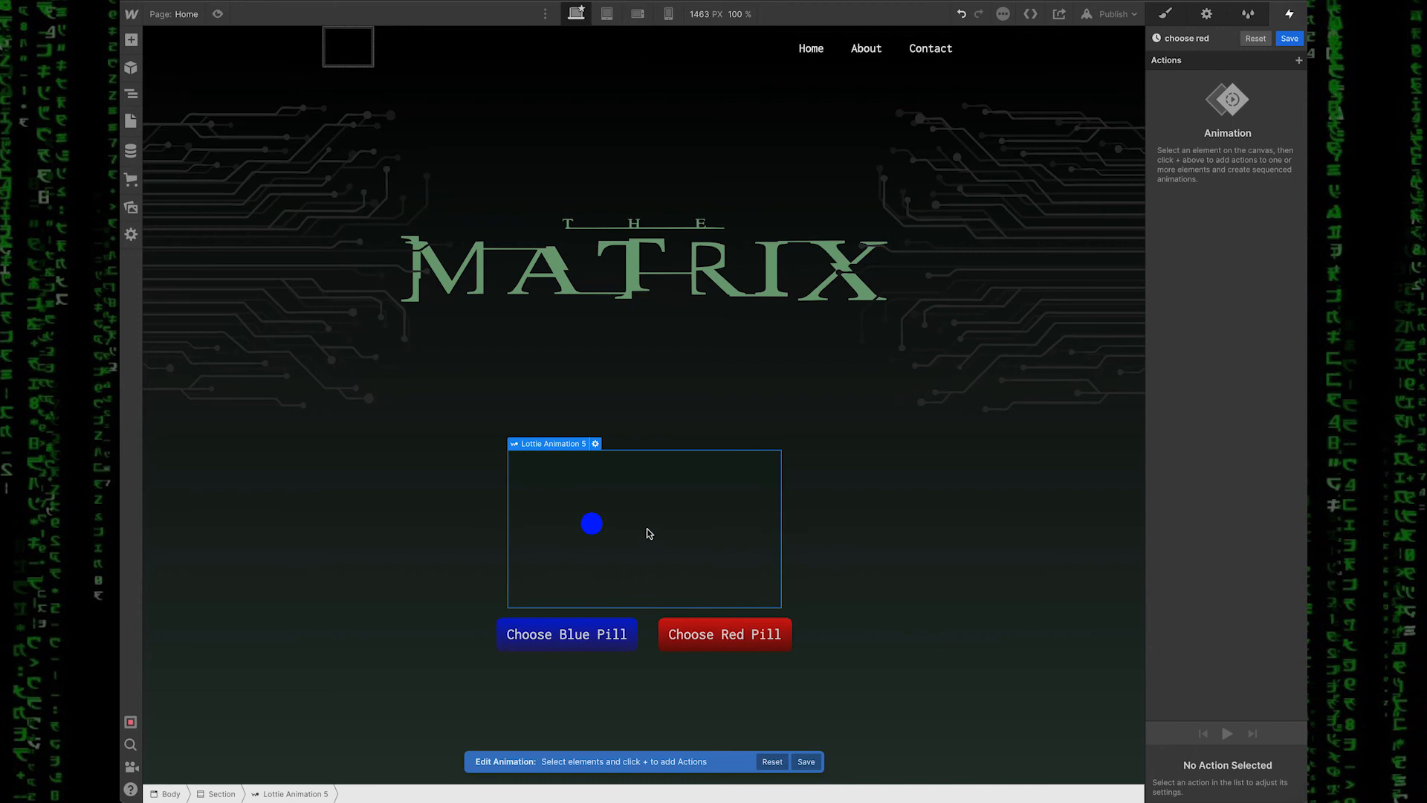
{"action": "left_click", "coordinate": [1299, 60]}
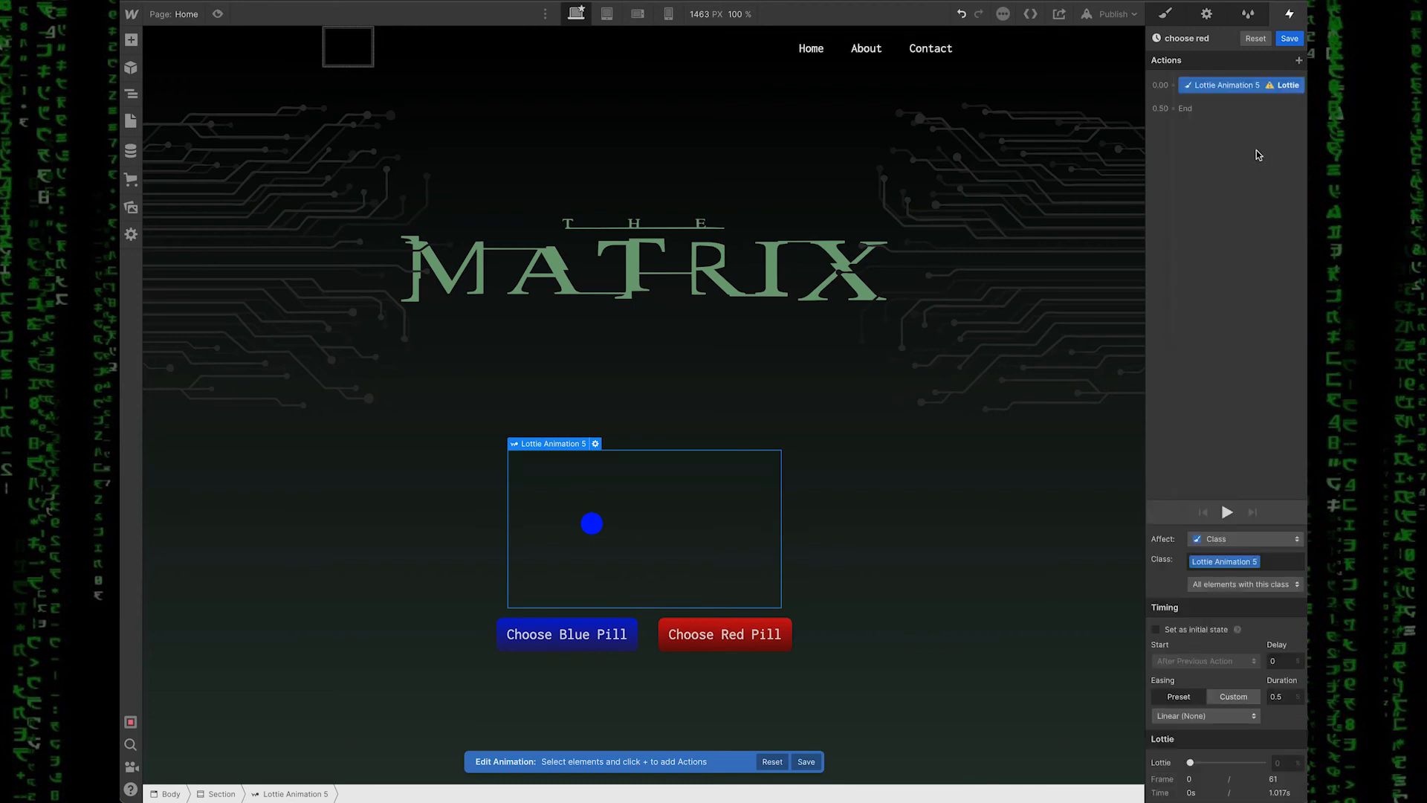
{"action": "left_click", "coordinate": [1156, 629]}
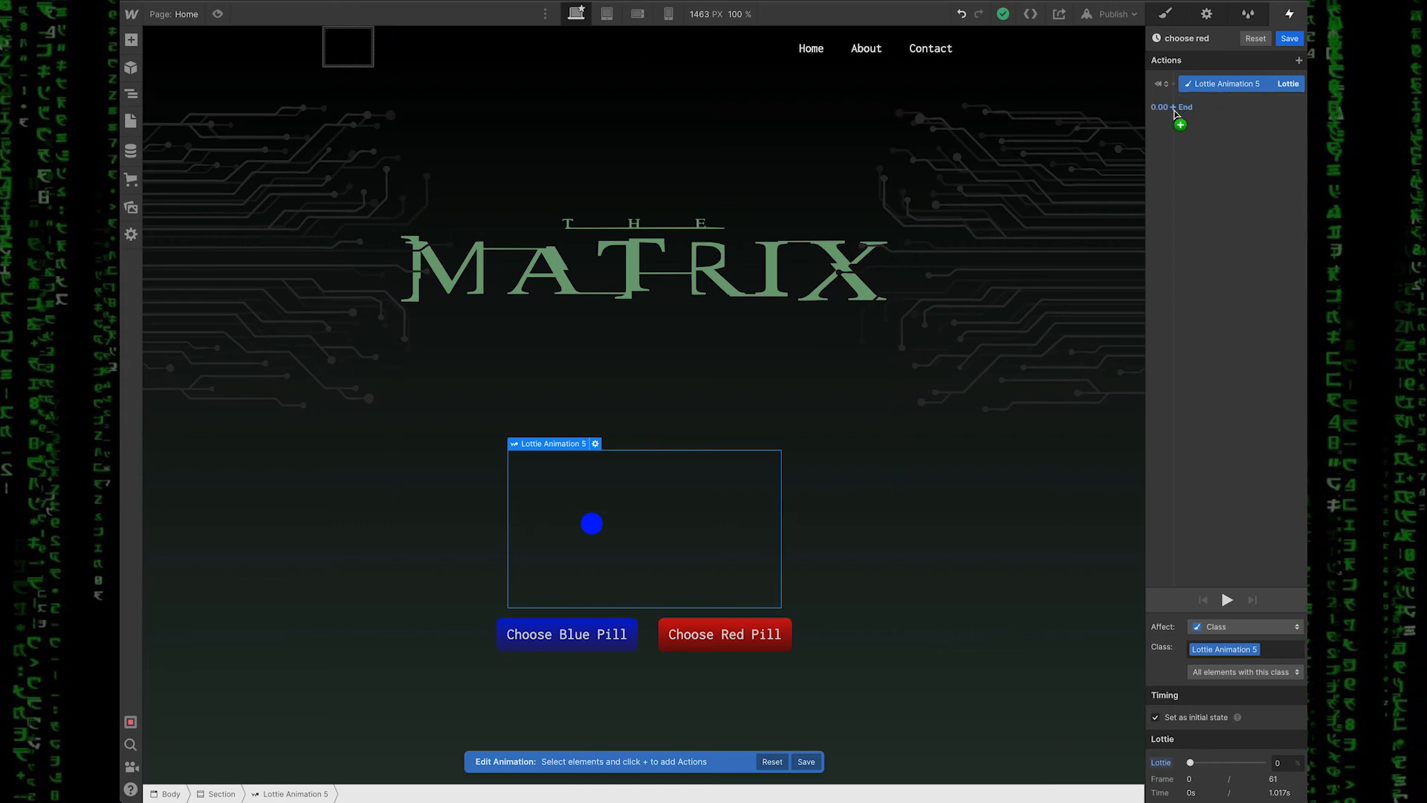
{"action": "left_click", "coordinate": [1179, 125]}
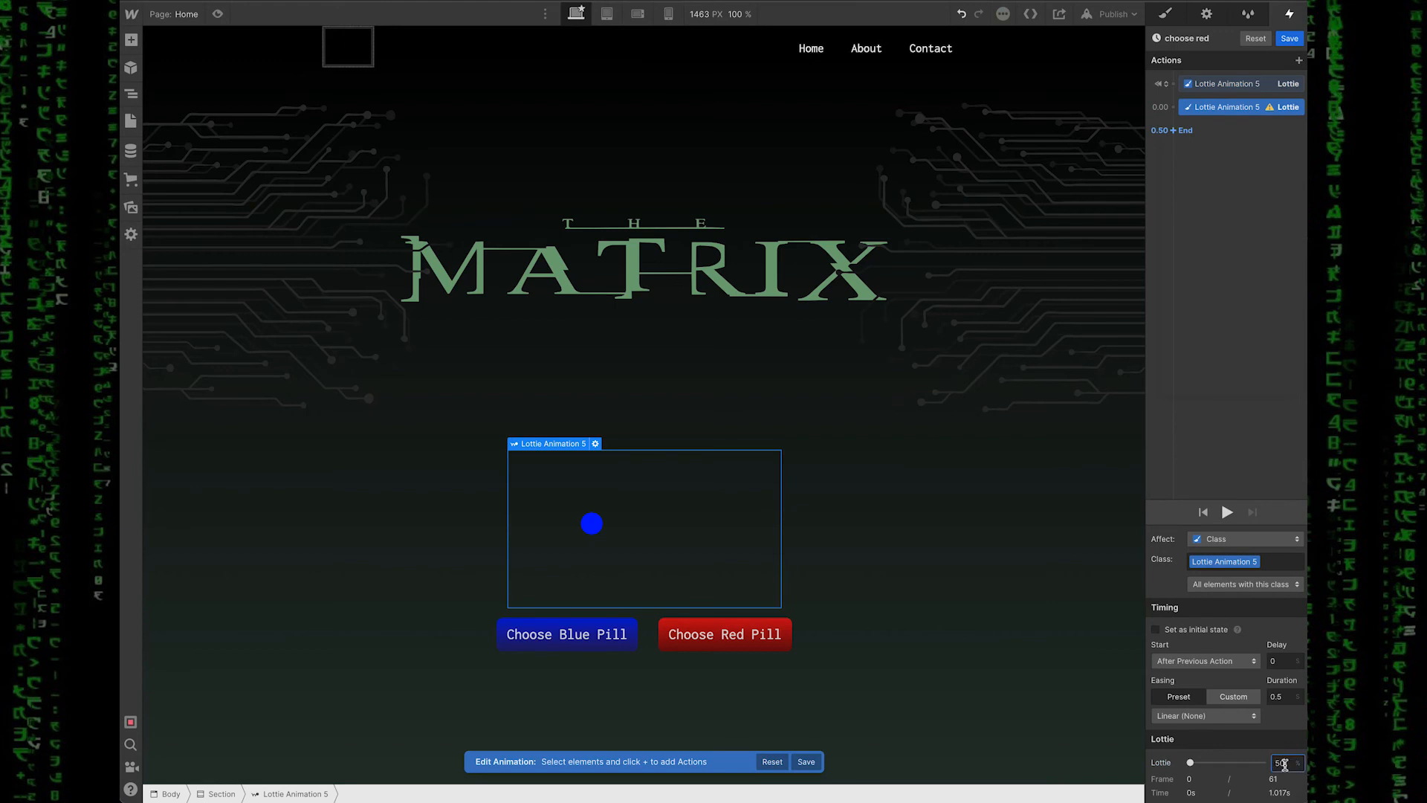
{"action": "left_click_drag", "start_coordinate": [1190, 762], "coordinate": [1226, 762]}
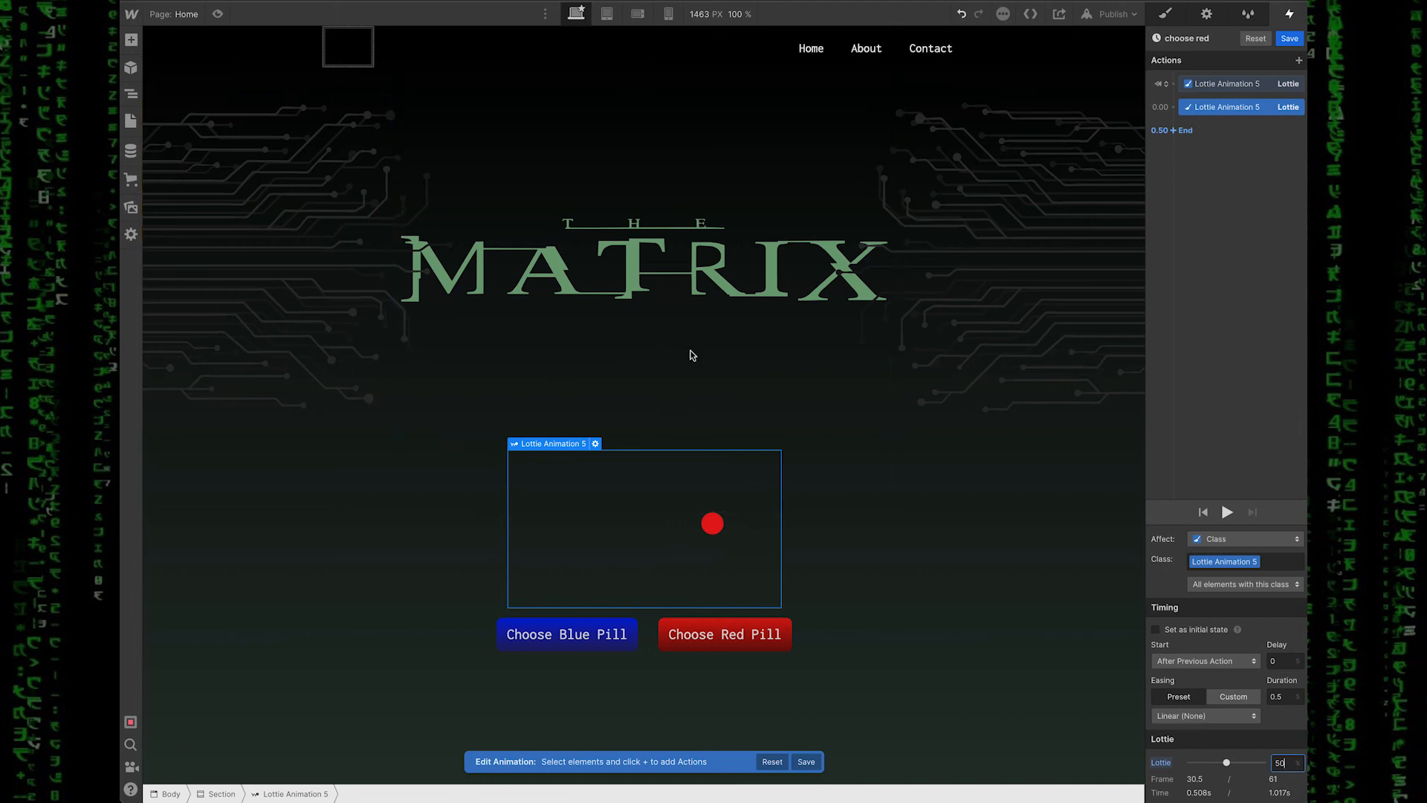
{"action": "mouse_move", "coordinate": [742, 475]}
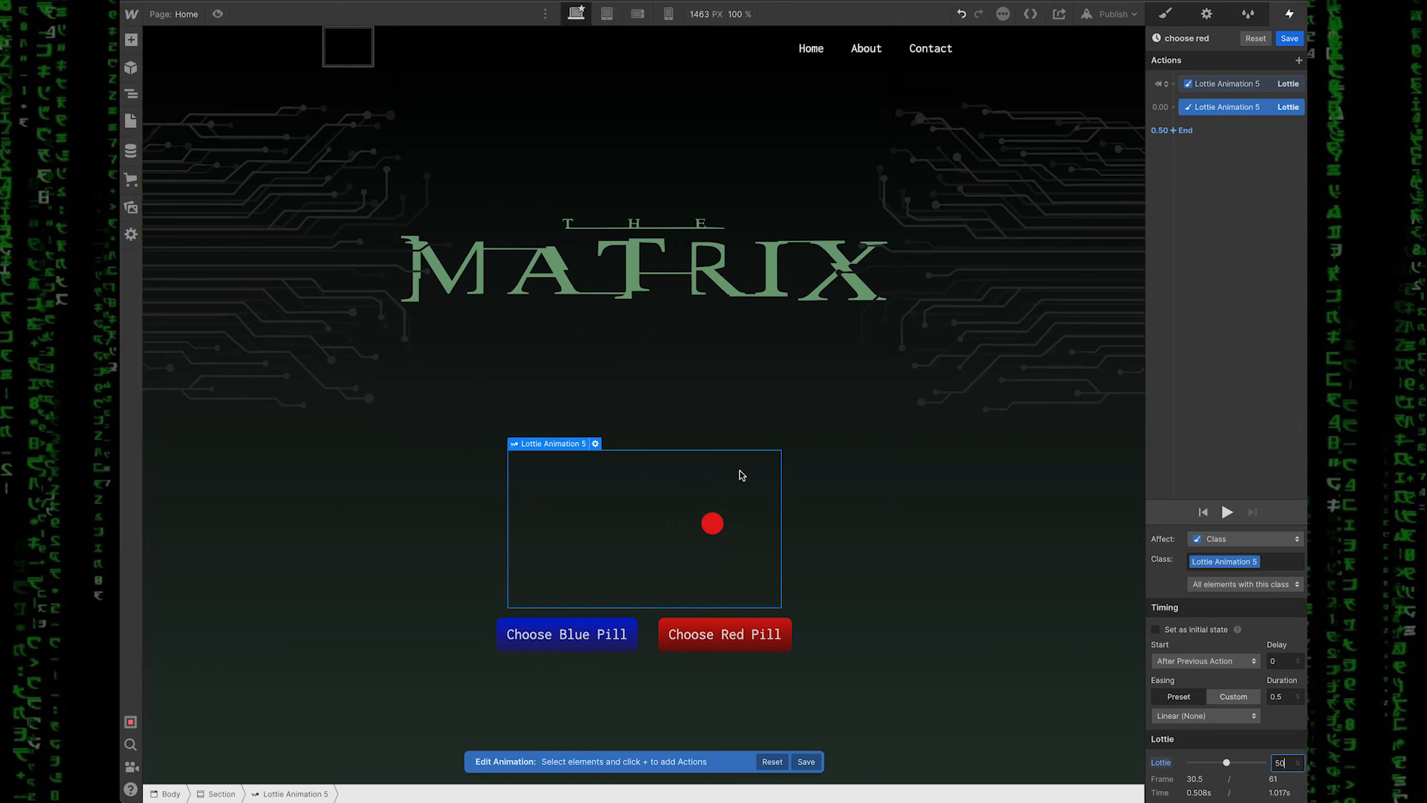
{"action": "mouse_move", "coordinate": [515, 576]}
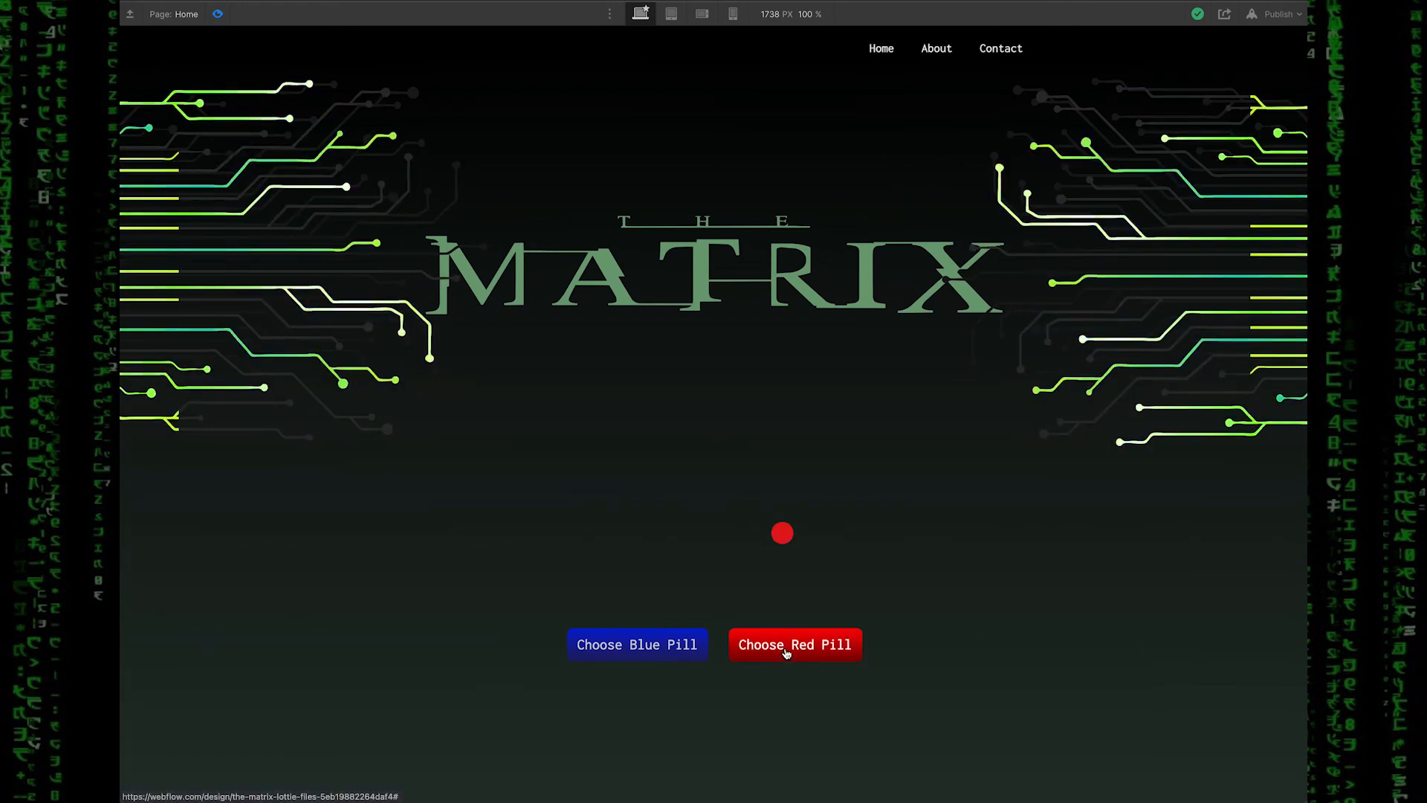
{"action": "mouse_move", "coordinate": [636, 651]}
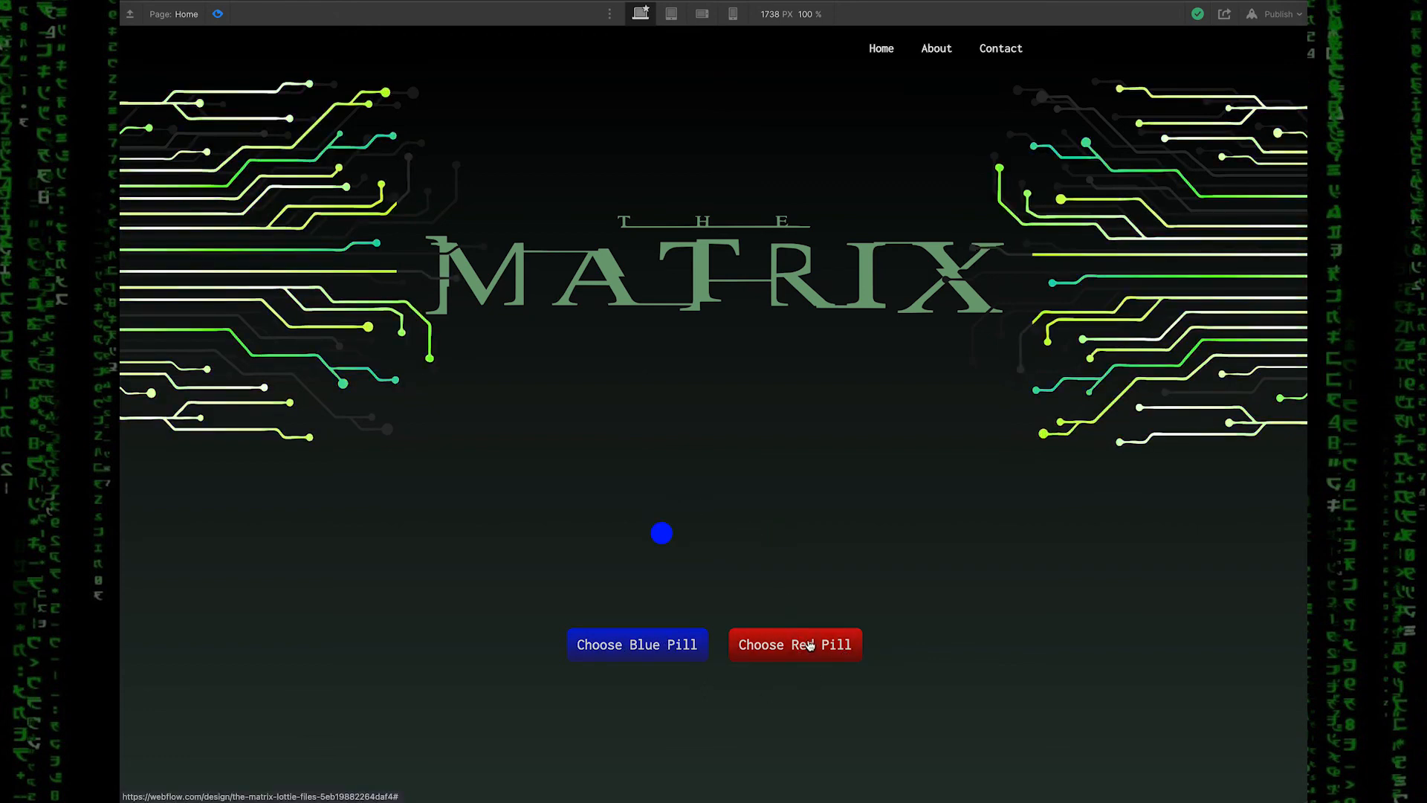
{"action": "mouse_move", "coordinate": [863, 539]}
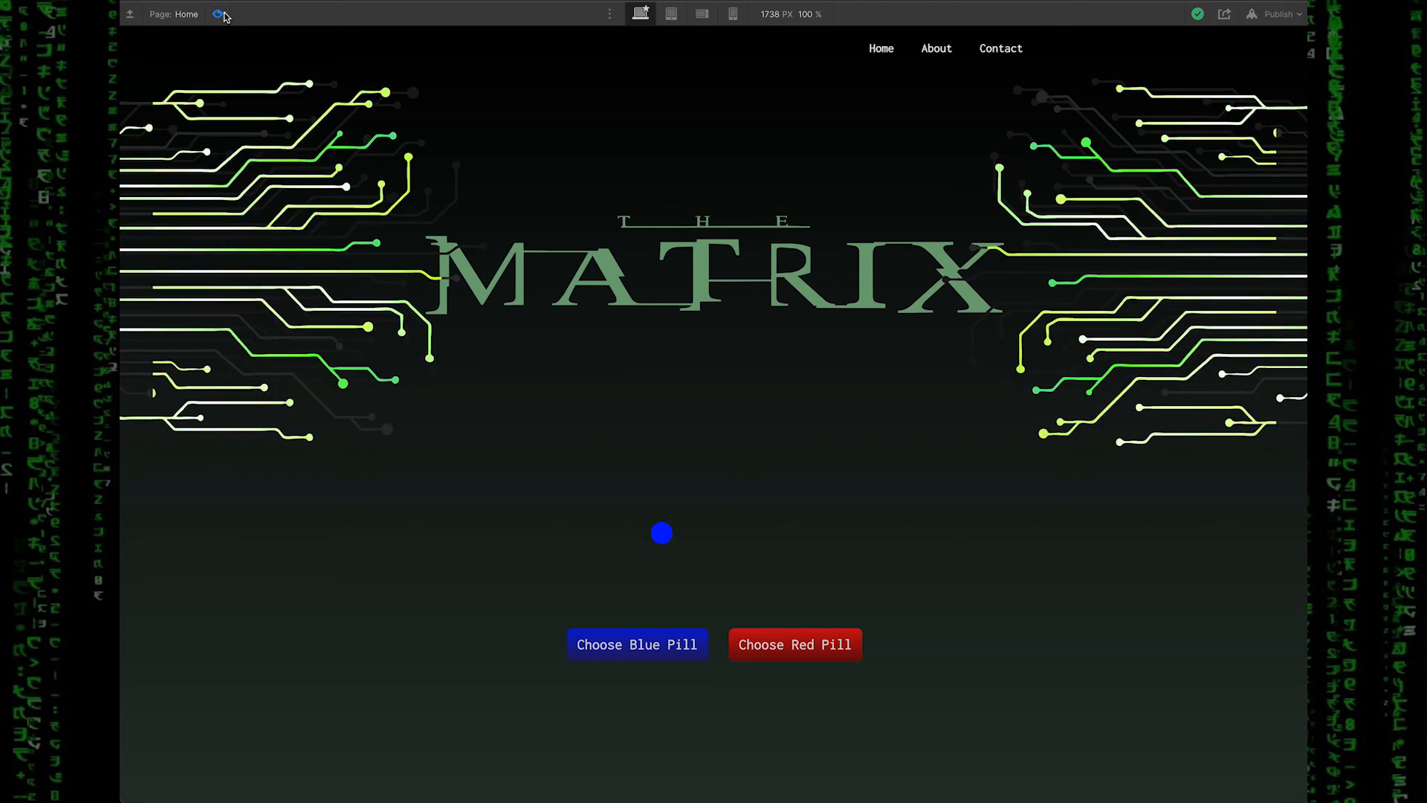
Step: Exit Preview after testing the red pill to return to its click interaction
{"action": "left_click", "coordinate": [794, 644]}
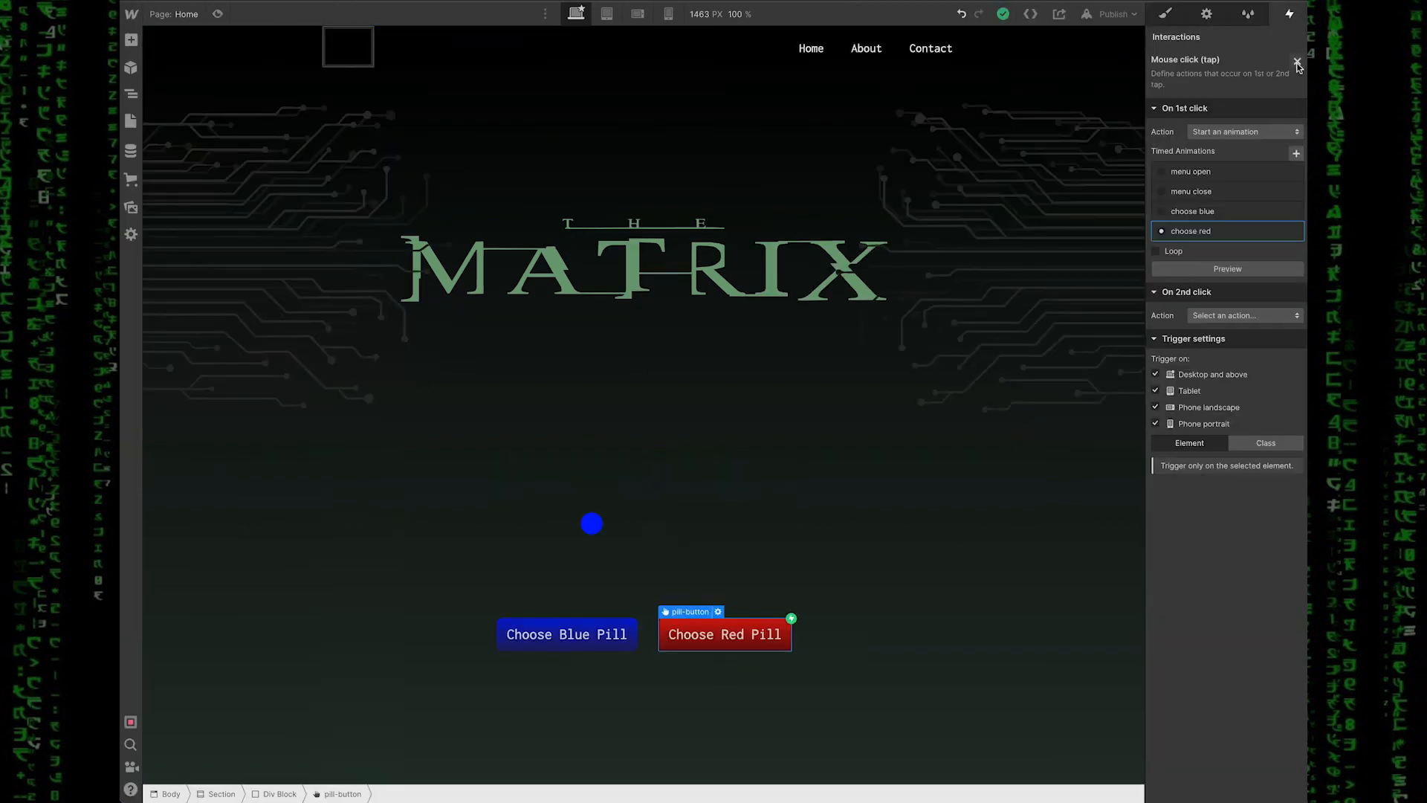
Step: Close the red pill's Mouse click interaction settings
{"action": "left_click", "coordinate": [1301, 57]}
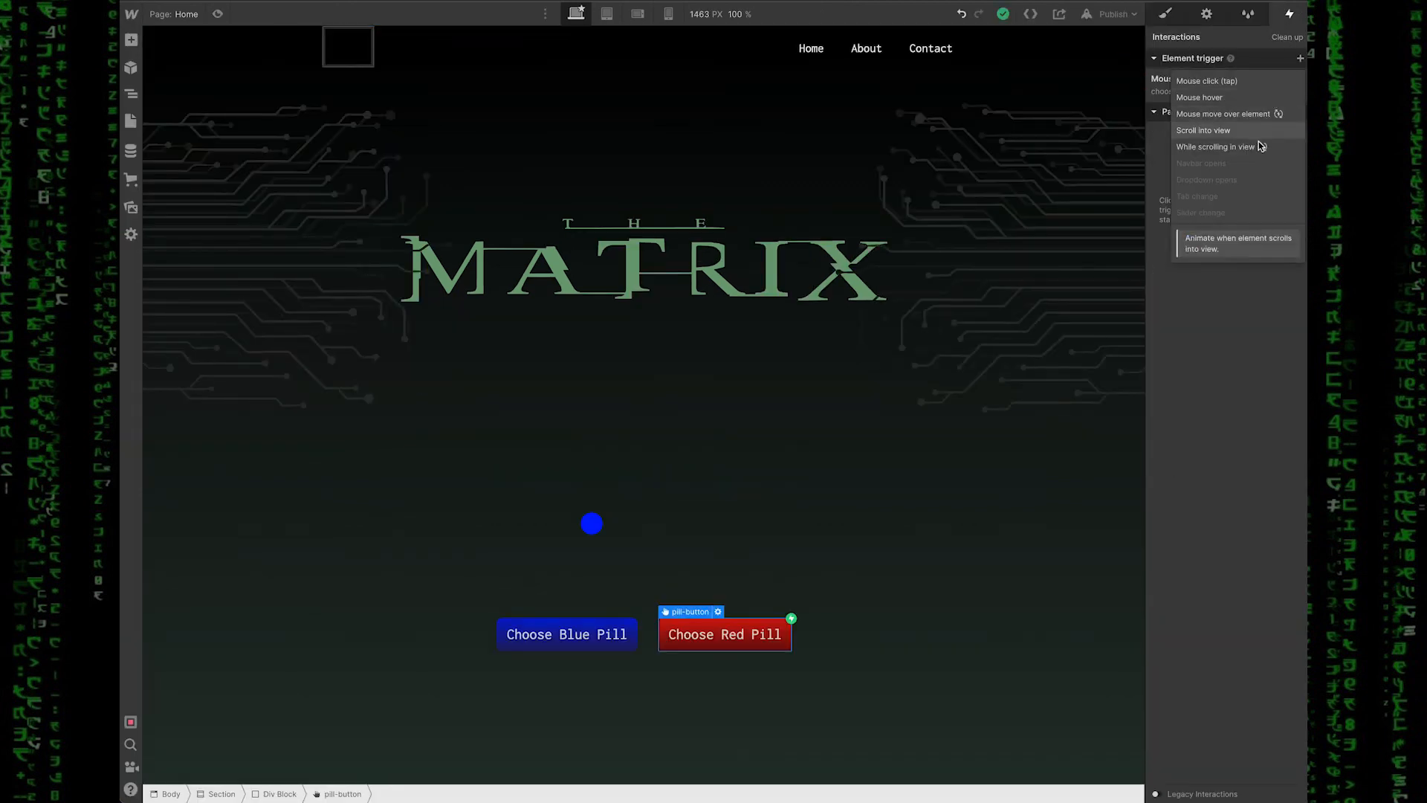
{"action": "mouse_move", "coordinate": [828, 444]}
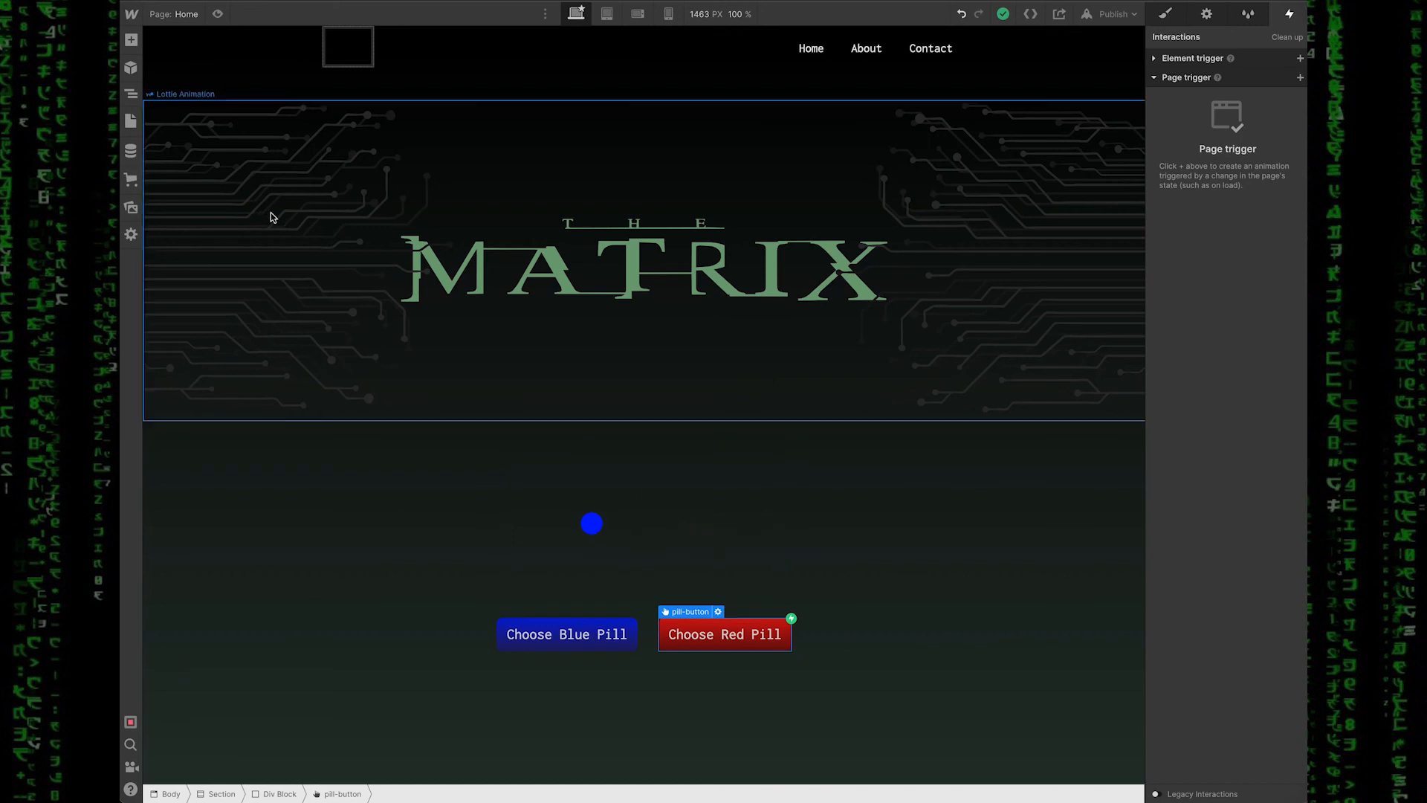
{"action": "mouse_move", "coordinate": [516, 188]}
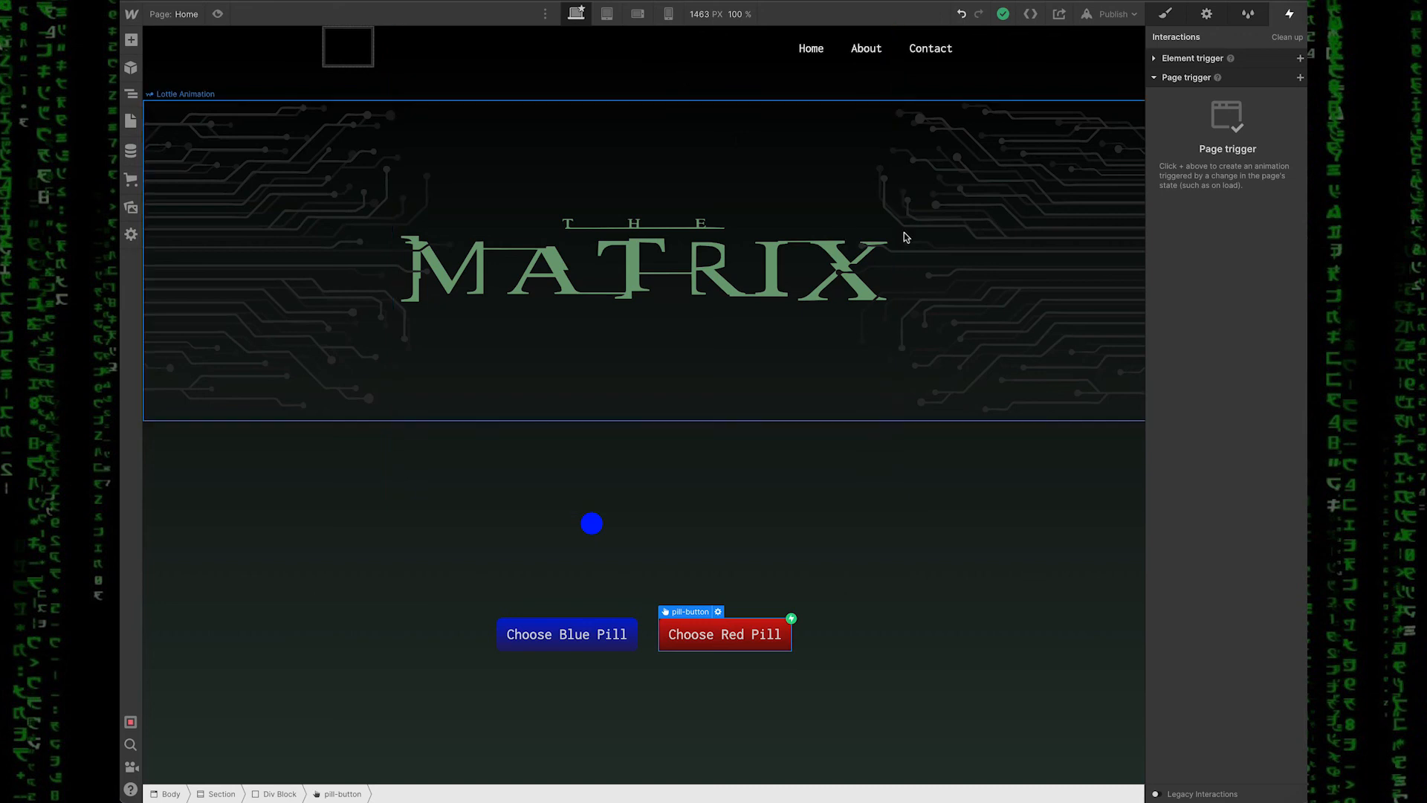
{"action": "mouse_move", "coordinate": [933, 235]}
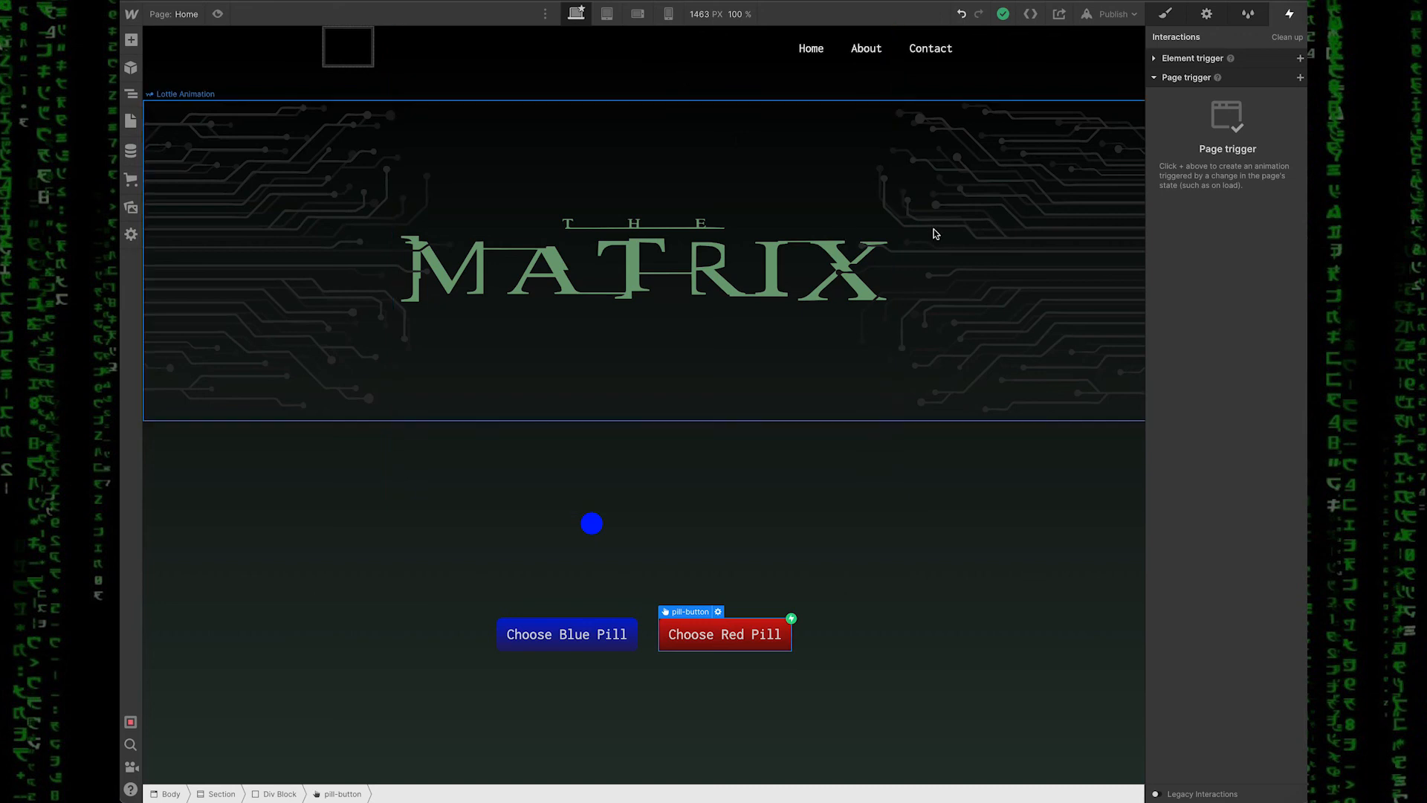
{"action": "mouse_move", "coordinate": [897, 329]}
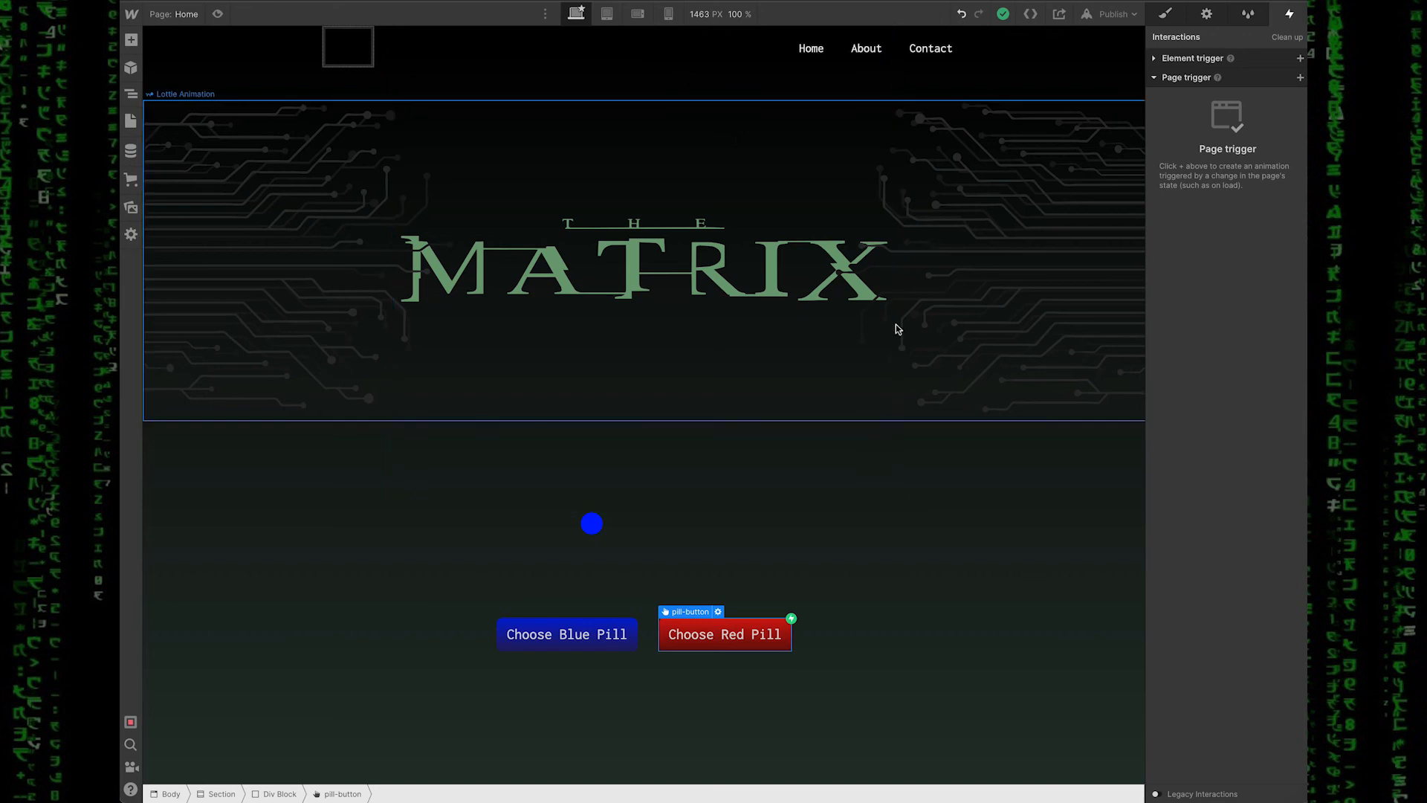